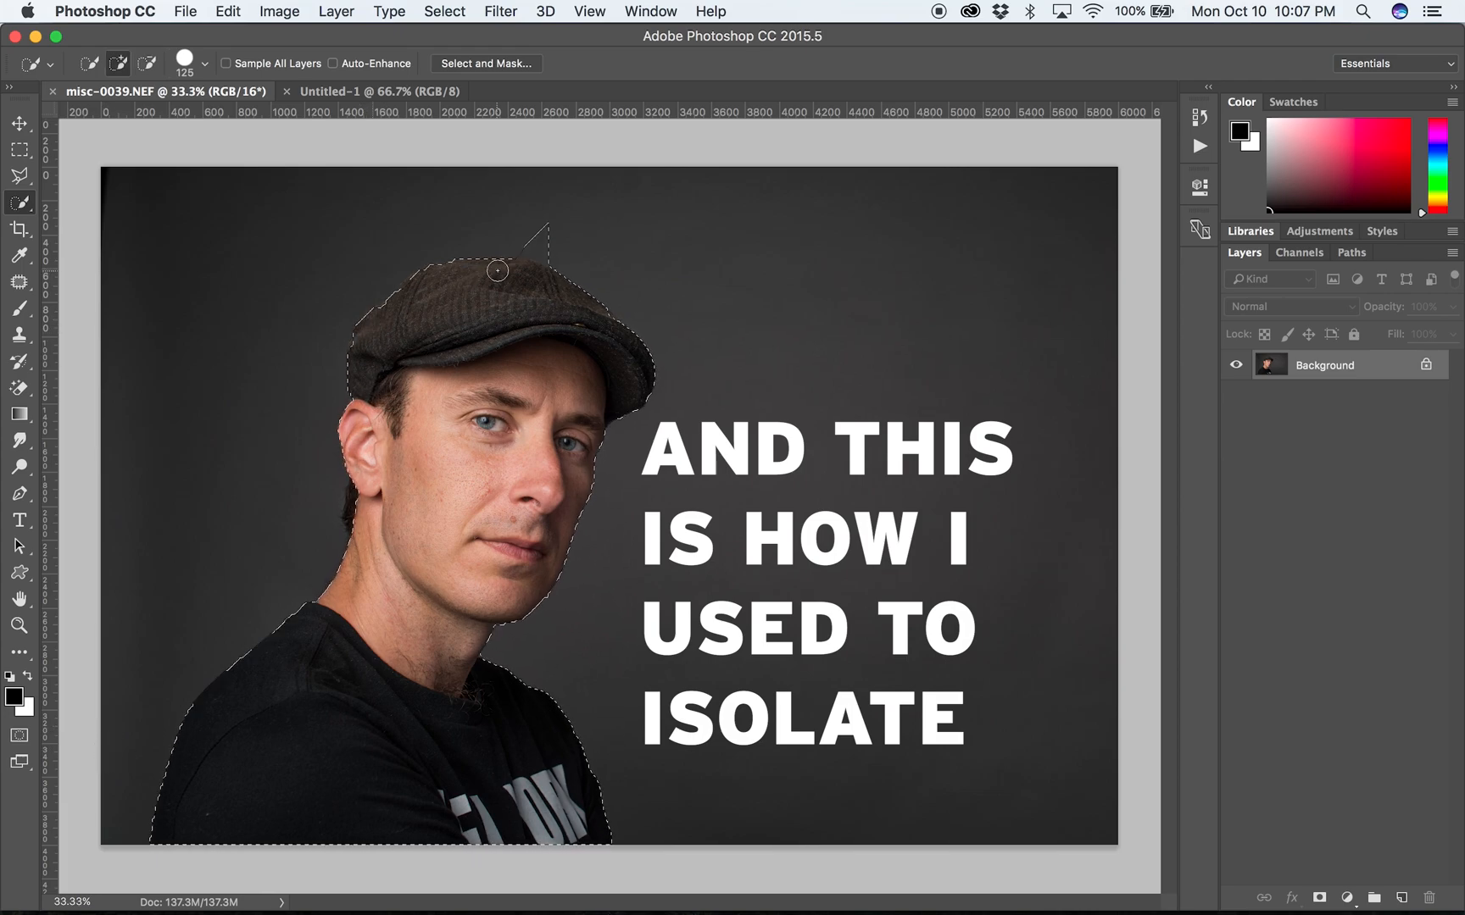
Step: Convert the Jewels portrait's locked Background layer into an editable Layer 0
click(19, 625)
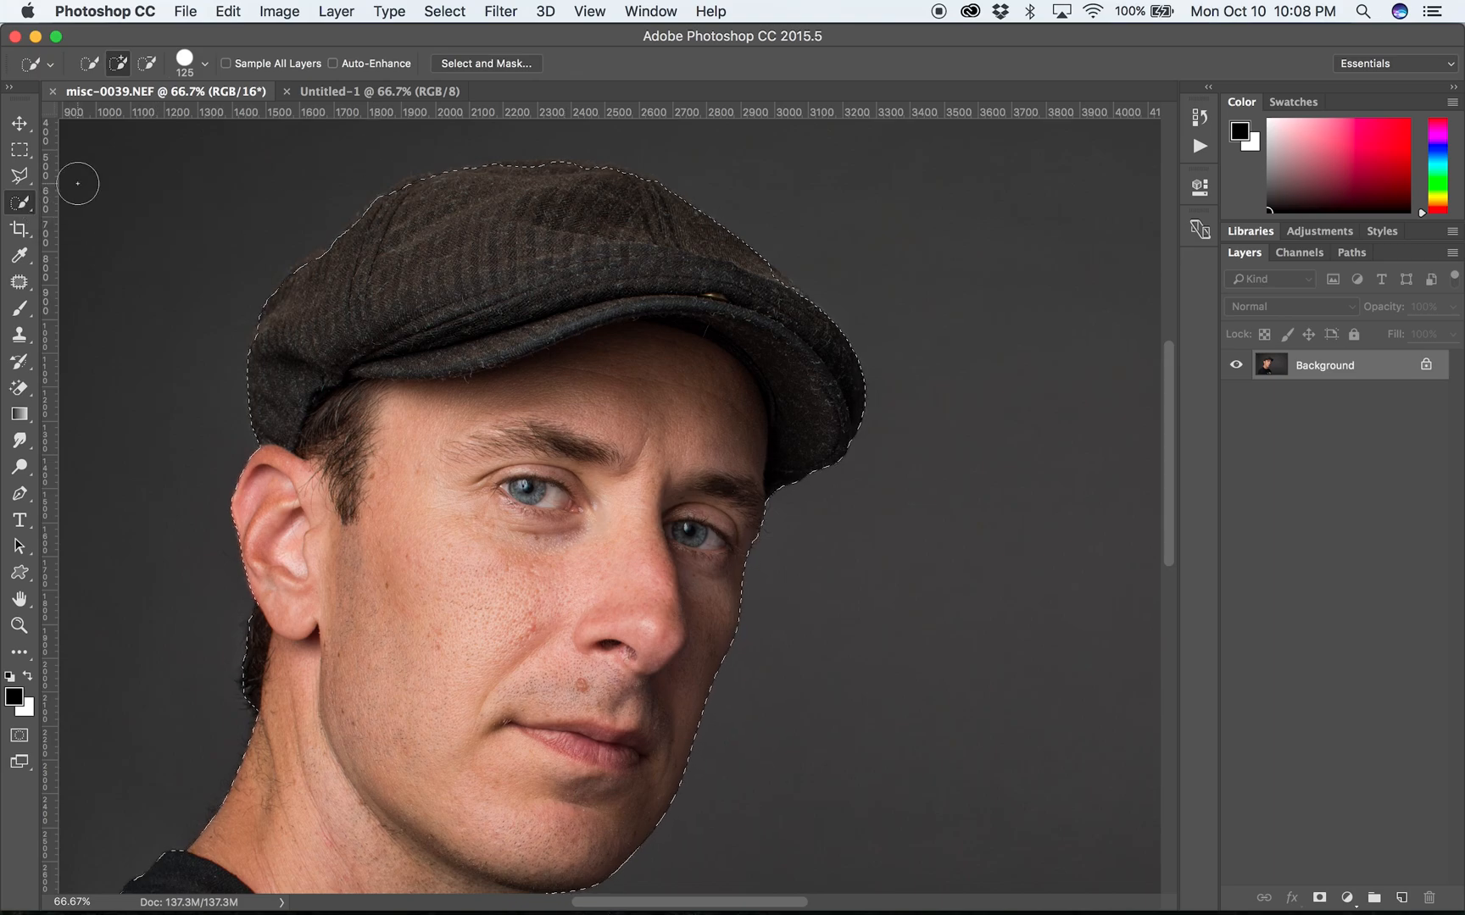
click(485, 63)
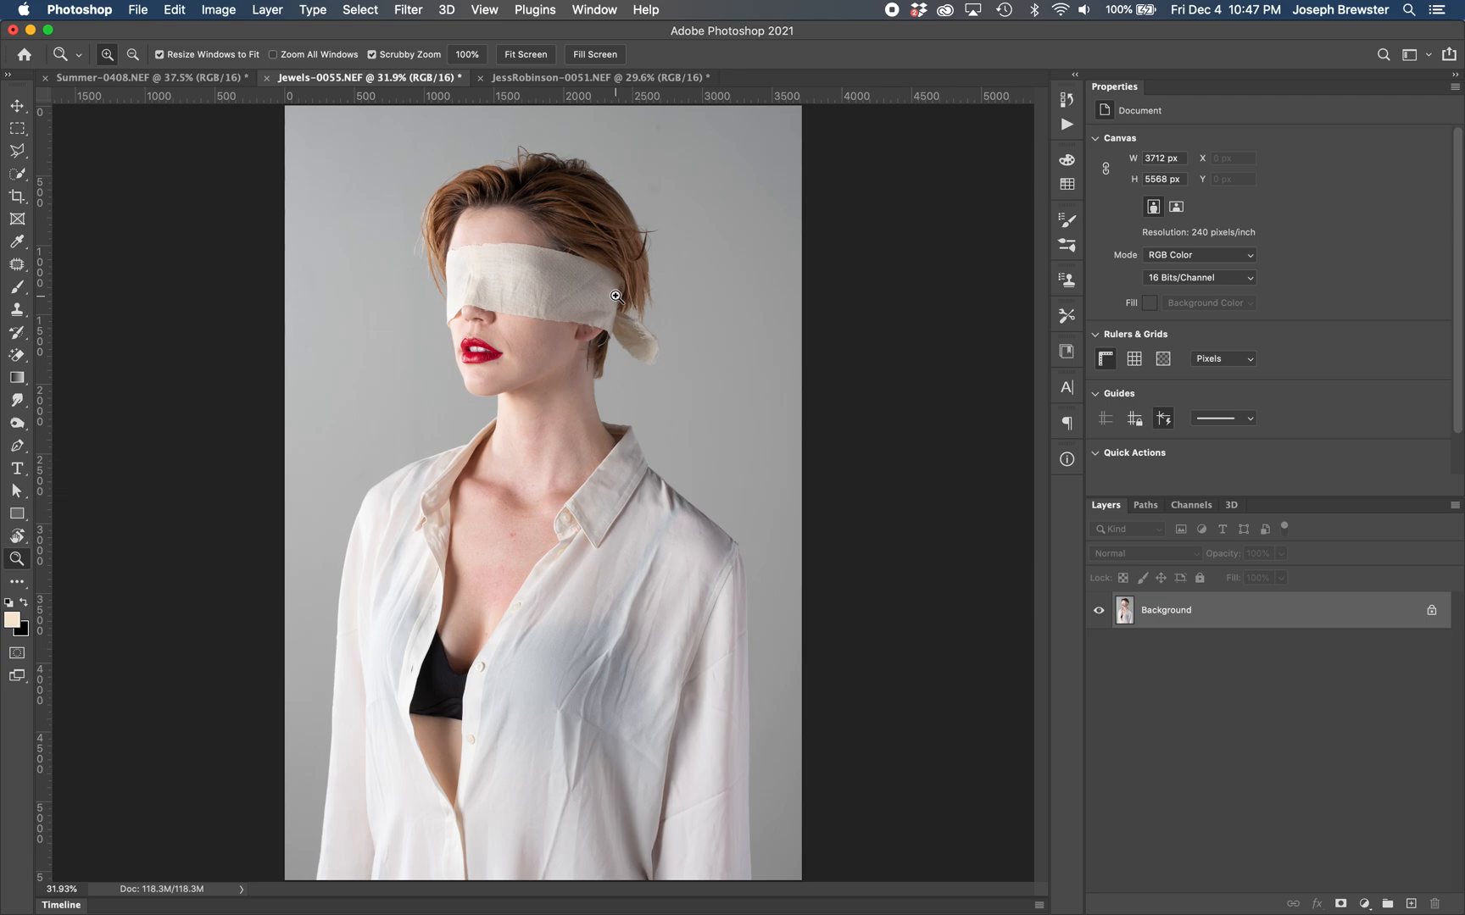
mouse_move(491, 312)
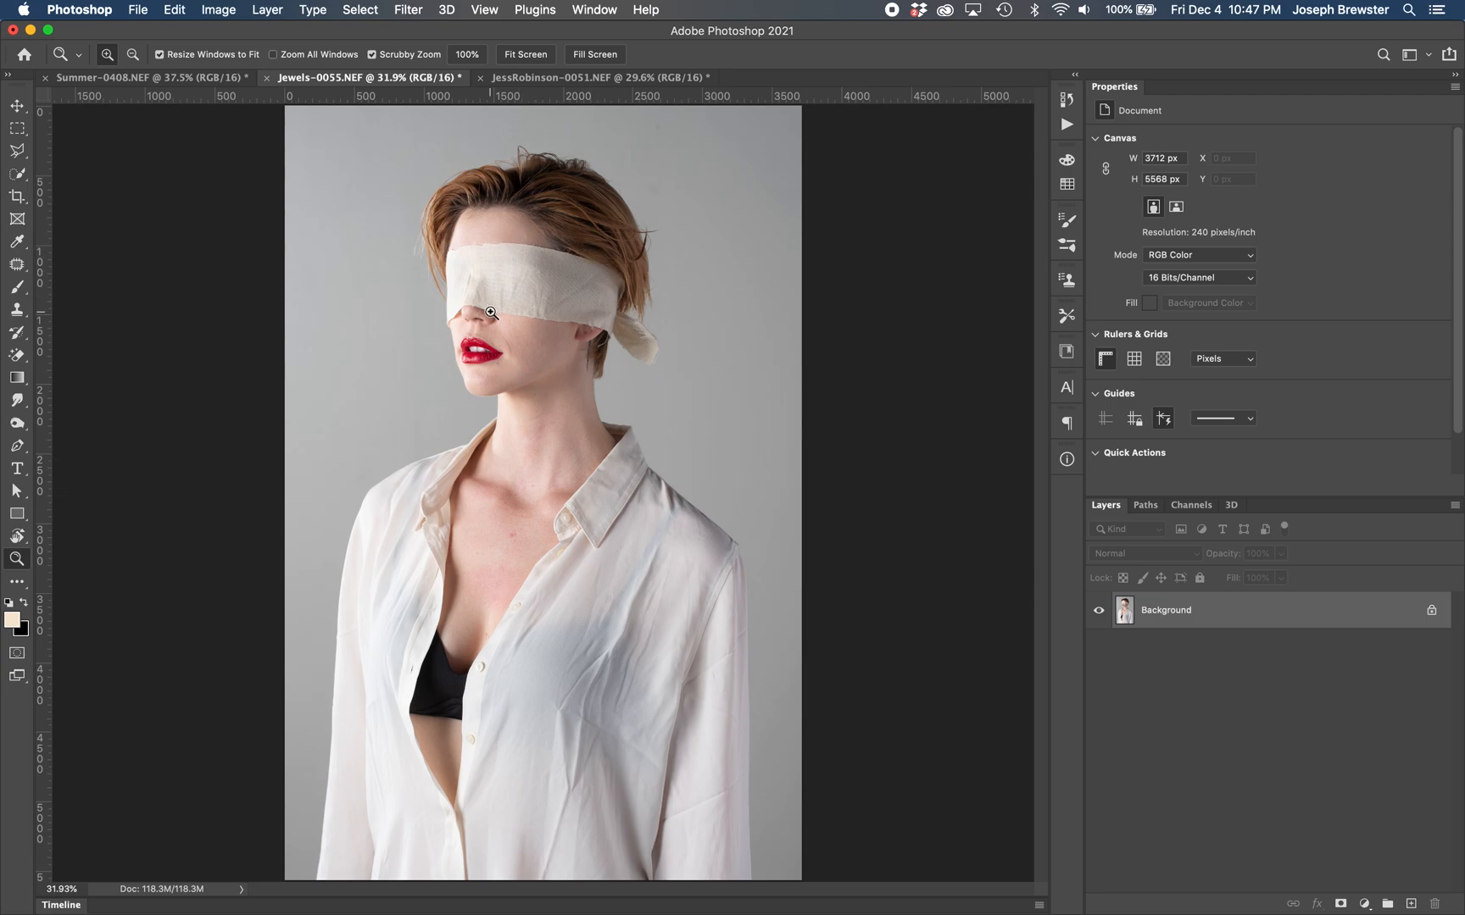
mouse_move(527, 283)
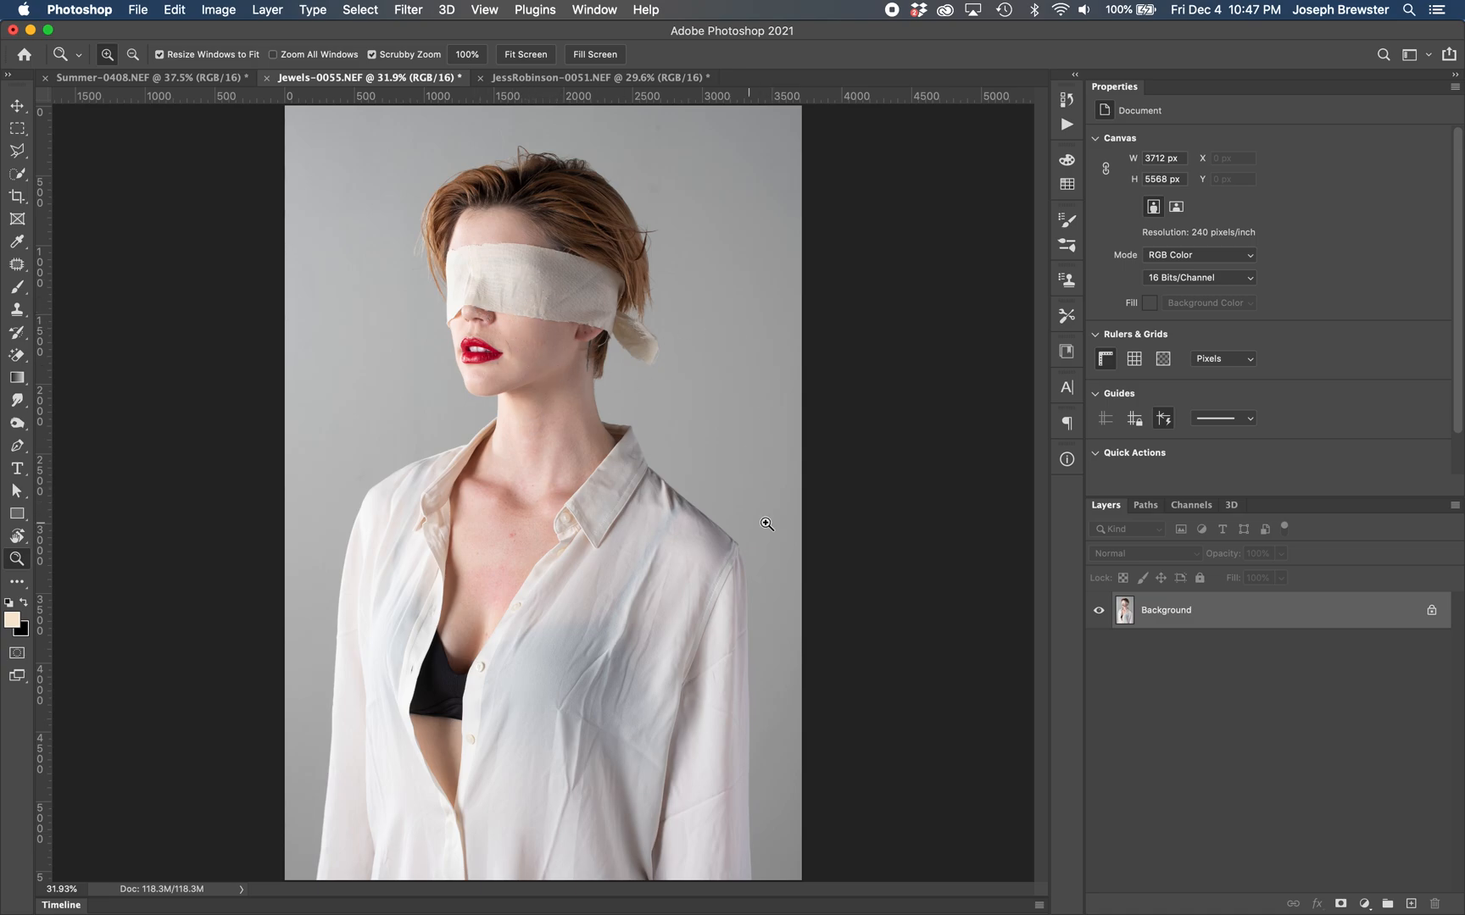
mouse_move(1119, 98)
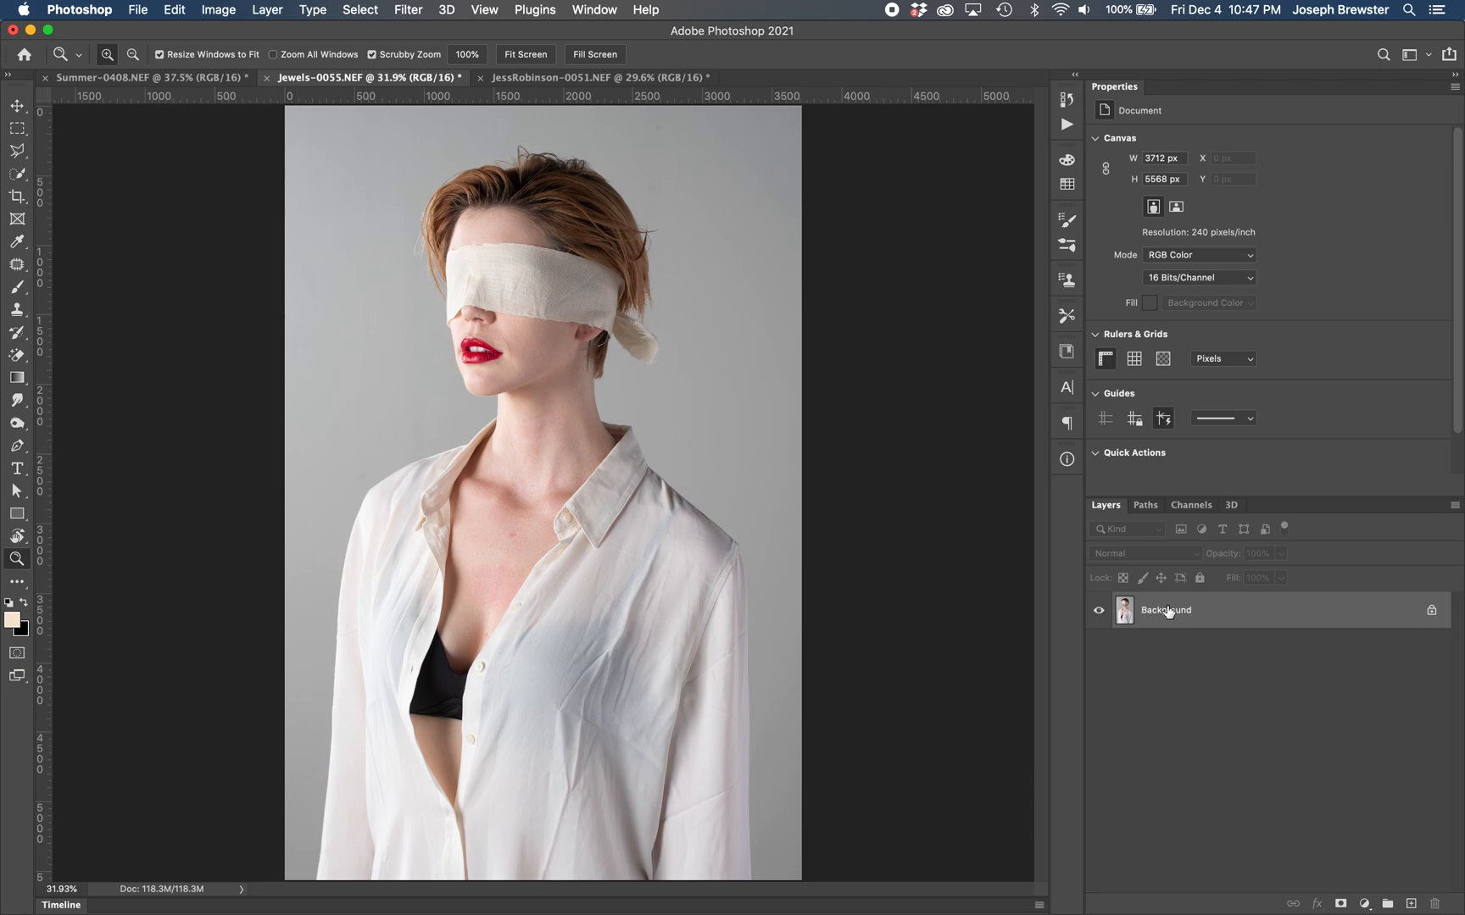
mouse_move(1165, 611)
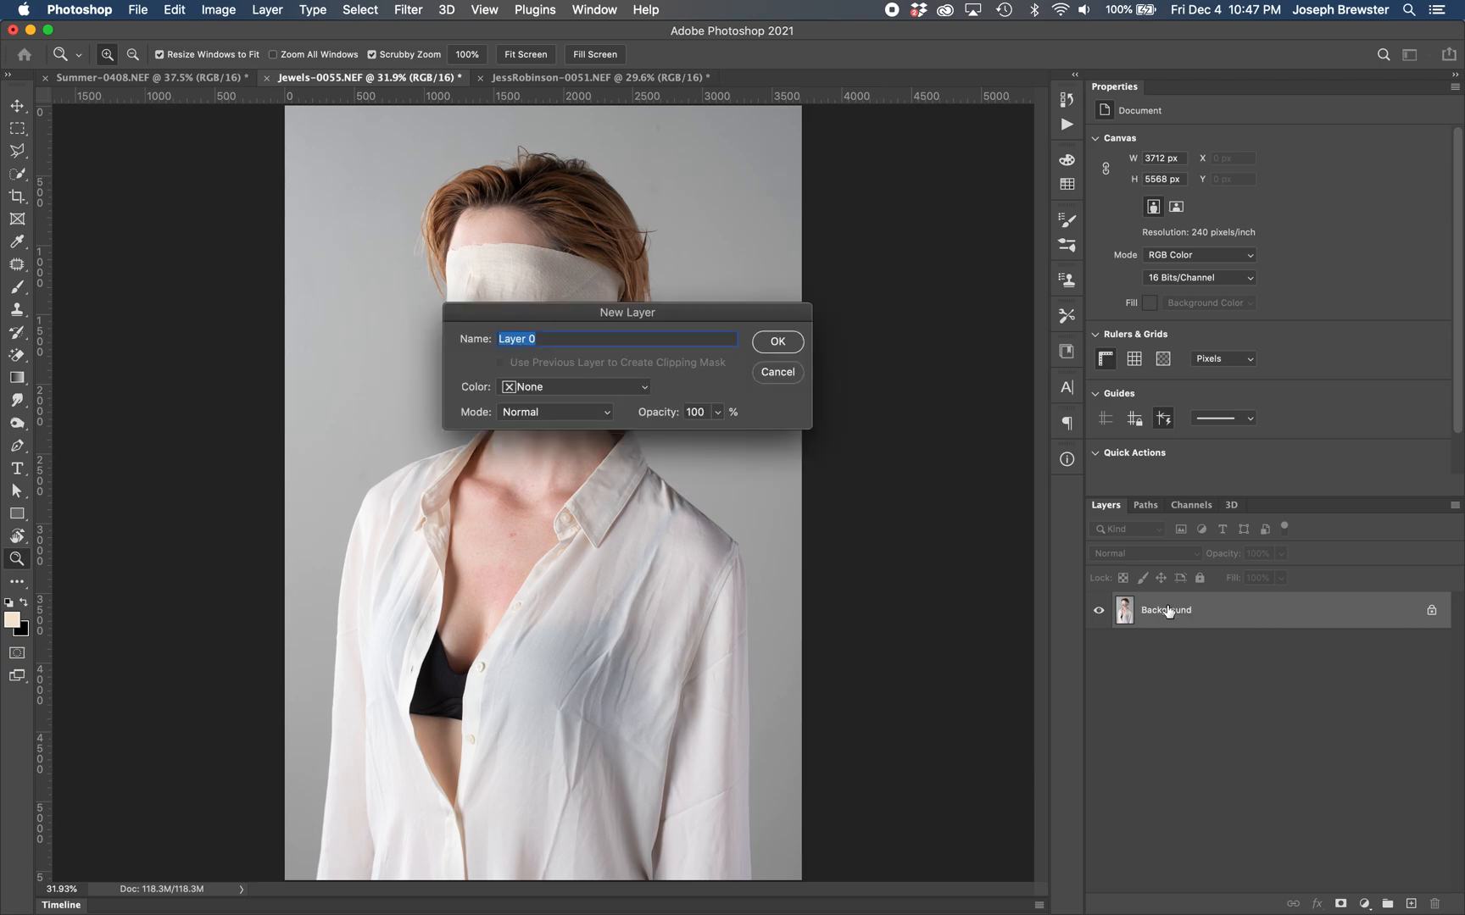
click(776, 341)
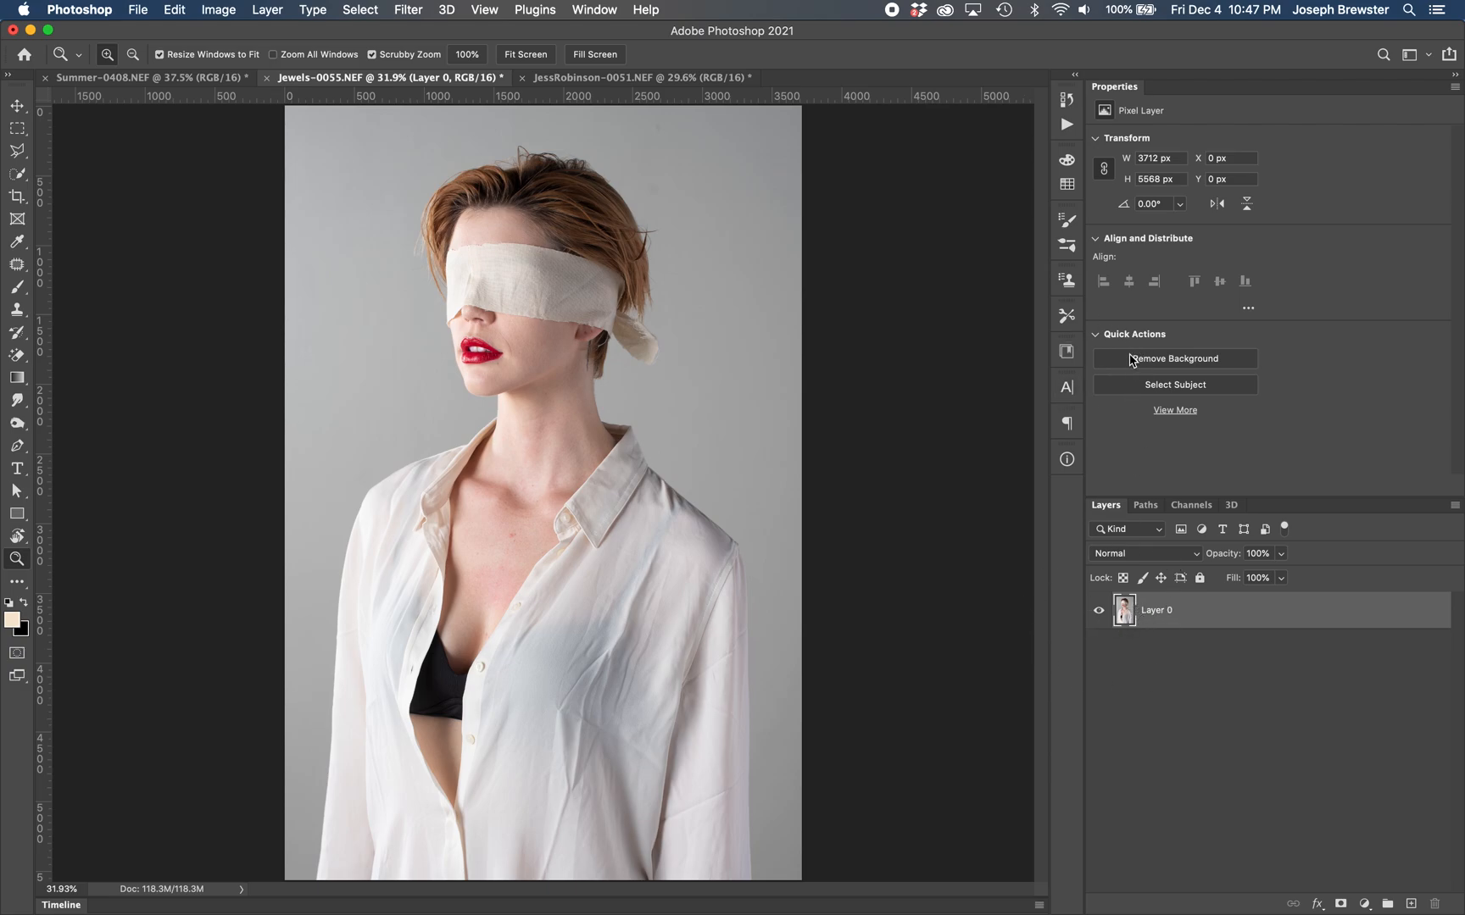
mouse_move(1116, 416)
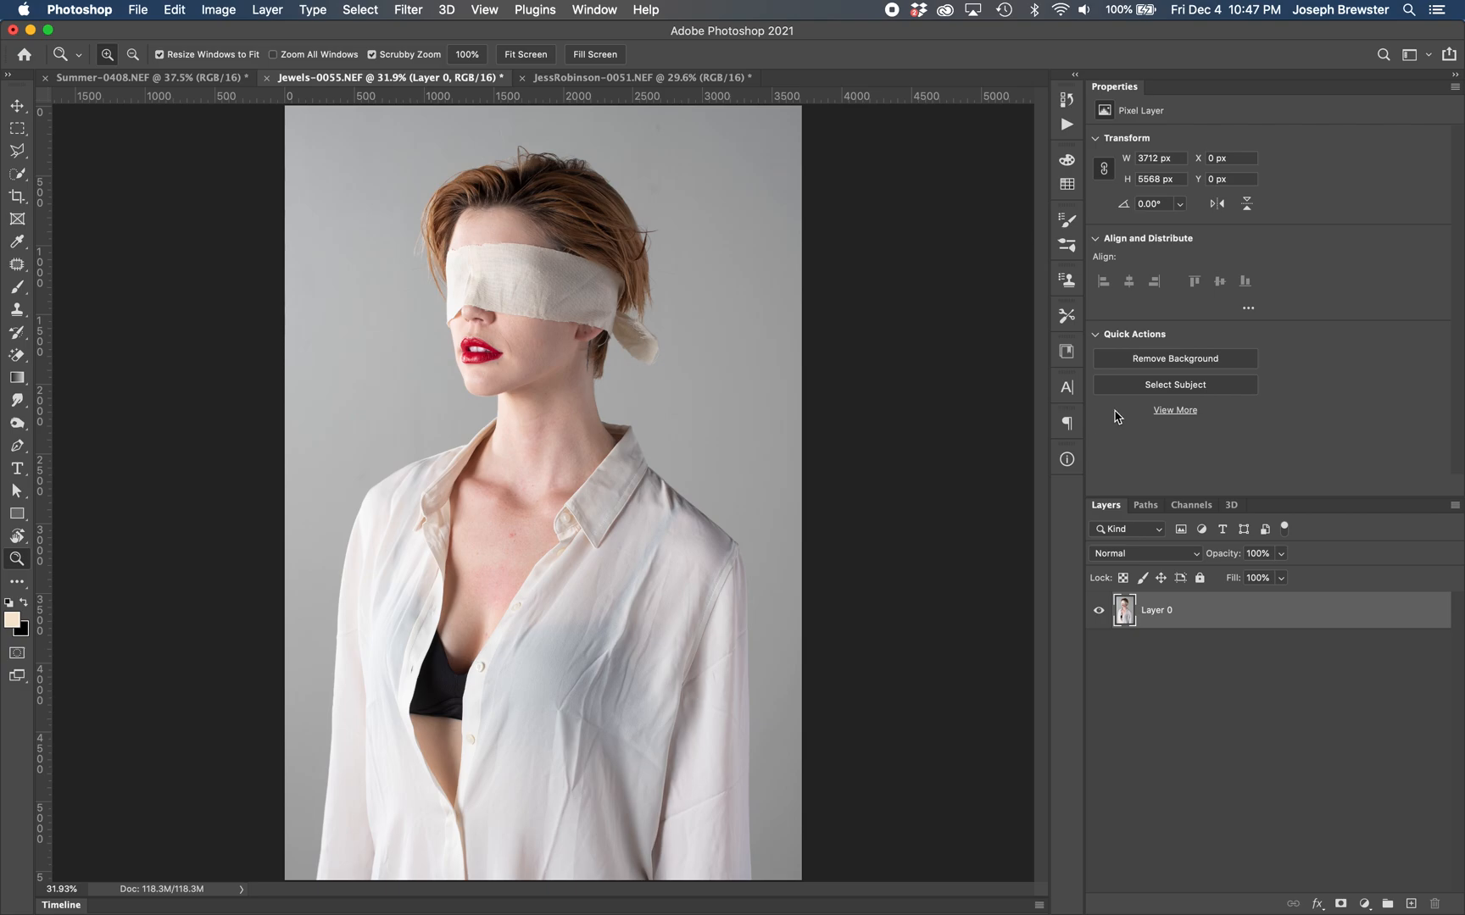
mouse_move(1175, 384)
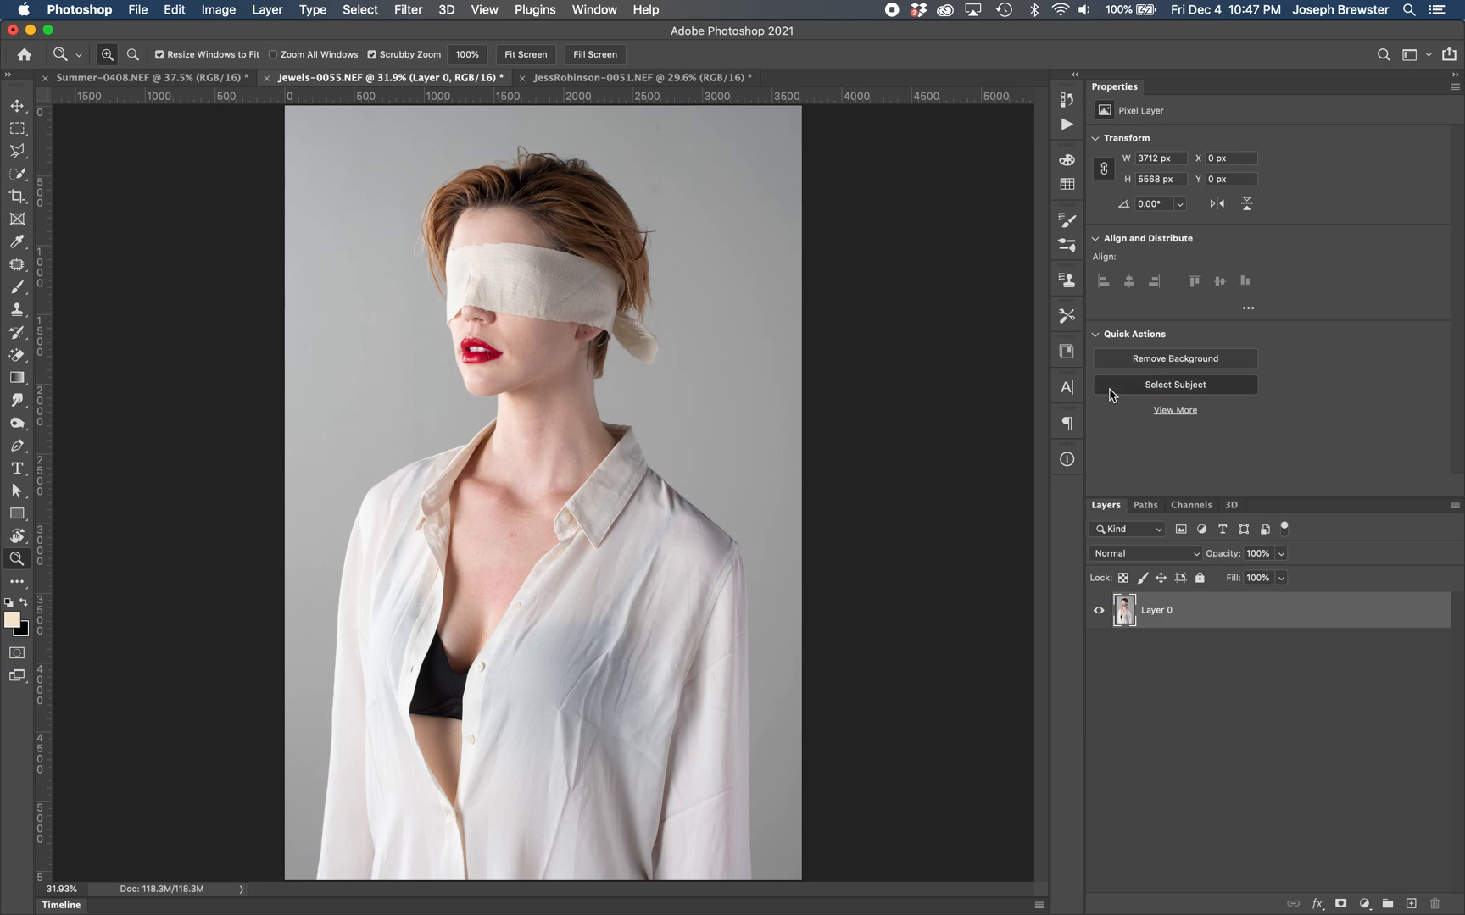
Step: Run Select Subject on the blindfolded woman, then switch to the Quick Selection tool
click(1174, 384)
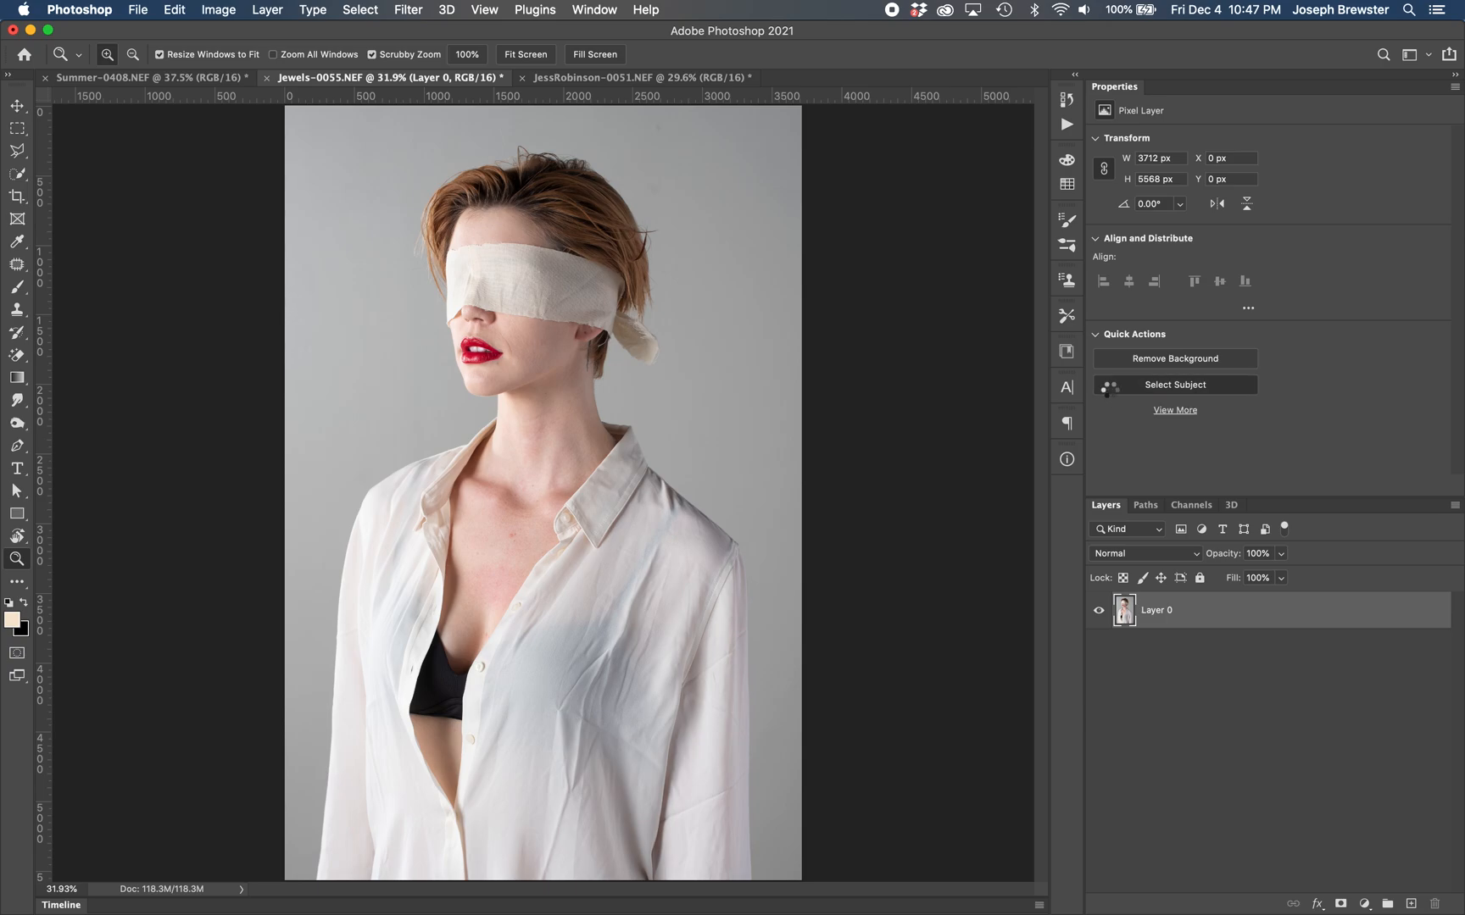
click(1174, 384)
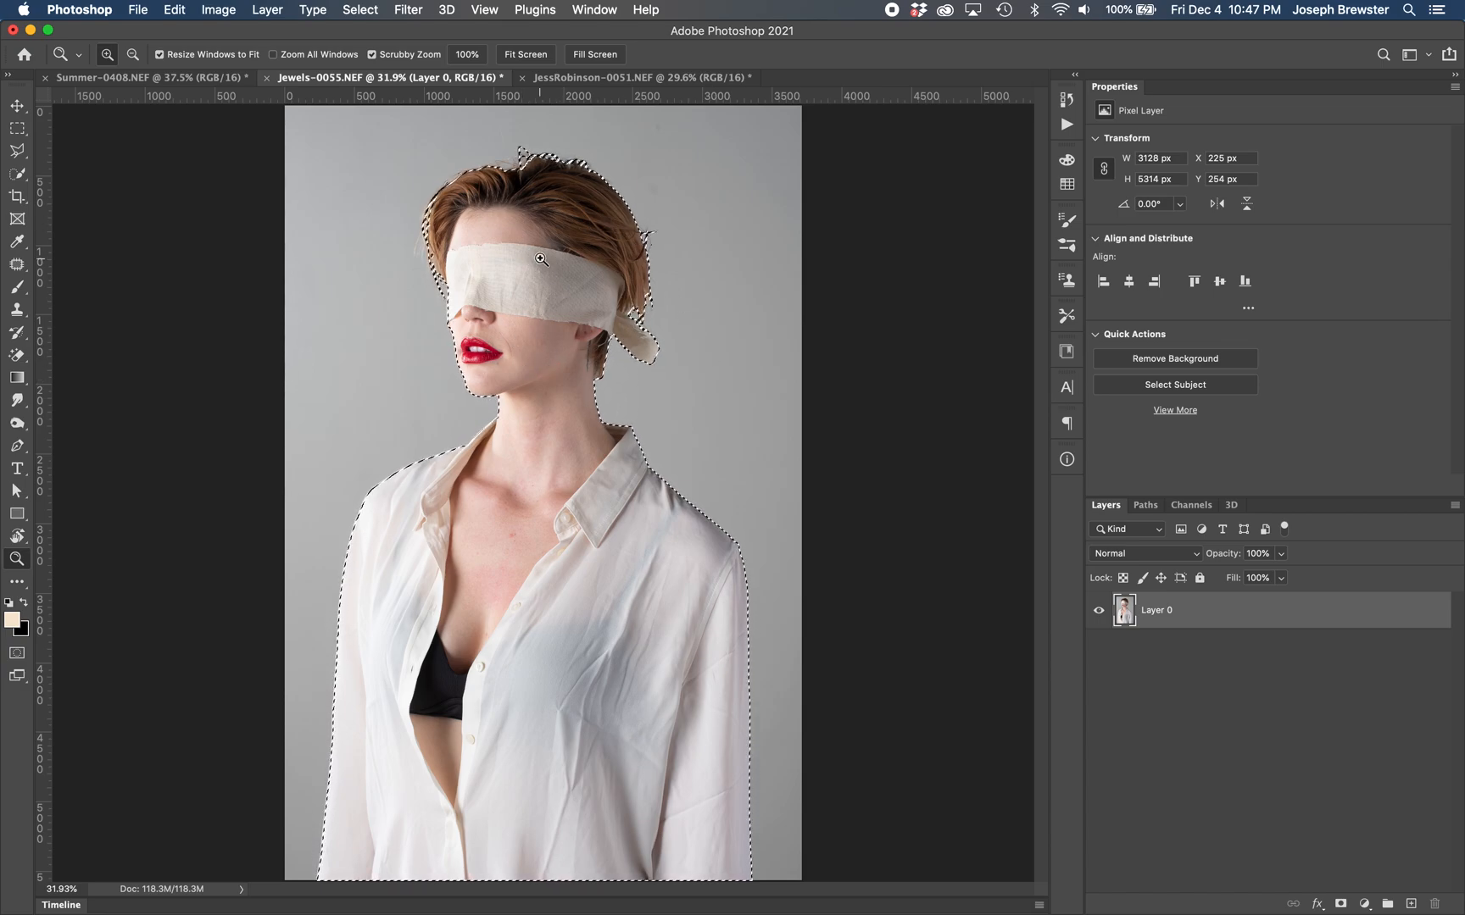
mouse_move(534, 613)
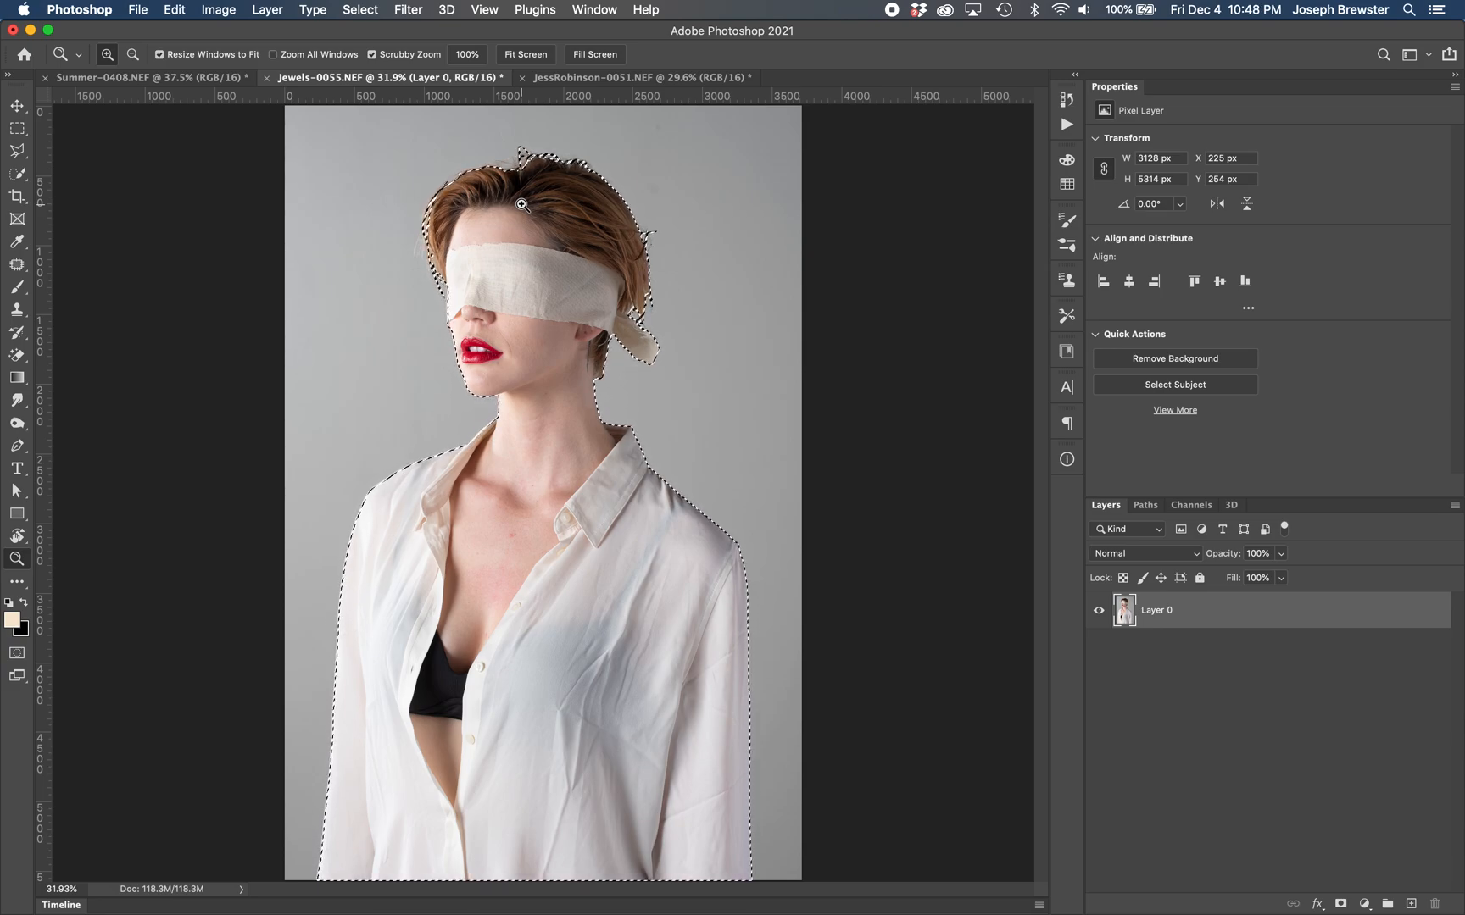
click(17, 173)
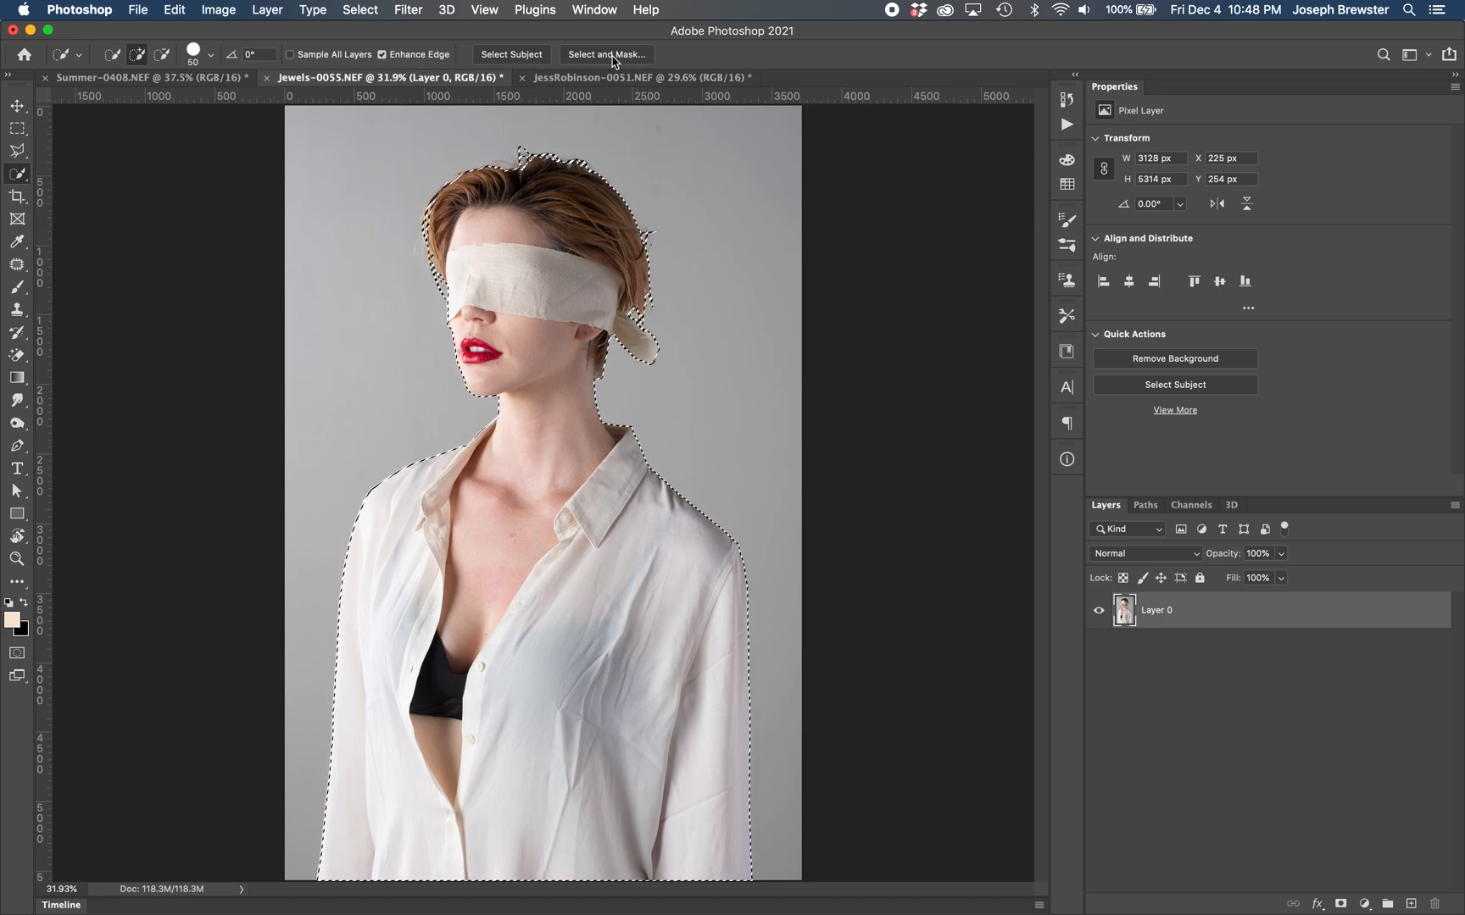
mouse_move(607, 54)
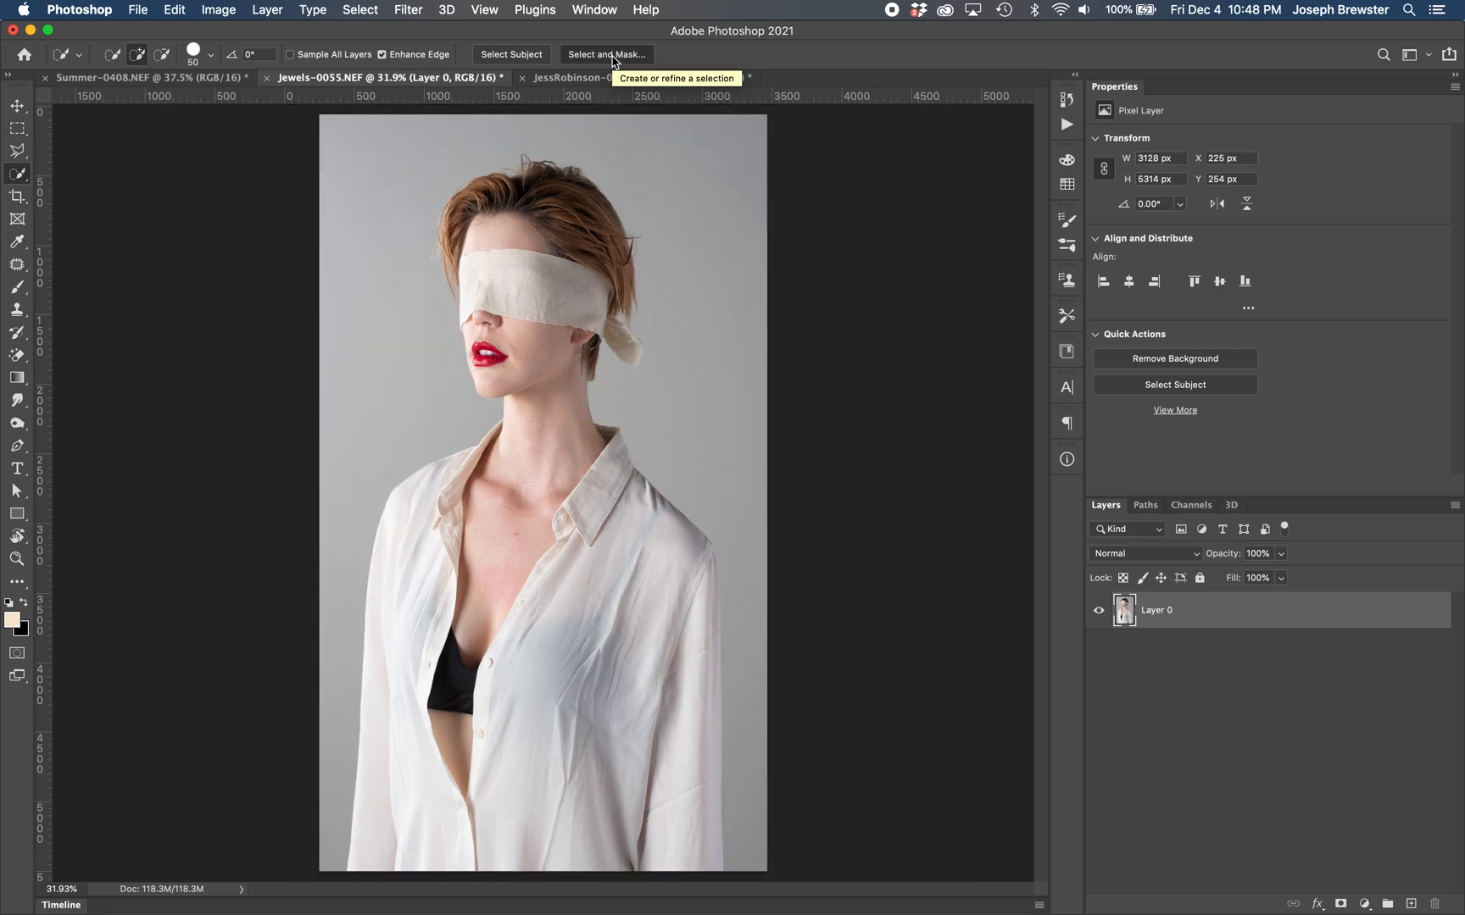
Step: Enter the Select and Mask workspace, showing the area around the woman in red
click(606, 53)
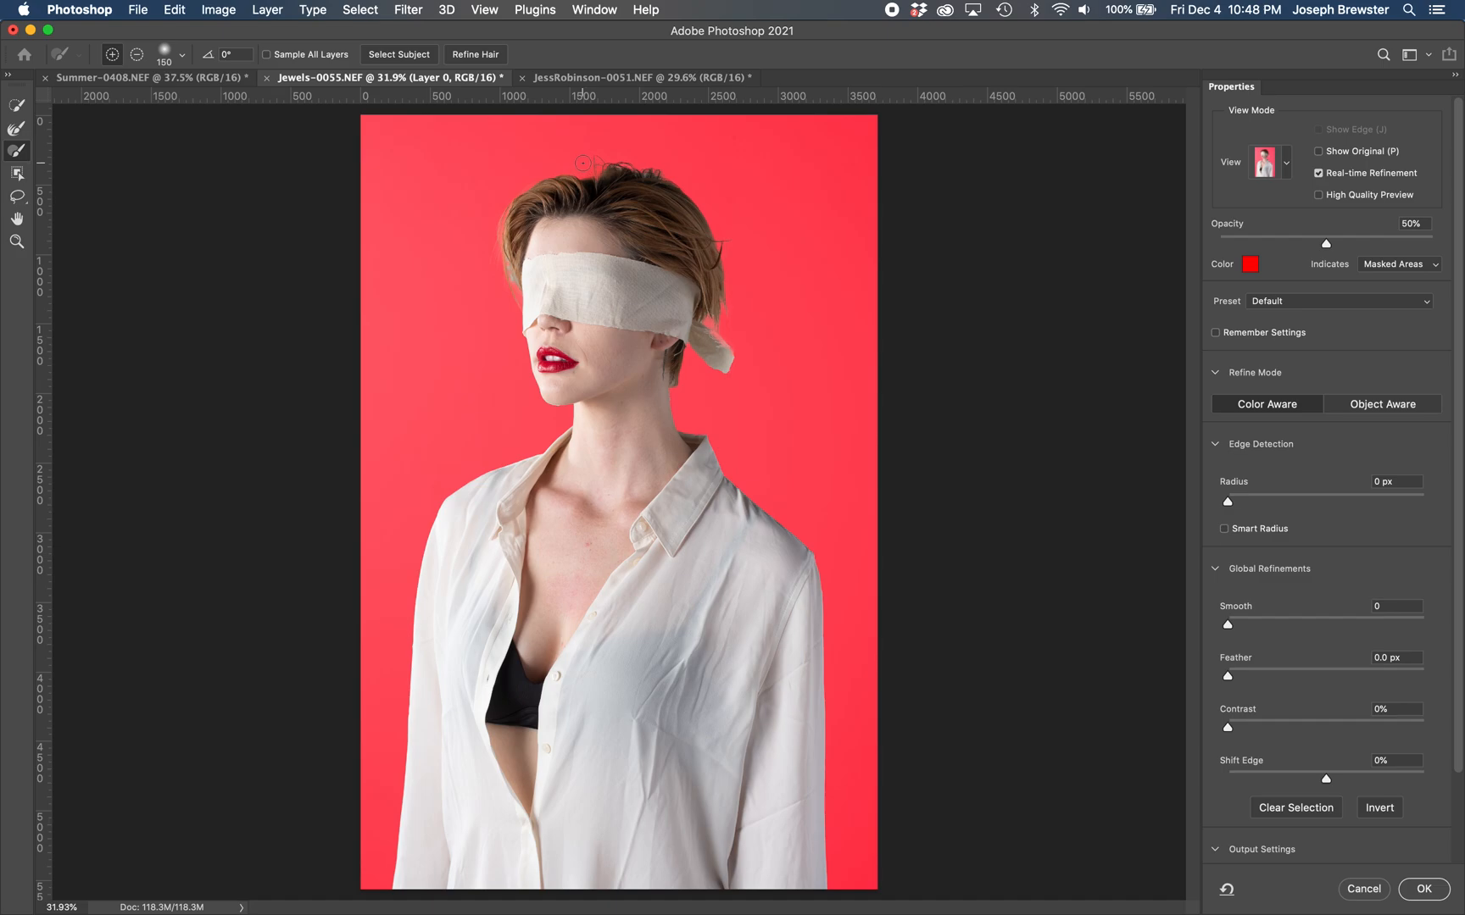
mouse_move(601, 153)
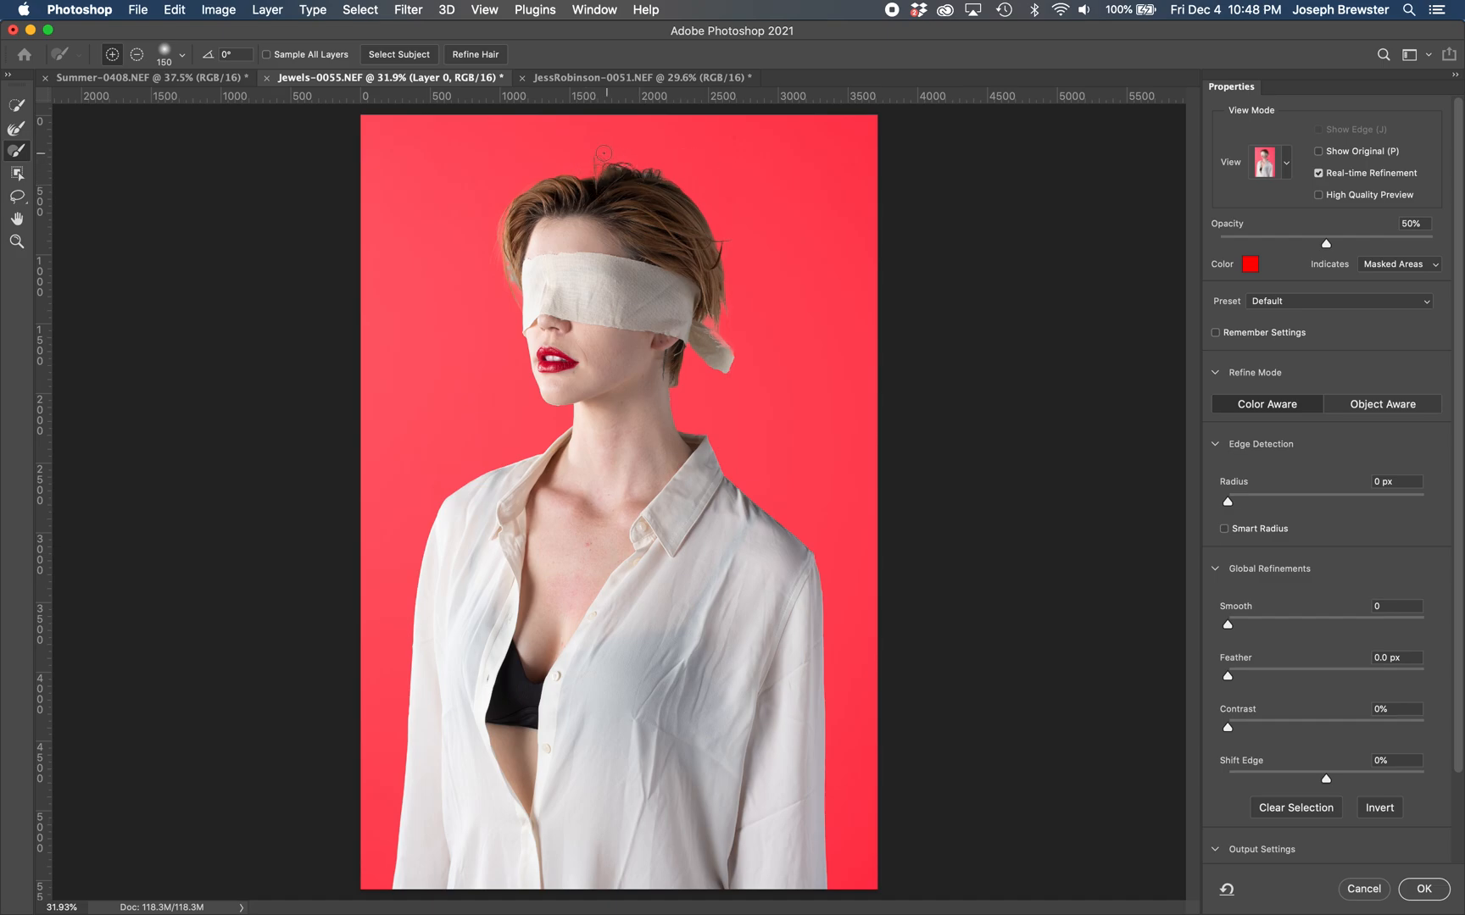
mouse_move(406, 88)
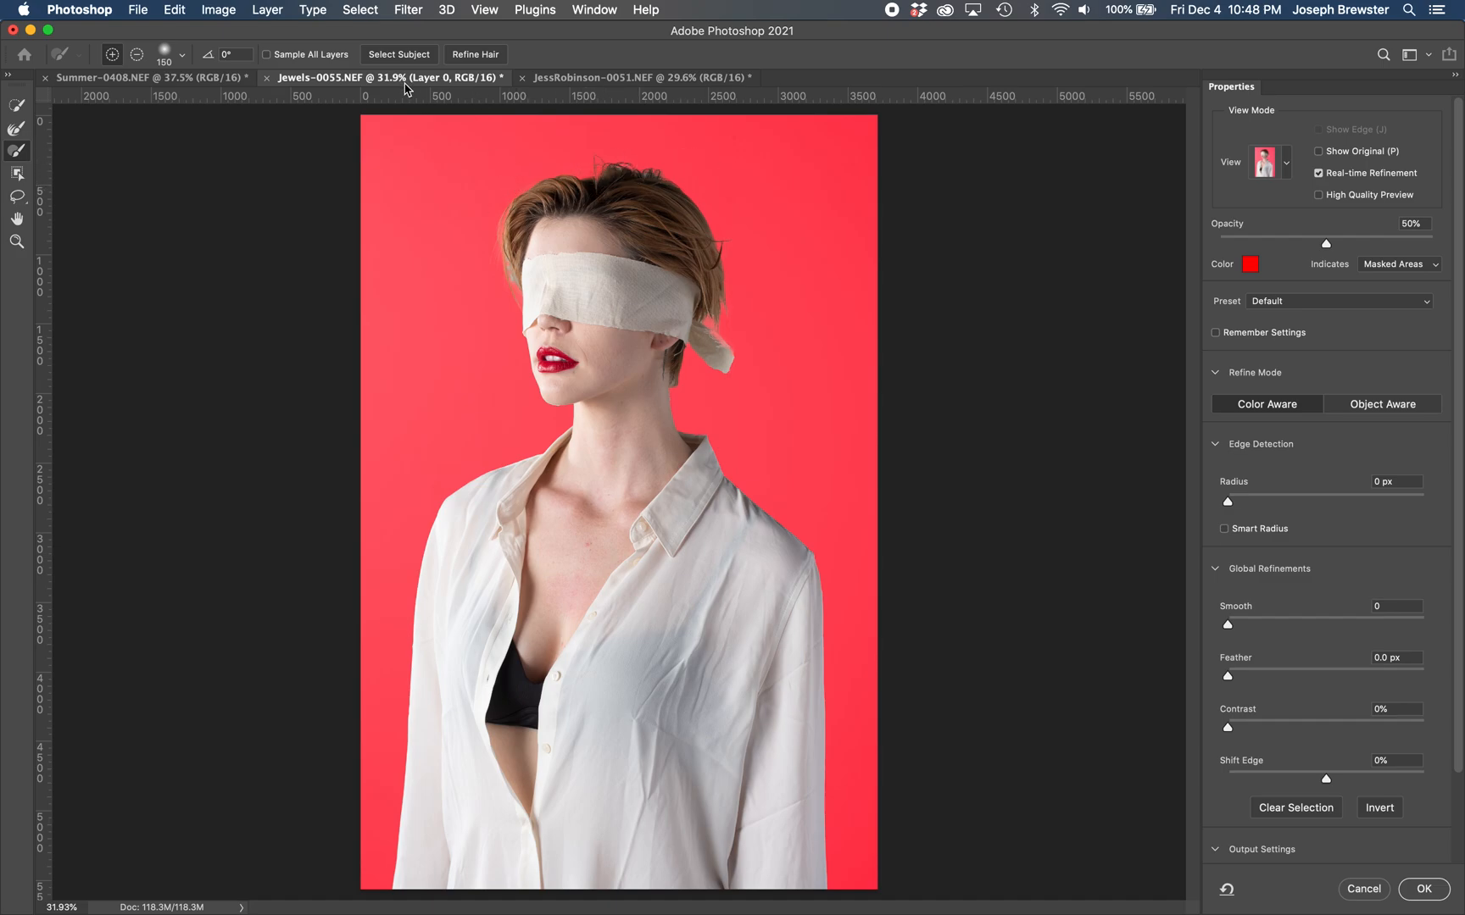
mouse_move(463, 49)
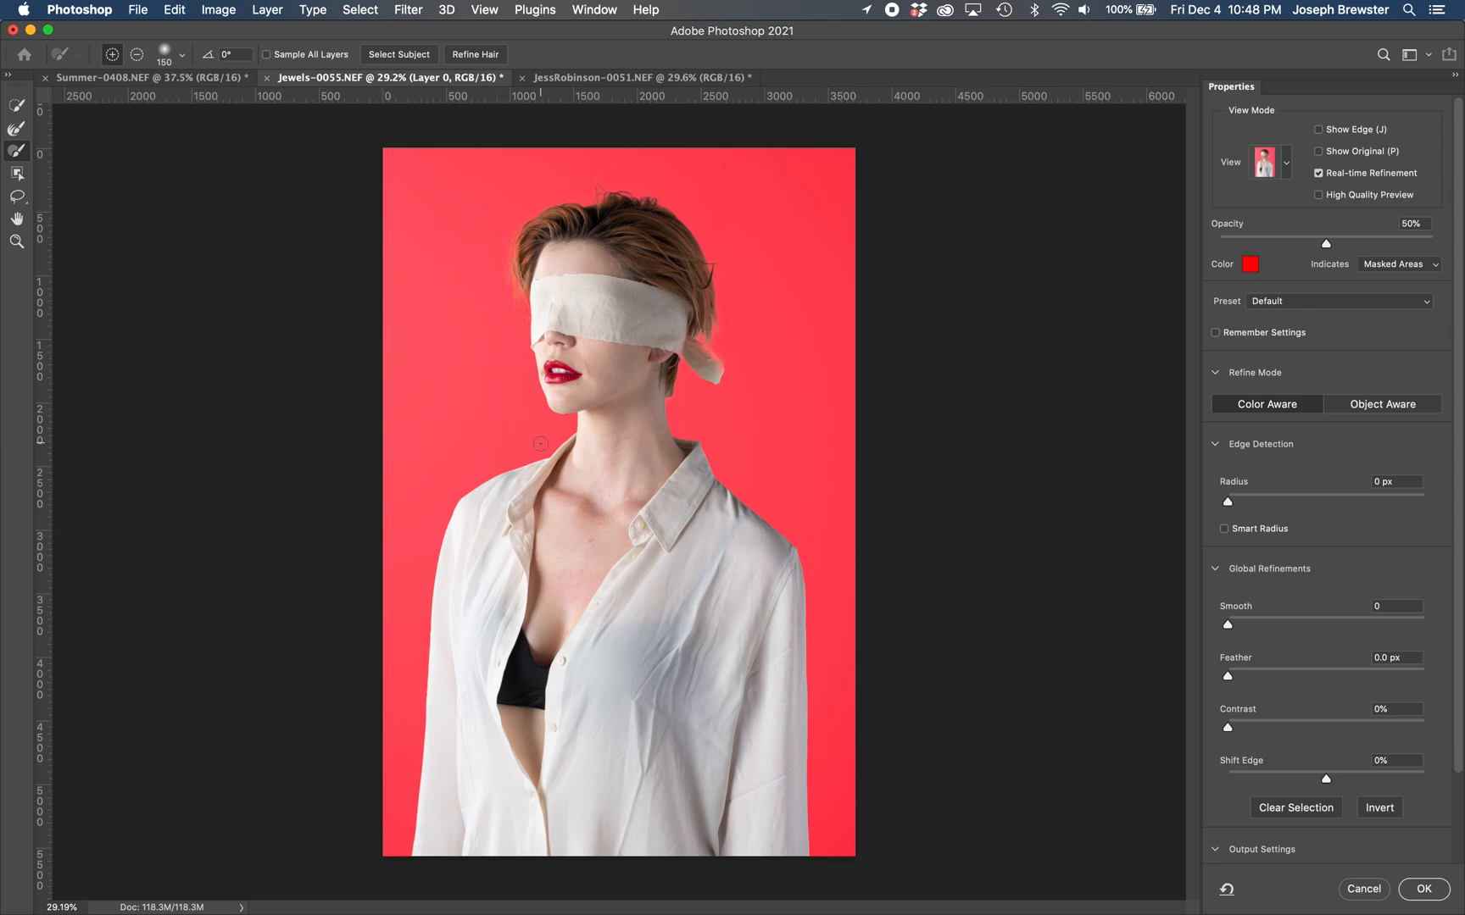
mouse_move(474, 245)
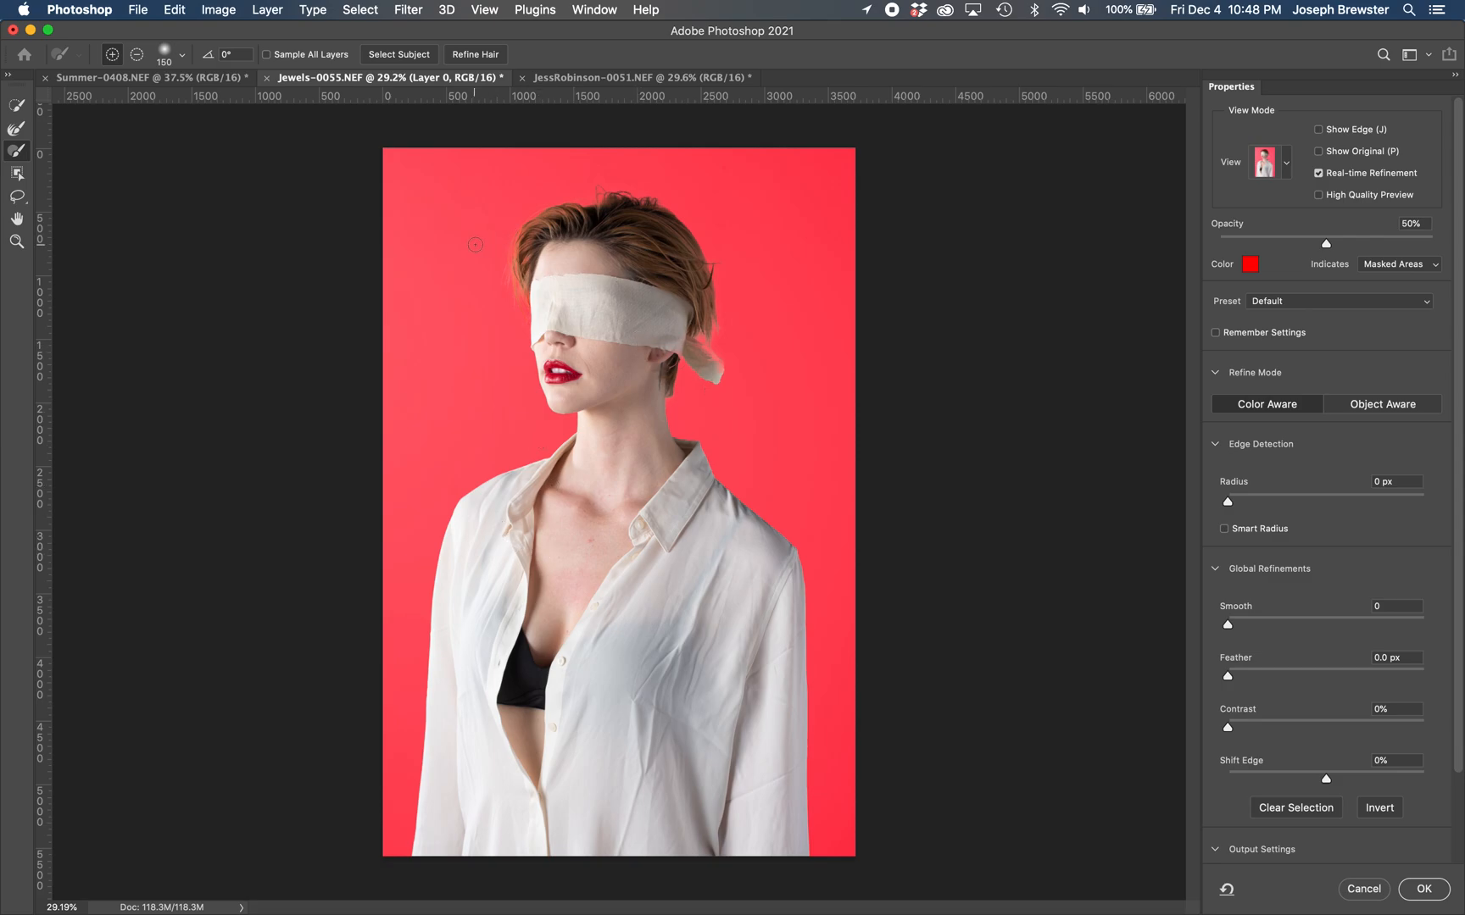
mouse_move(489, 220)
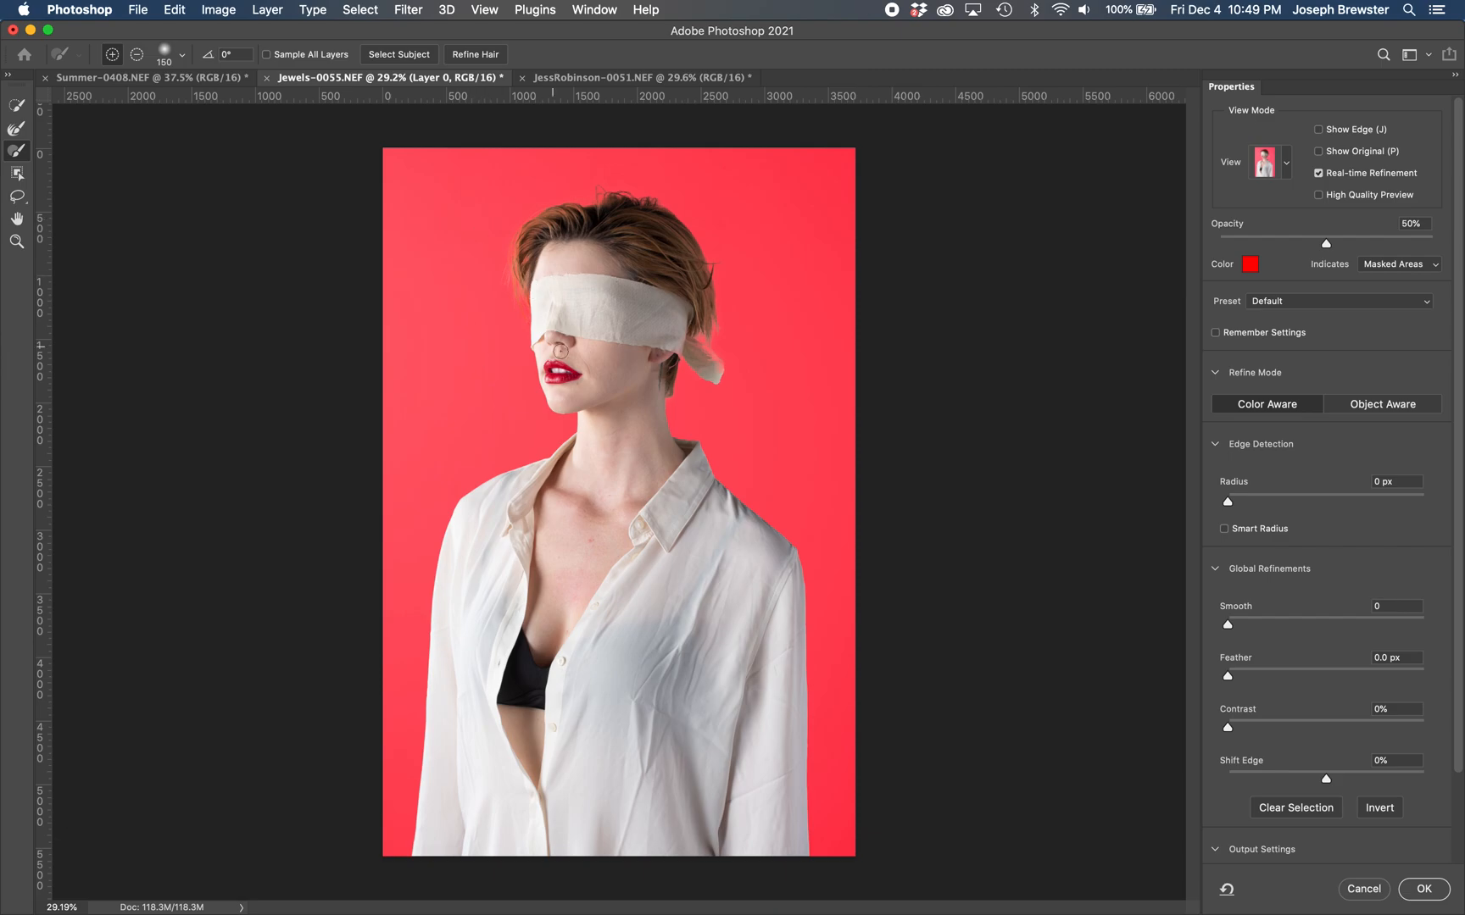
Step: Accept the refined selection, mask the woman, and add a golden-orange Solid Color fill
click(1424, 888)
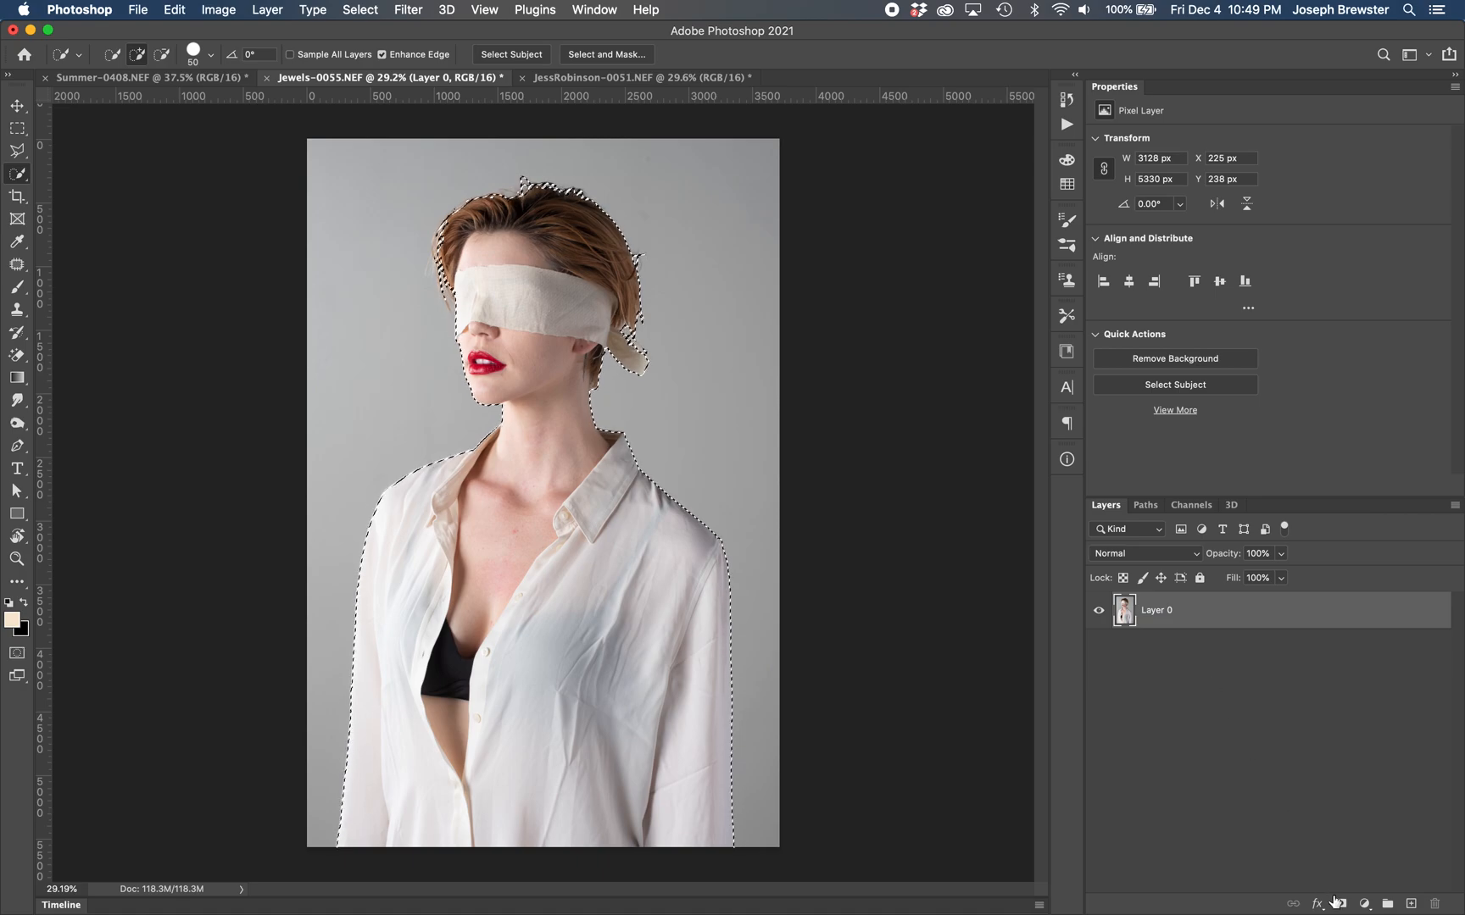
mouse_move(1340, 903)
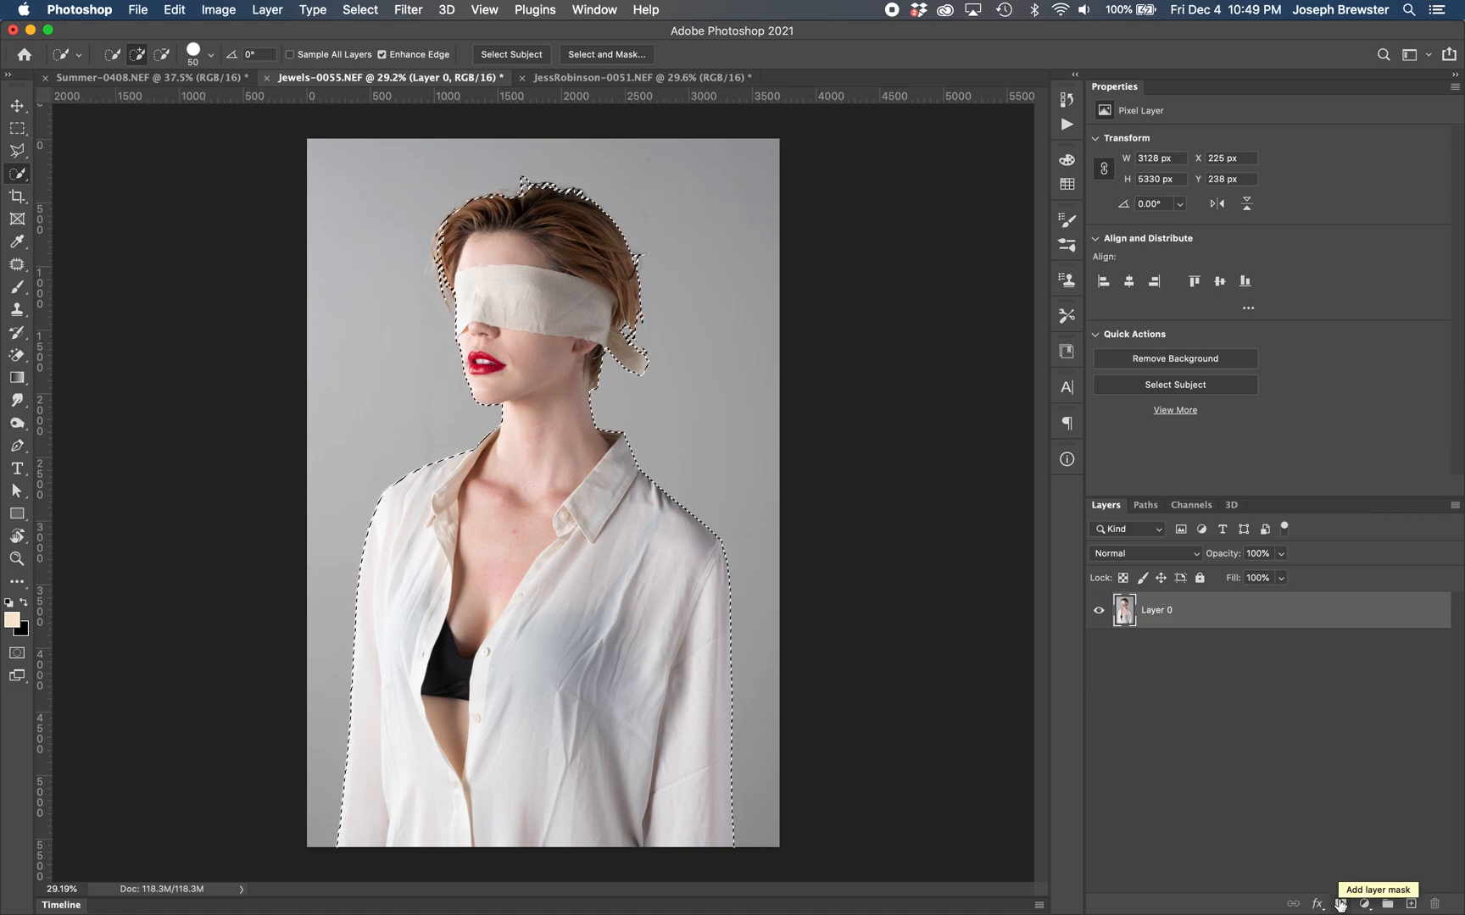
click(1339, 904)
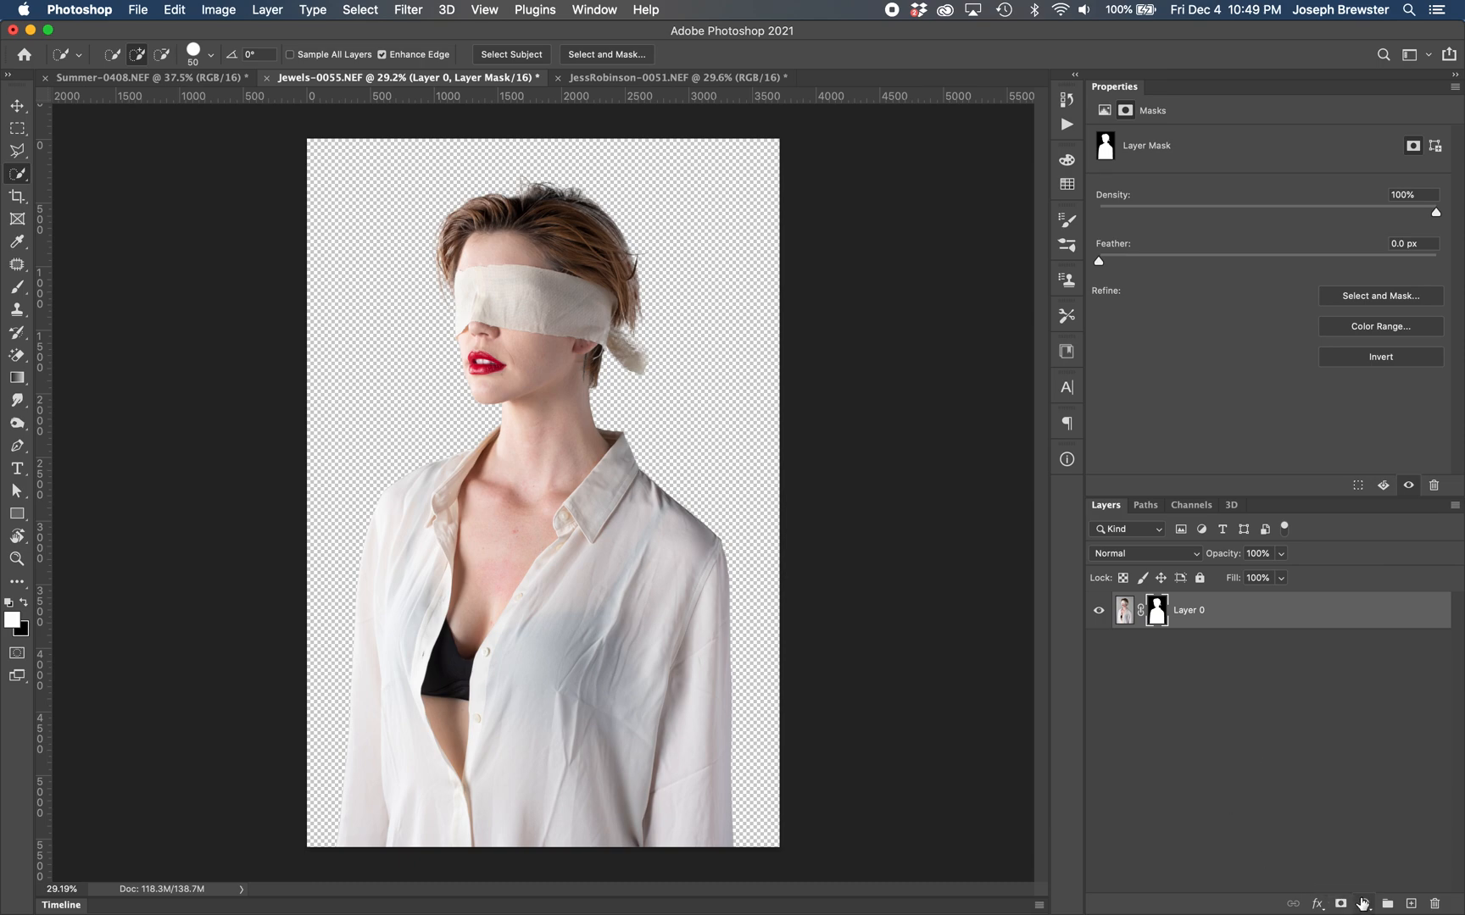
click(1364, 903)
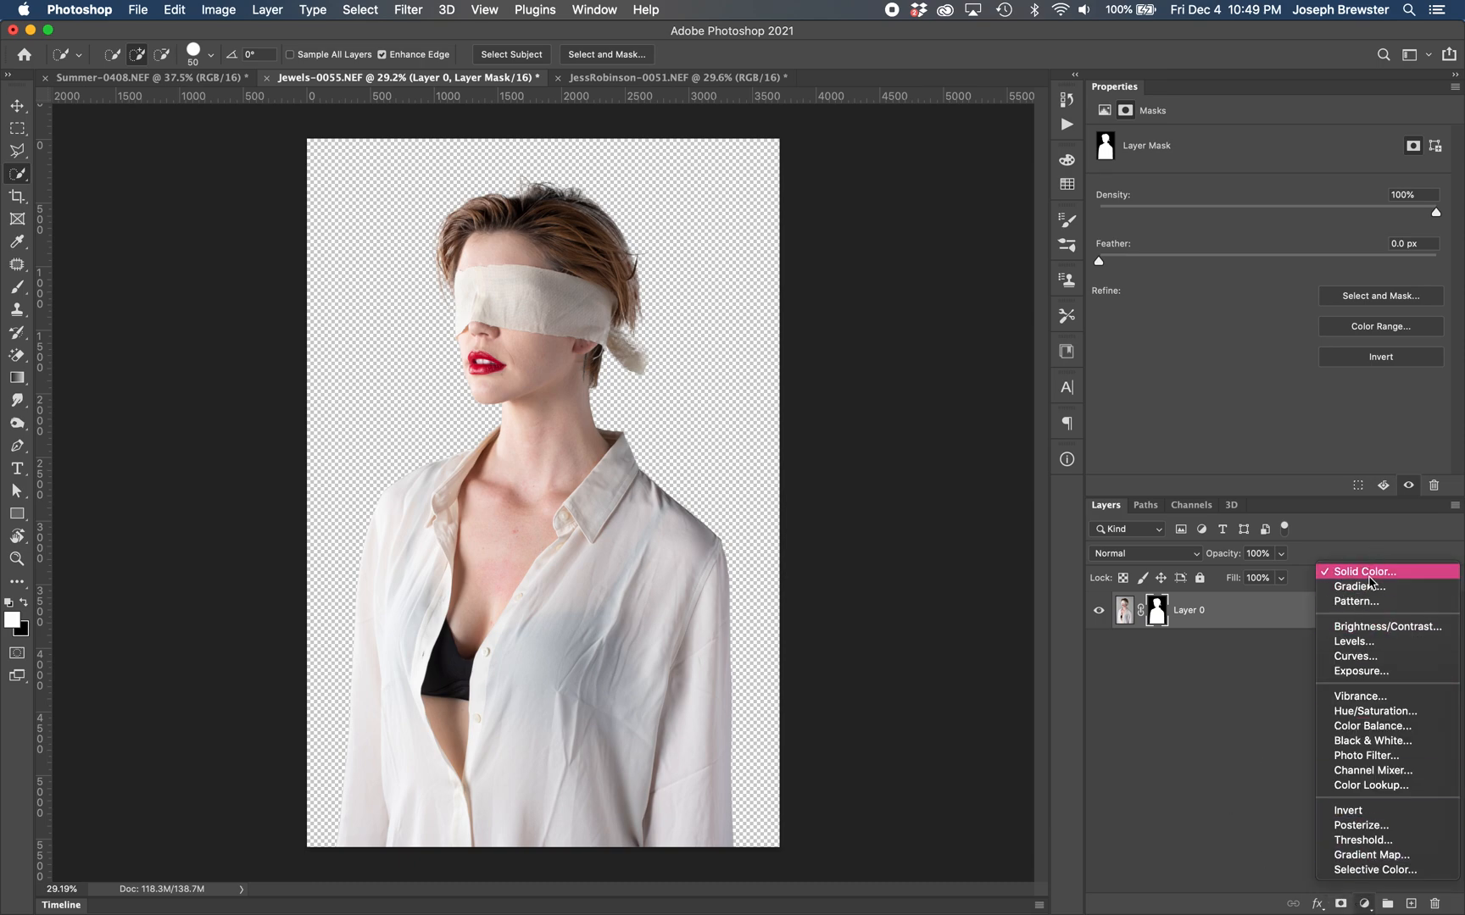
click(1365, 571)
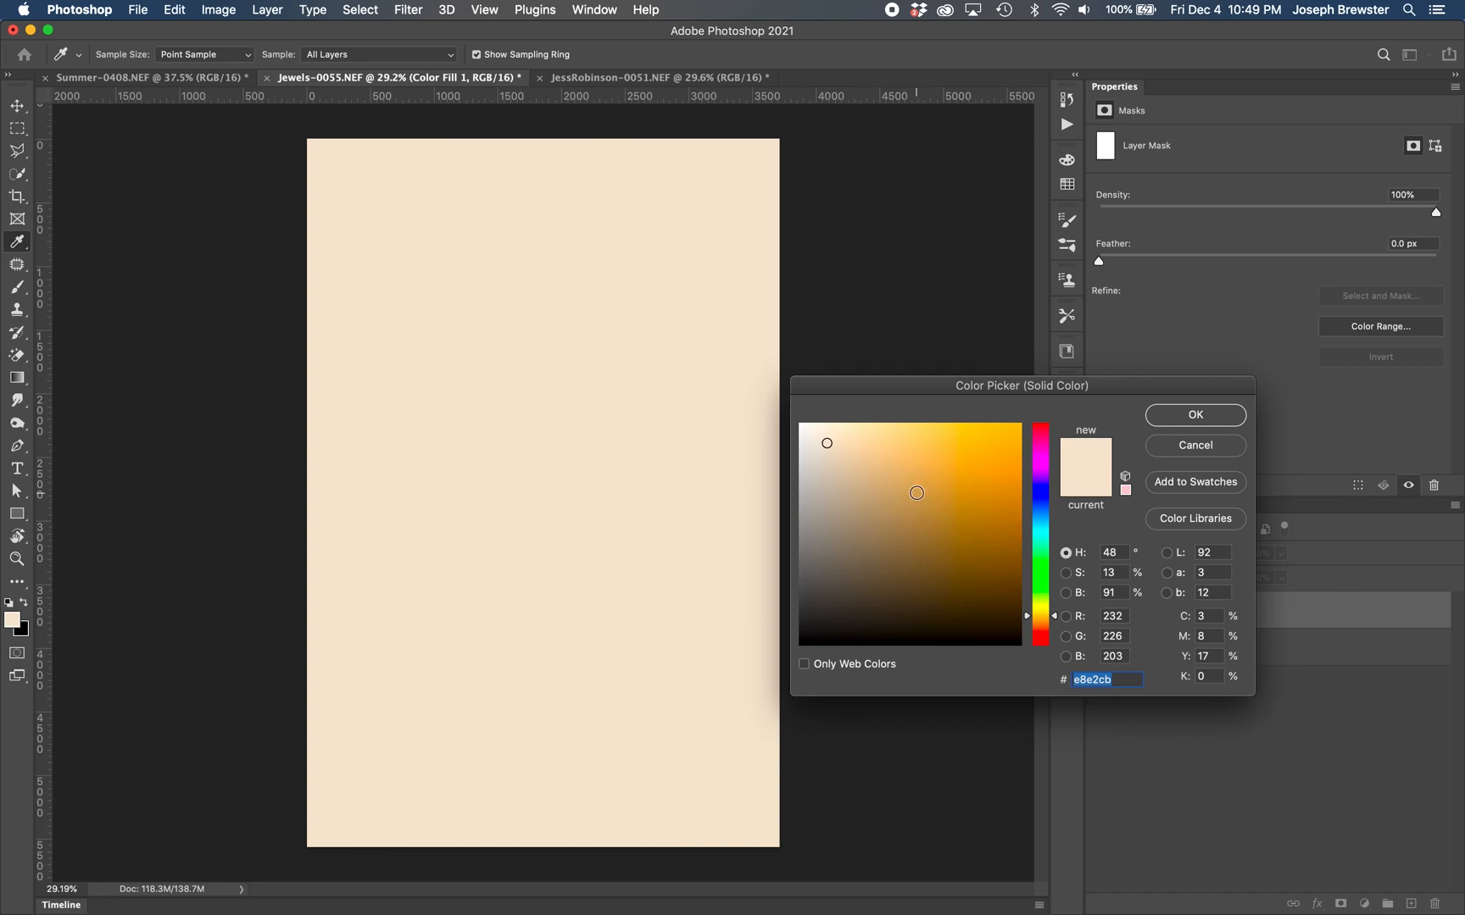
click(928, 478)
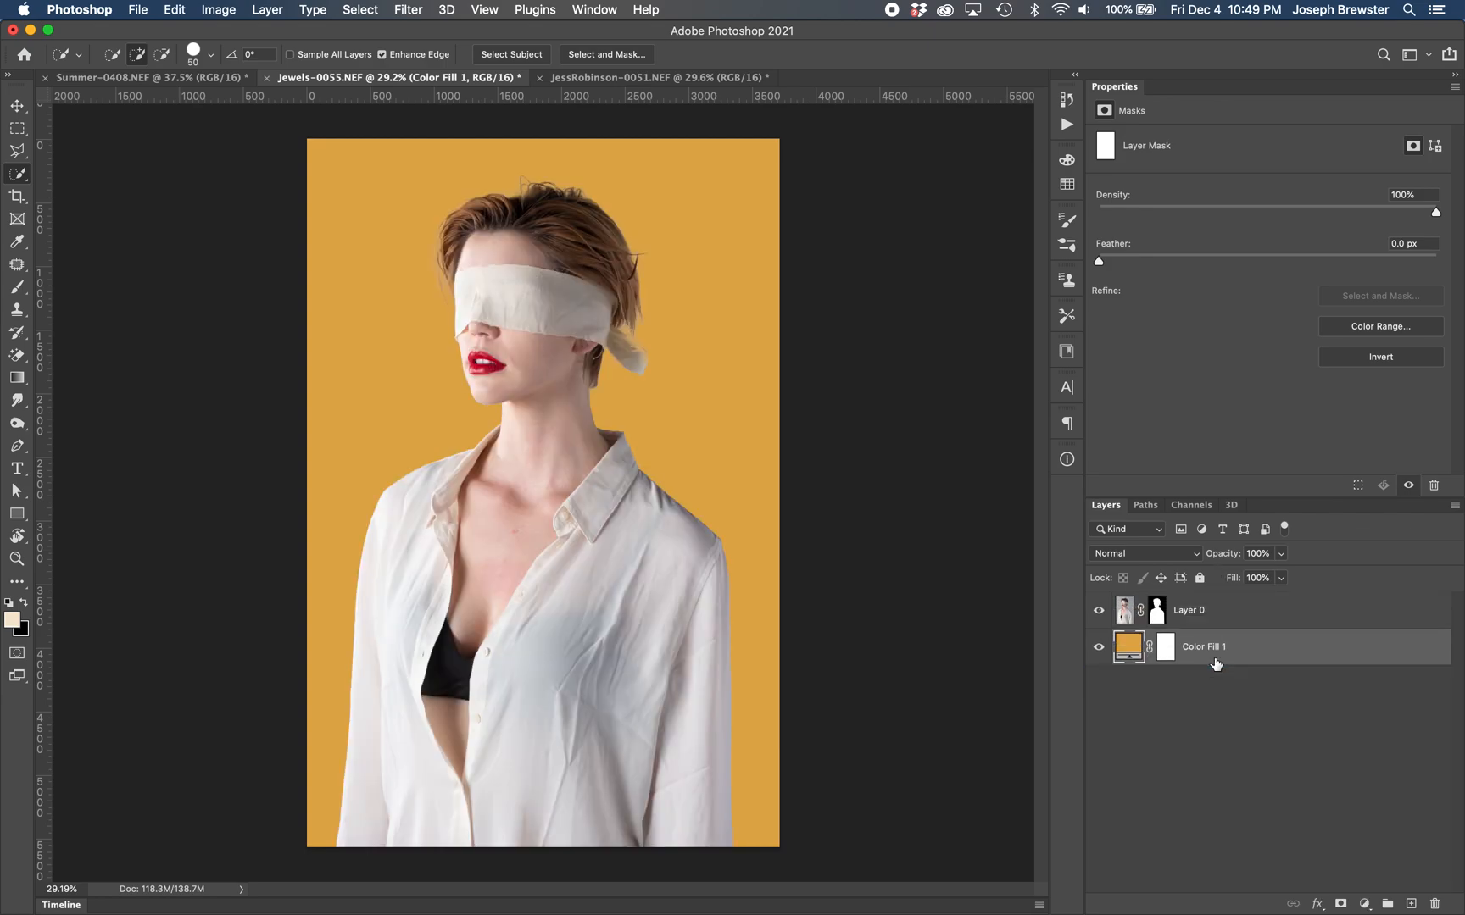
mouse_move(476, 294)
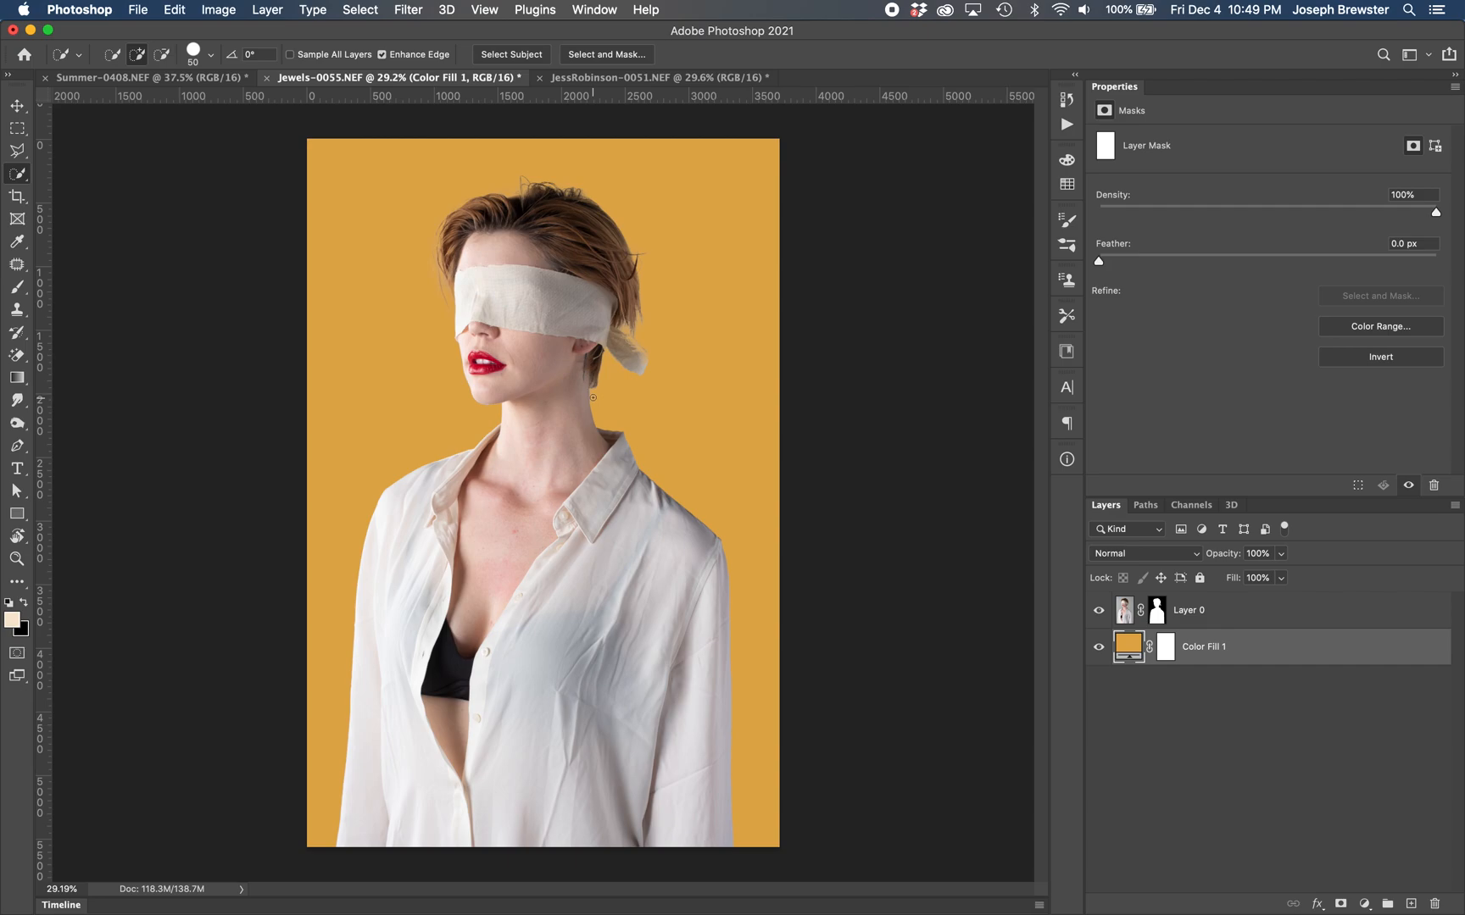
mouse_move(484, 266)
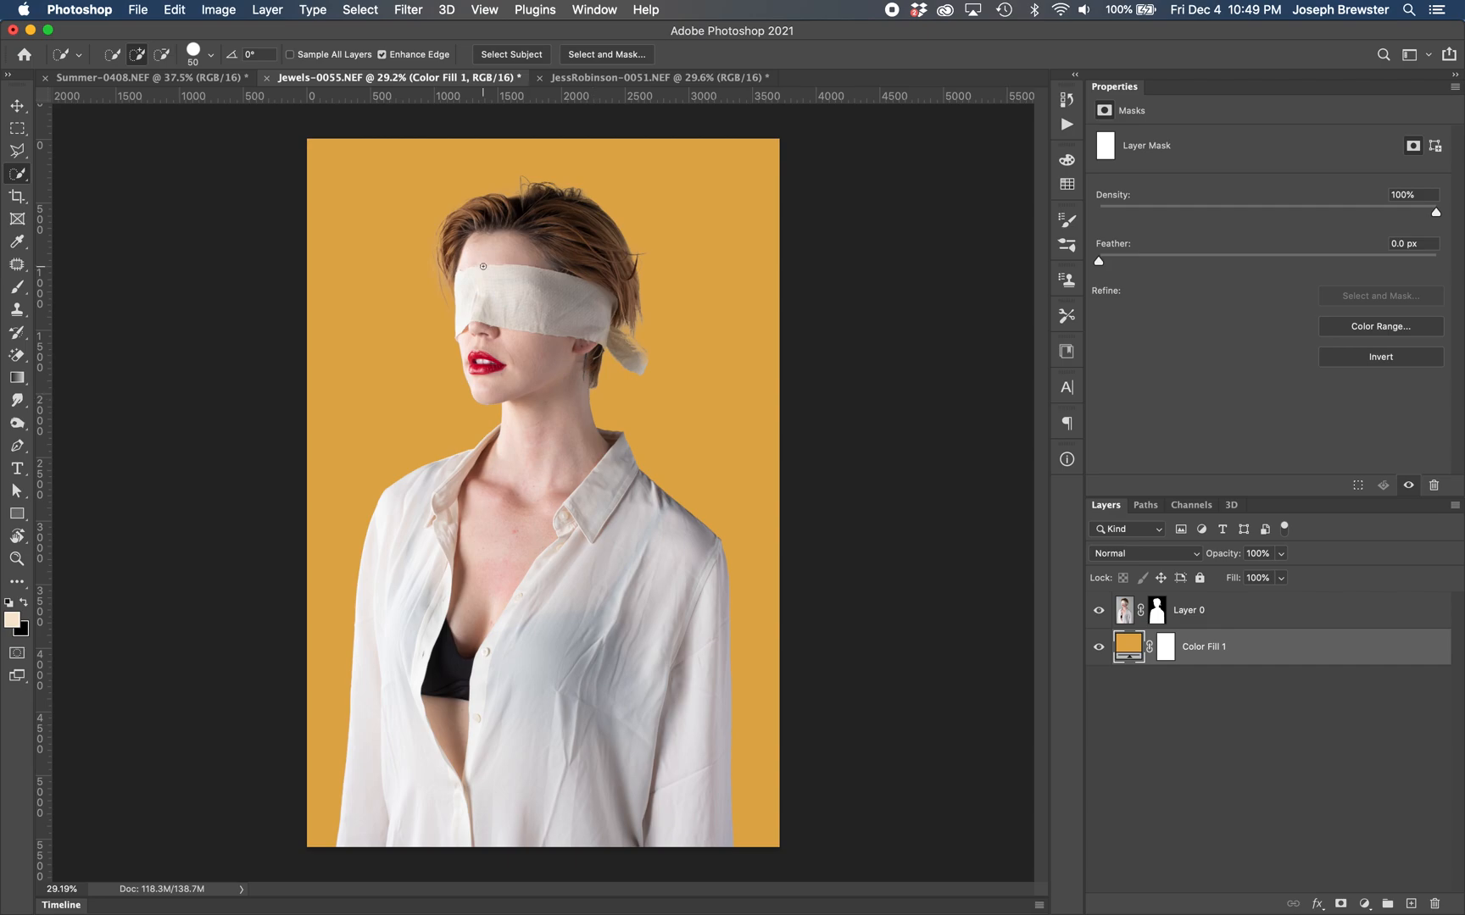
mouse_move(548, 282)
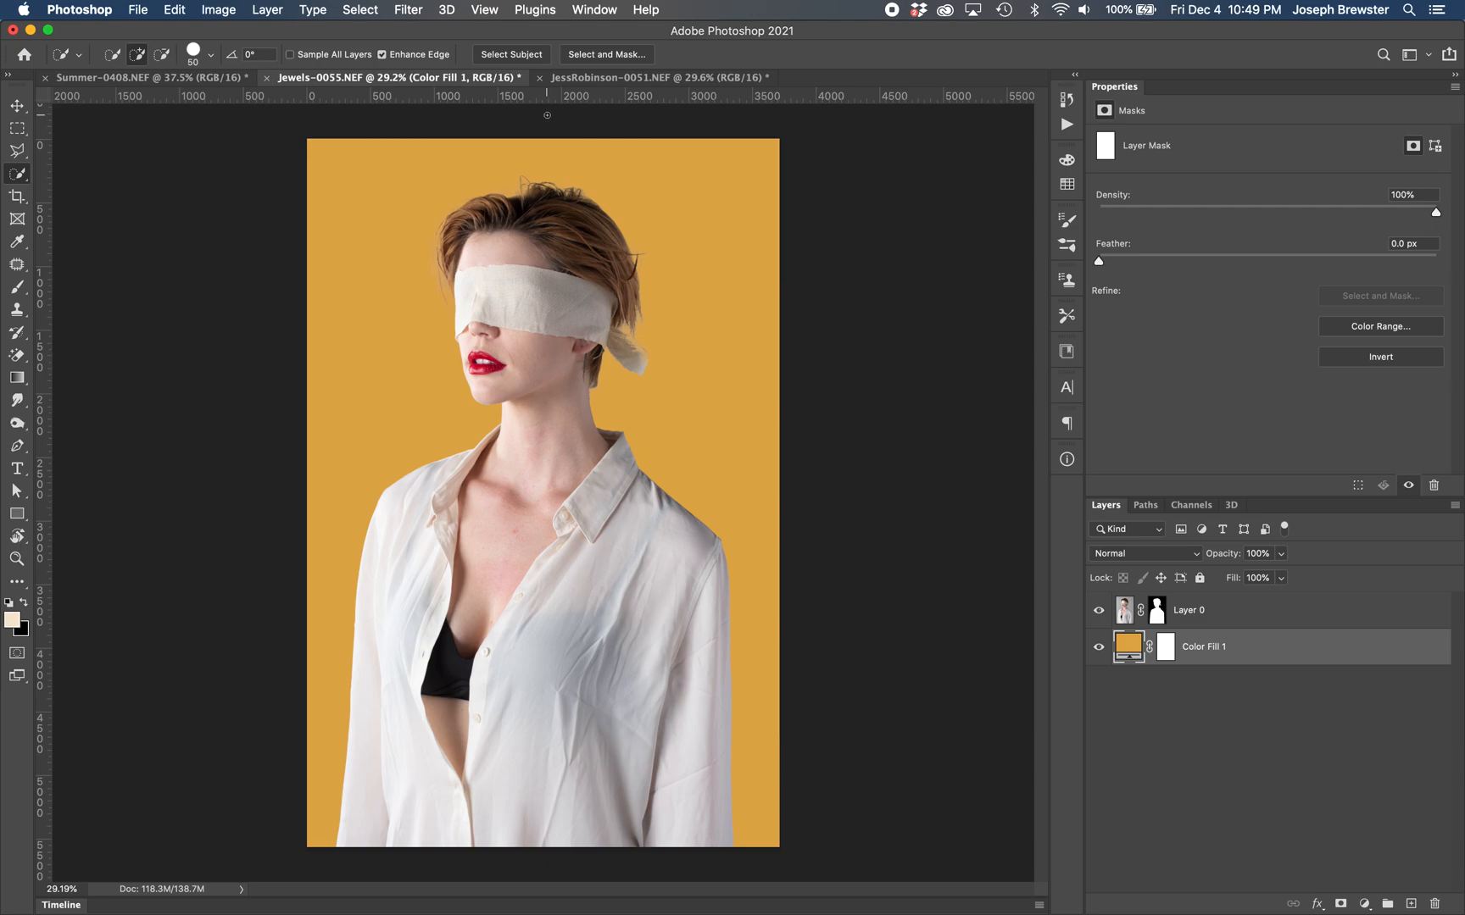
mouse_move(570, 90)
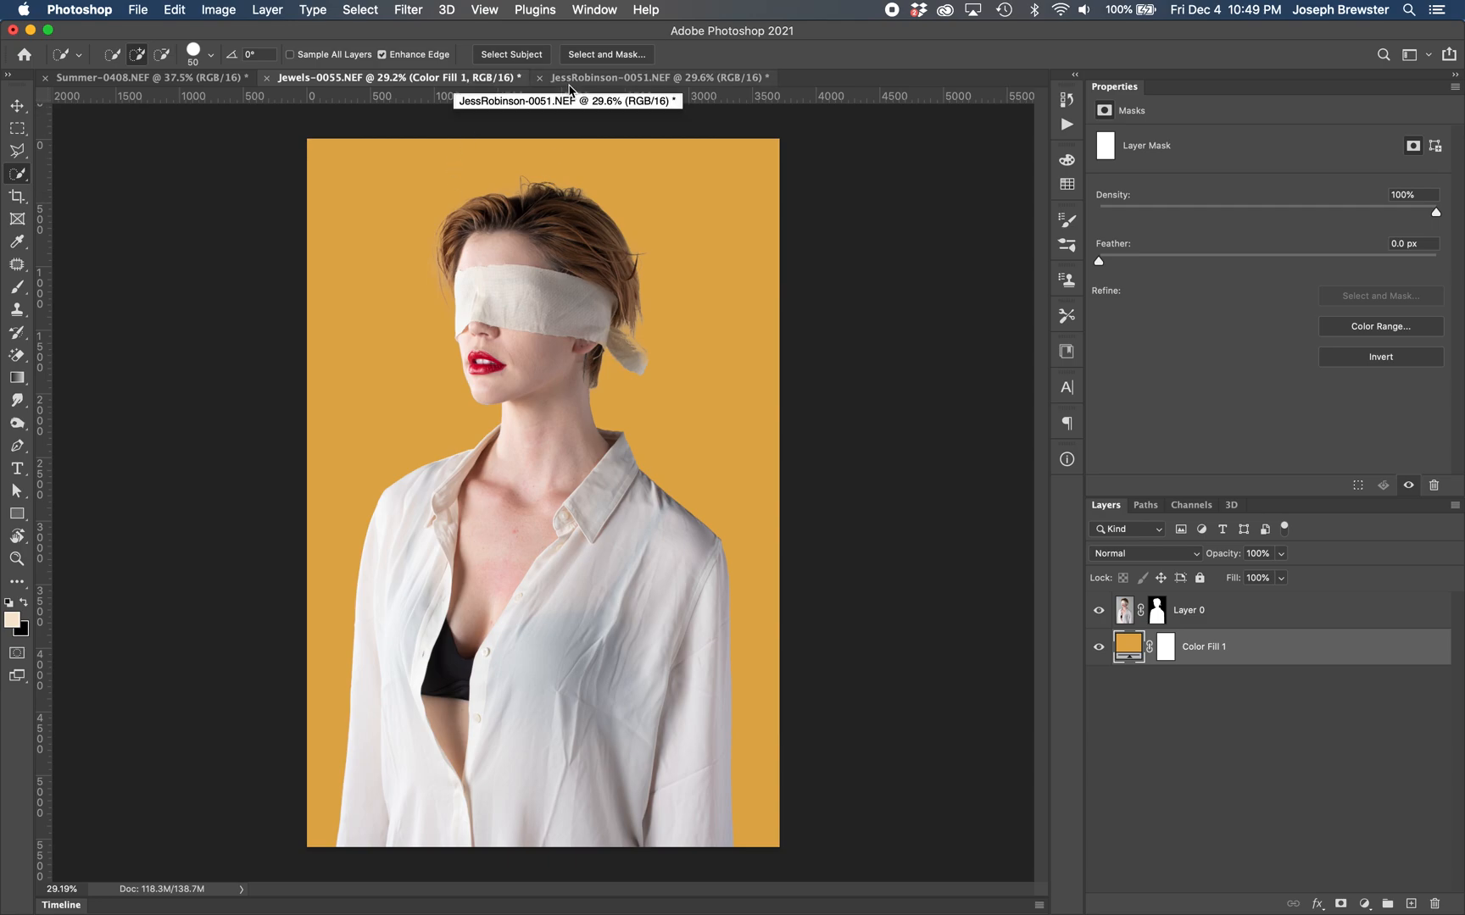
Step: In JessRobinson, convert Background to Layer 0 and add a teal Solid Color fill
click(654, 77)
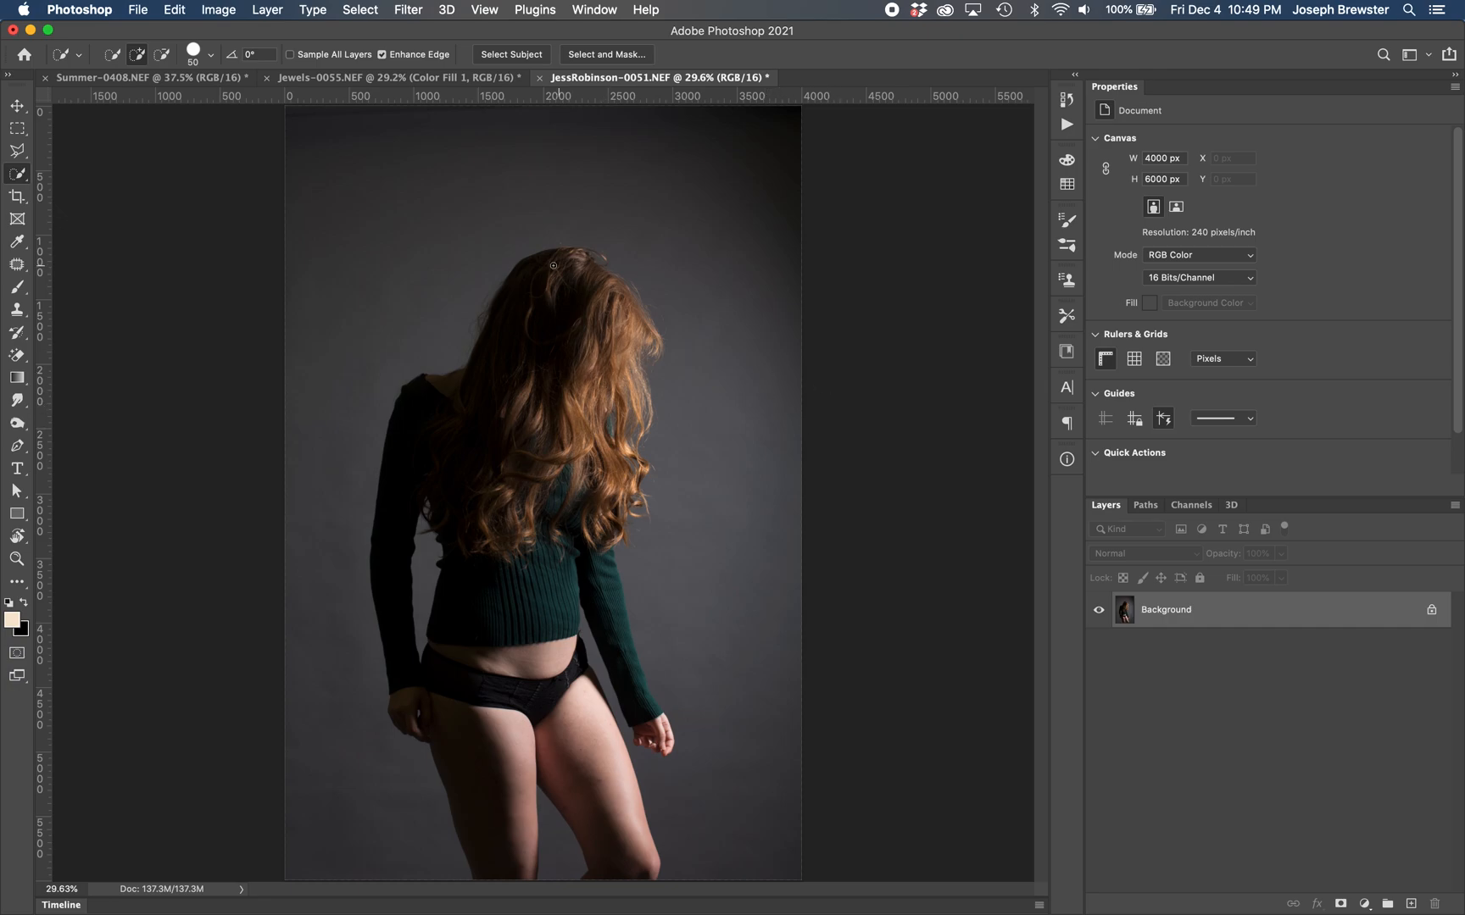
mouse_move(570, 344)
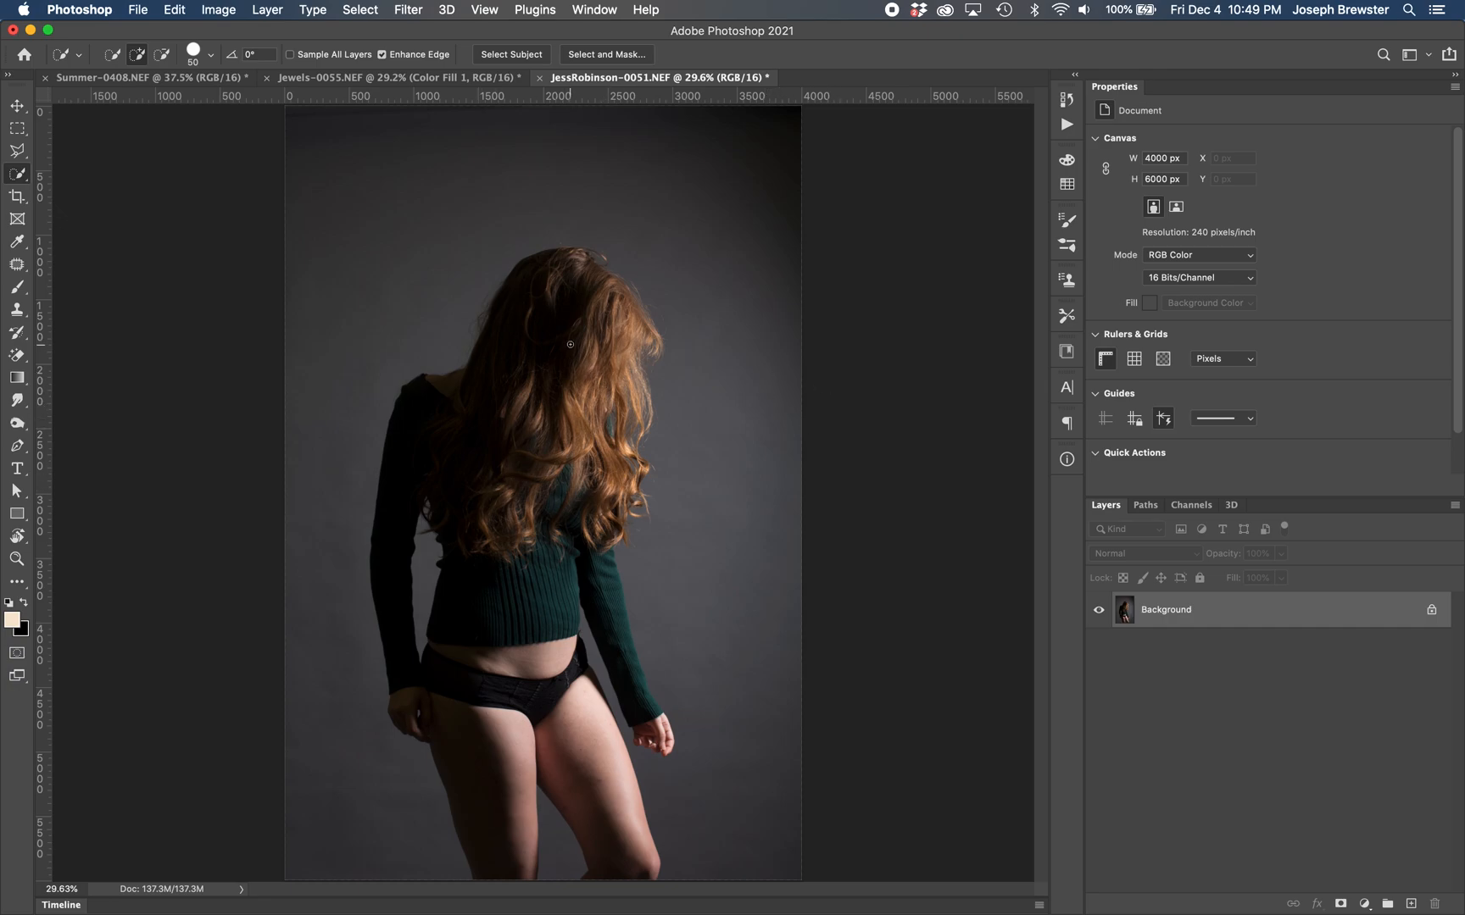
mouse_move(586, 323)
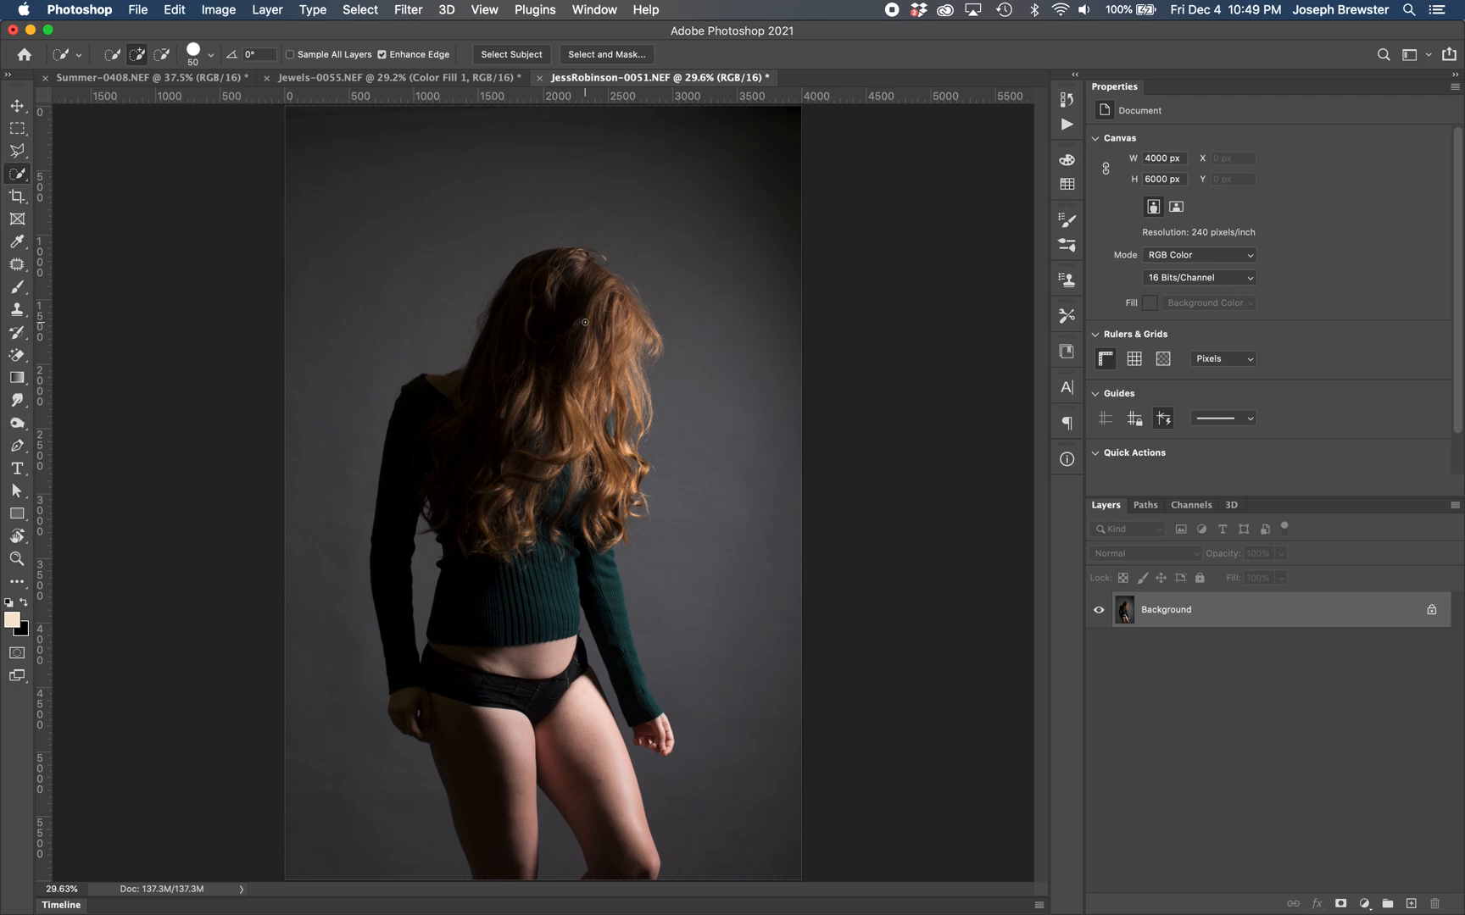
mouse_move(537, 467)
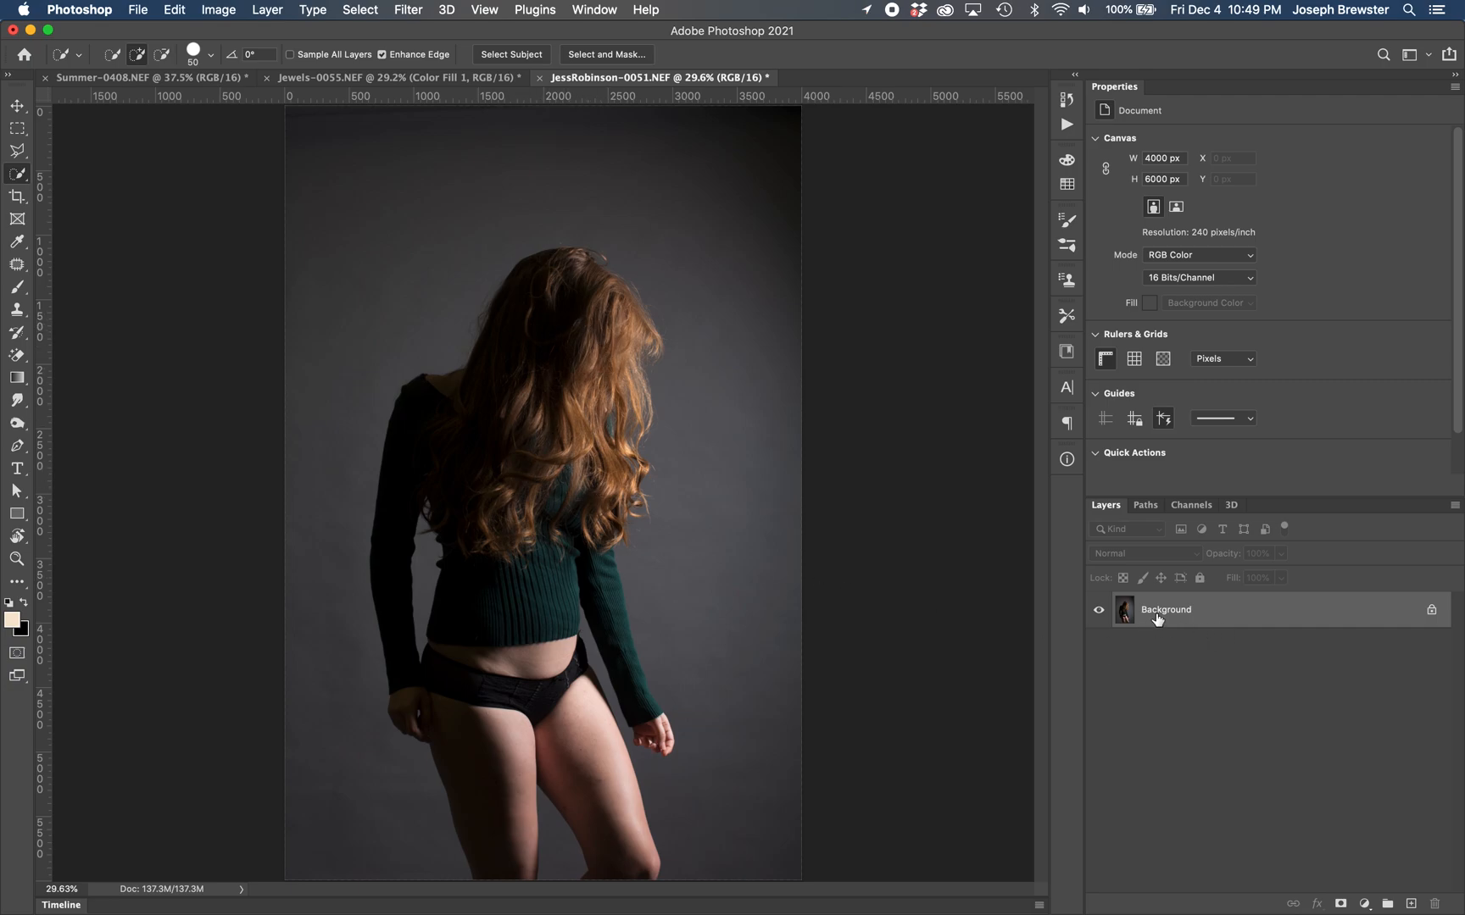
double_click(1165, 610)
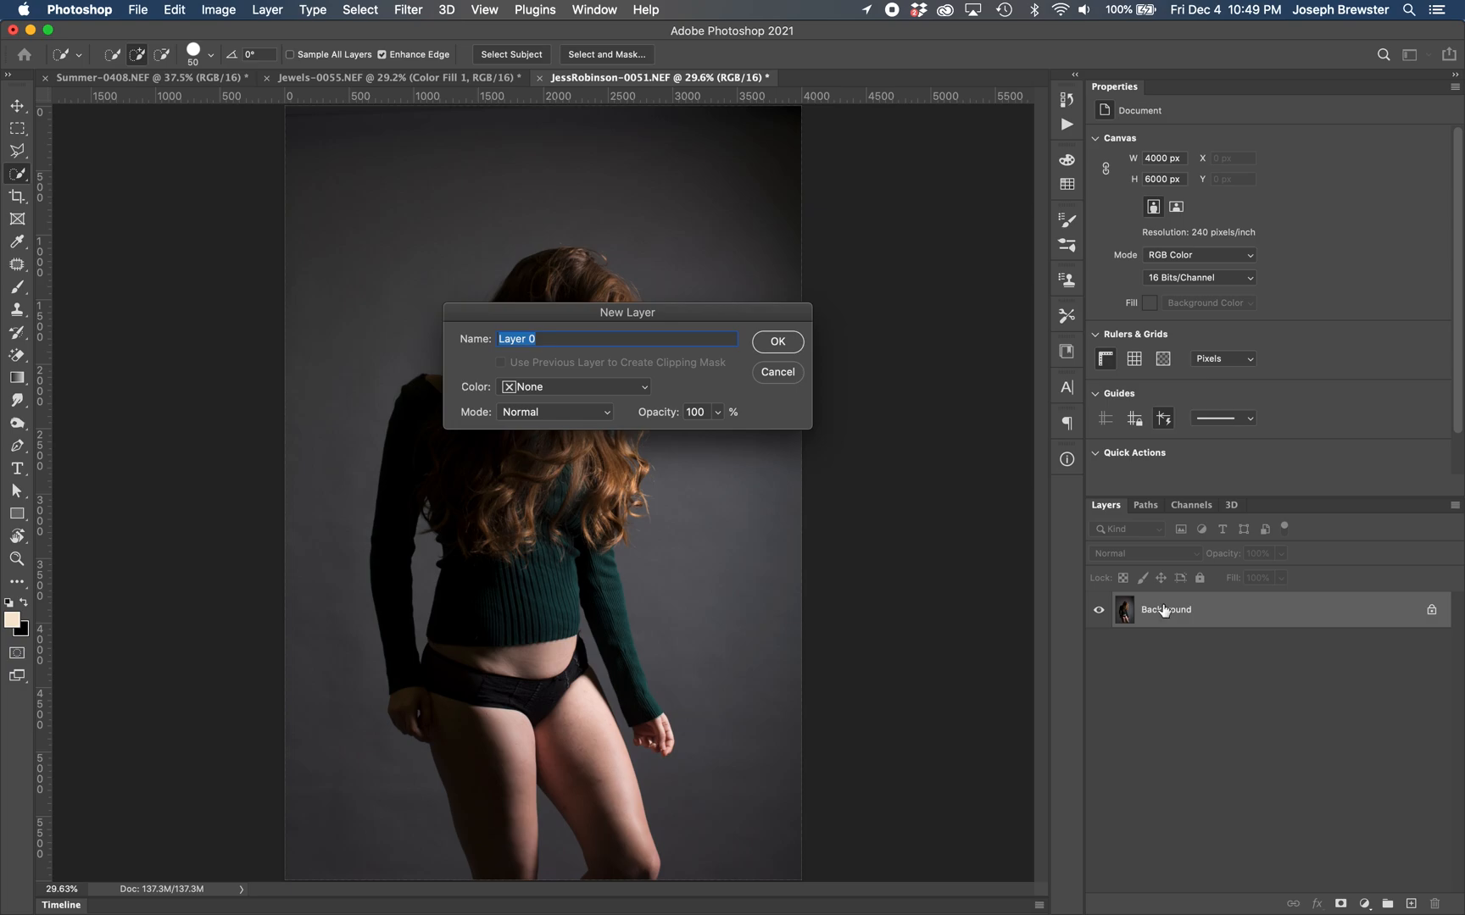
click(776, 342)
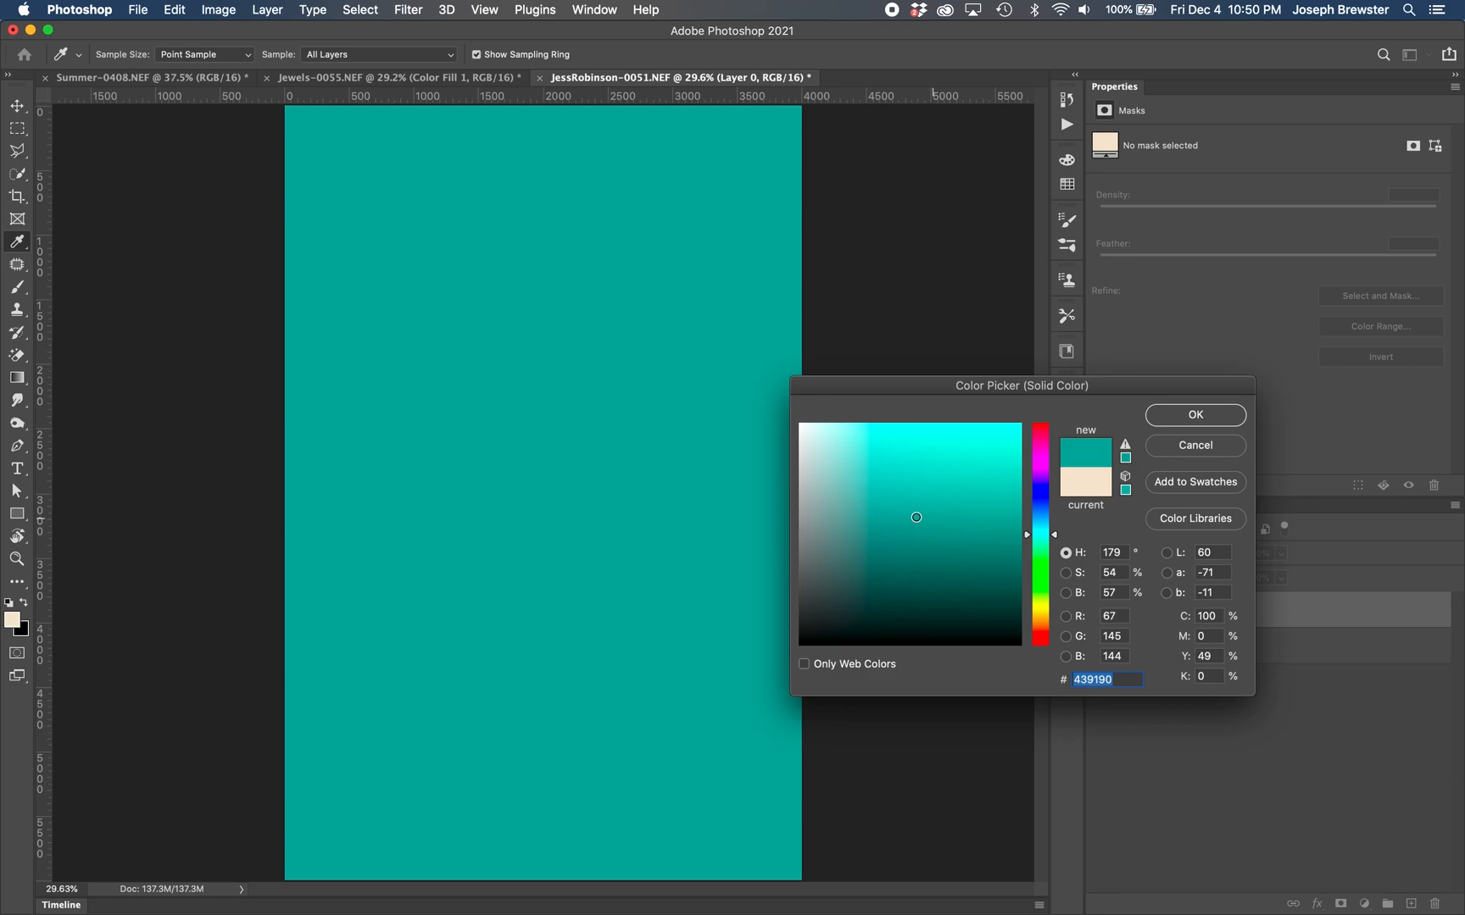
click(1193, 414)
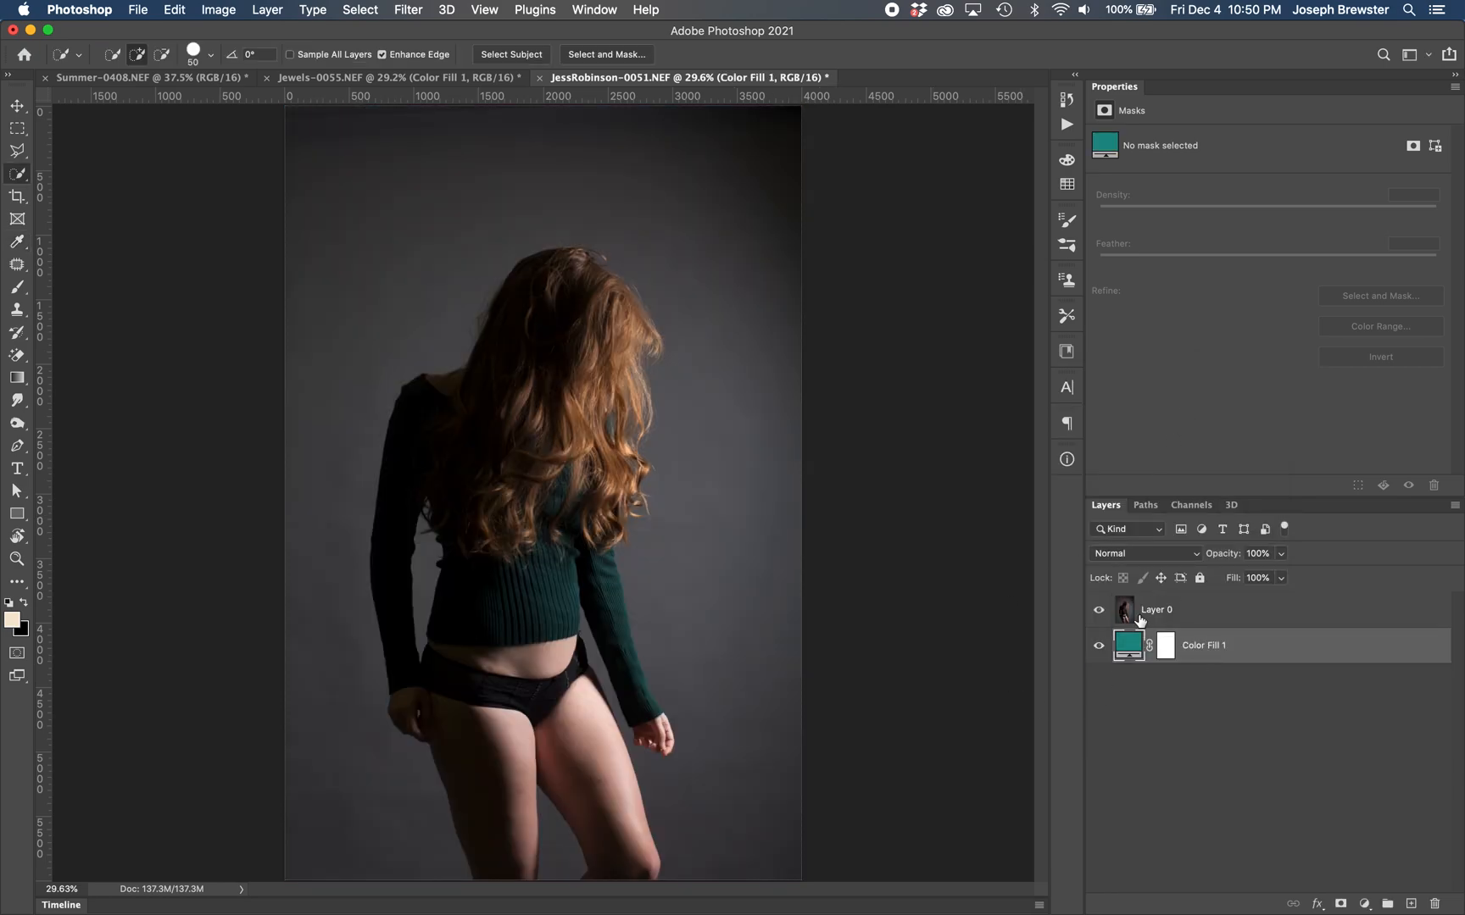
Step: Make Layer 0 active and run Select Subject on the long-haired model
click(1159, 610)
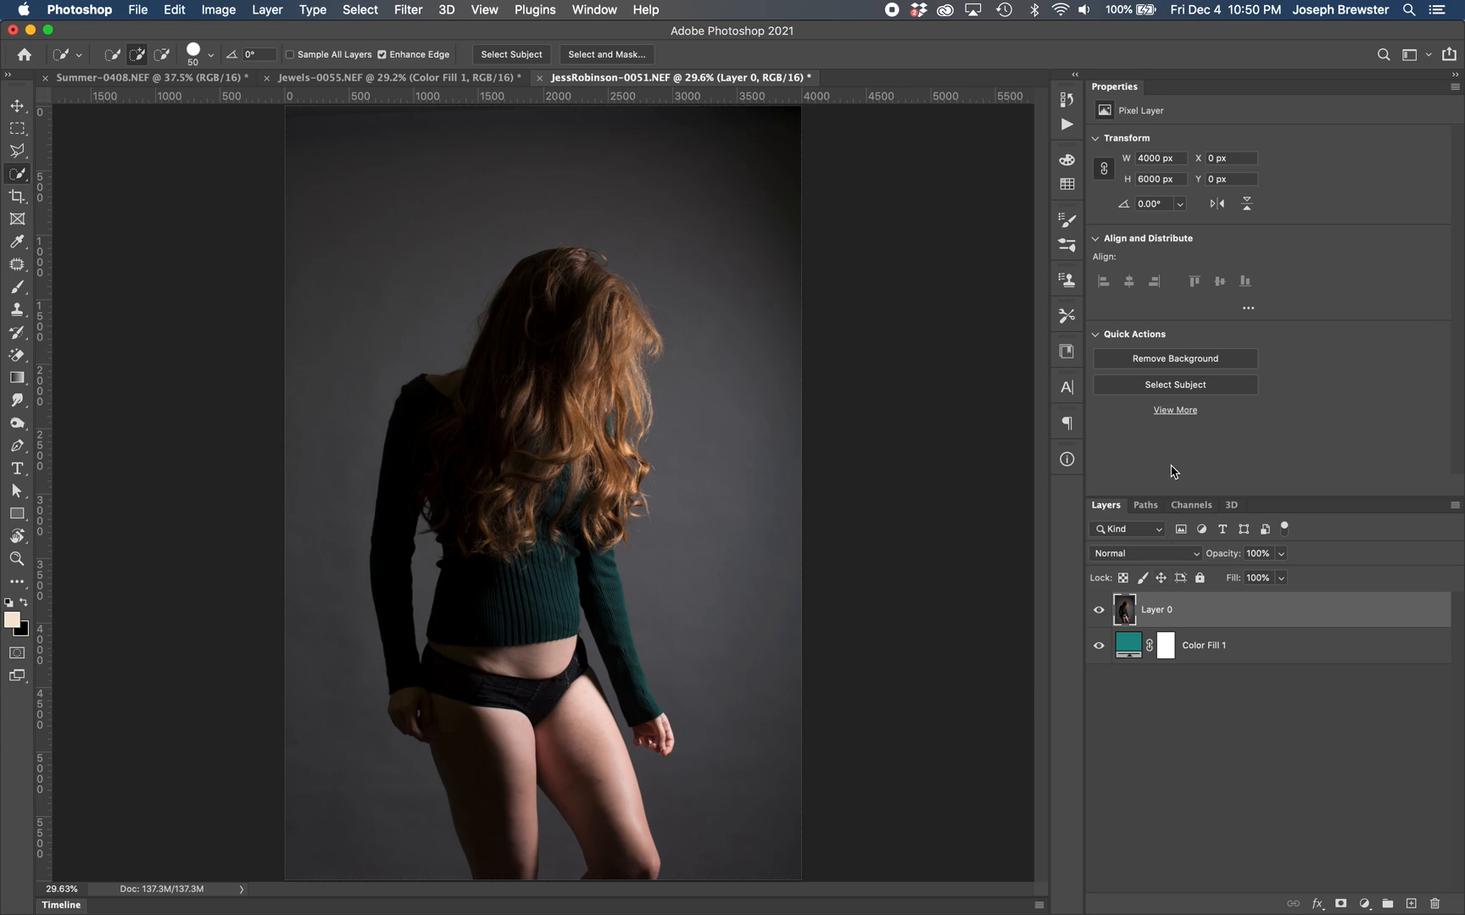
mouse_move(1159, 400)
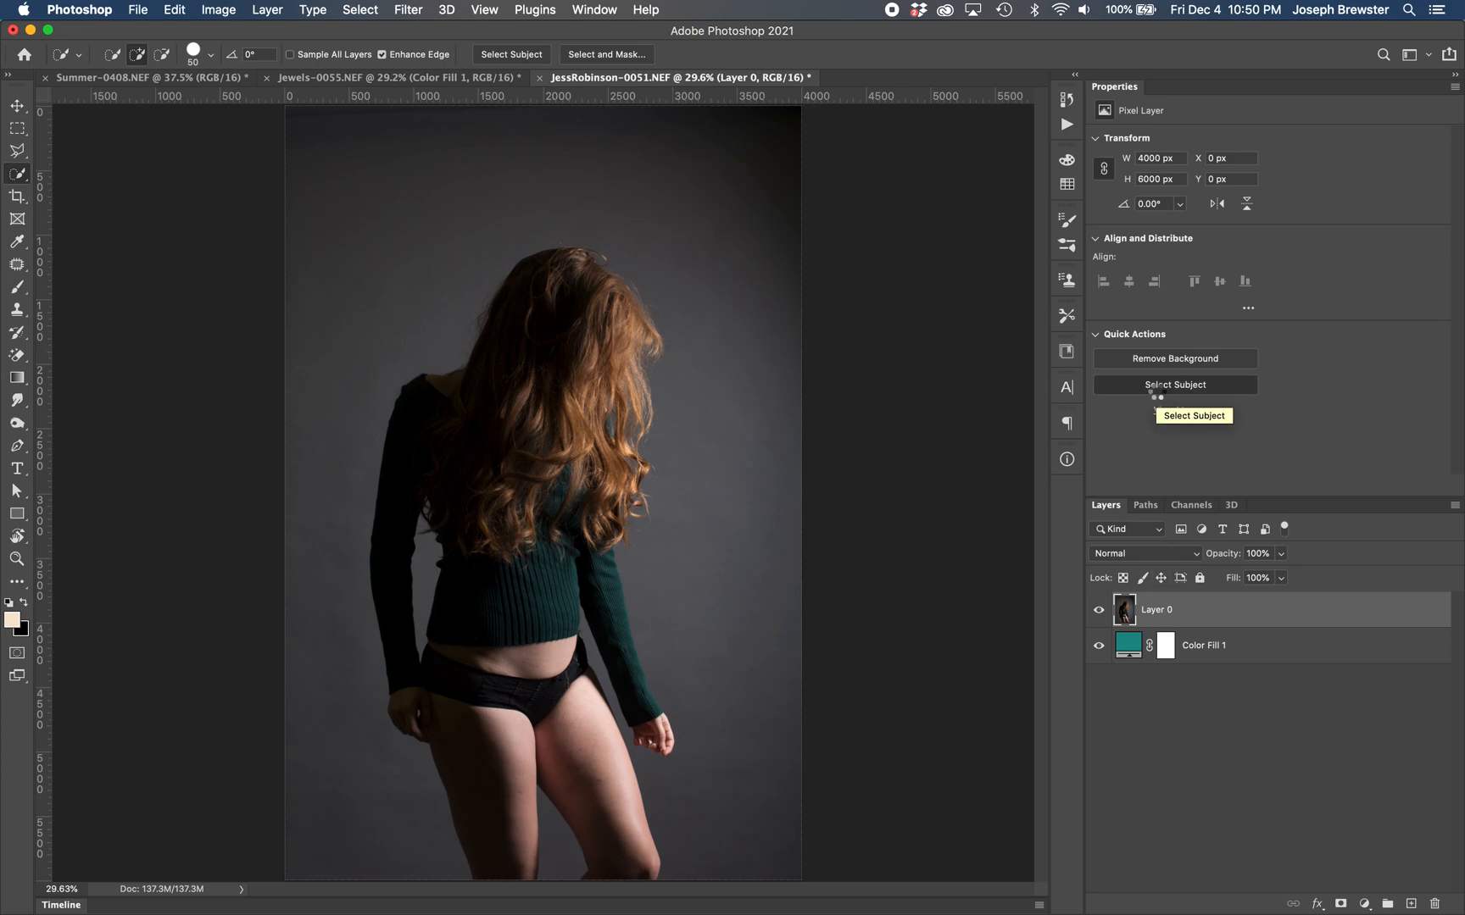
click(1174, 384)
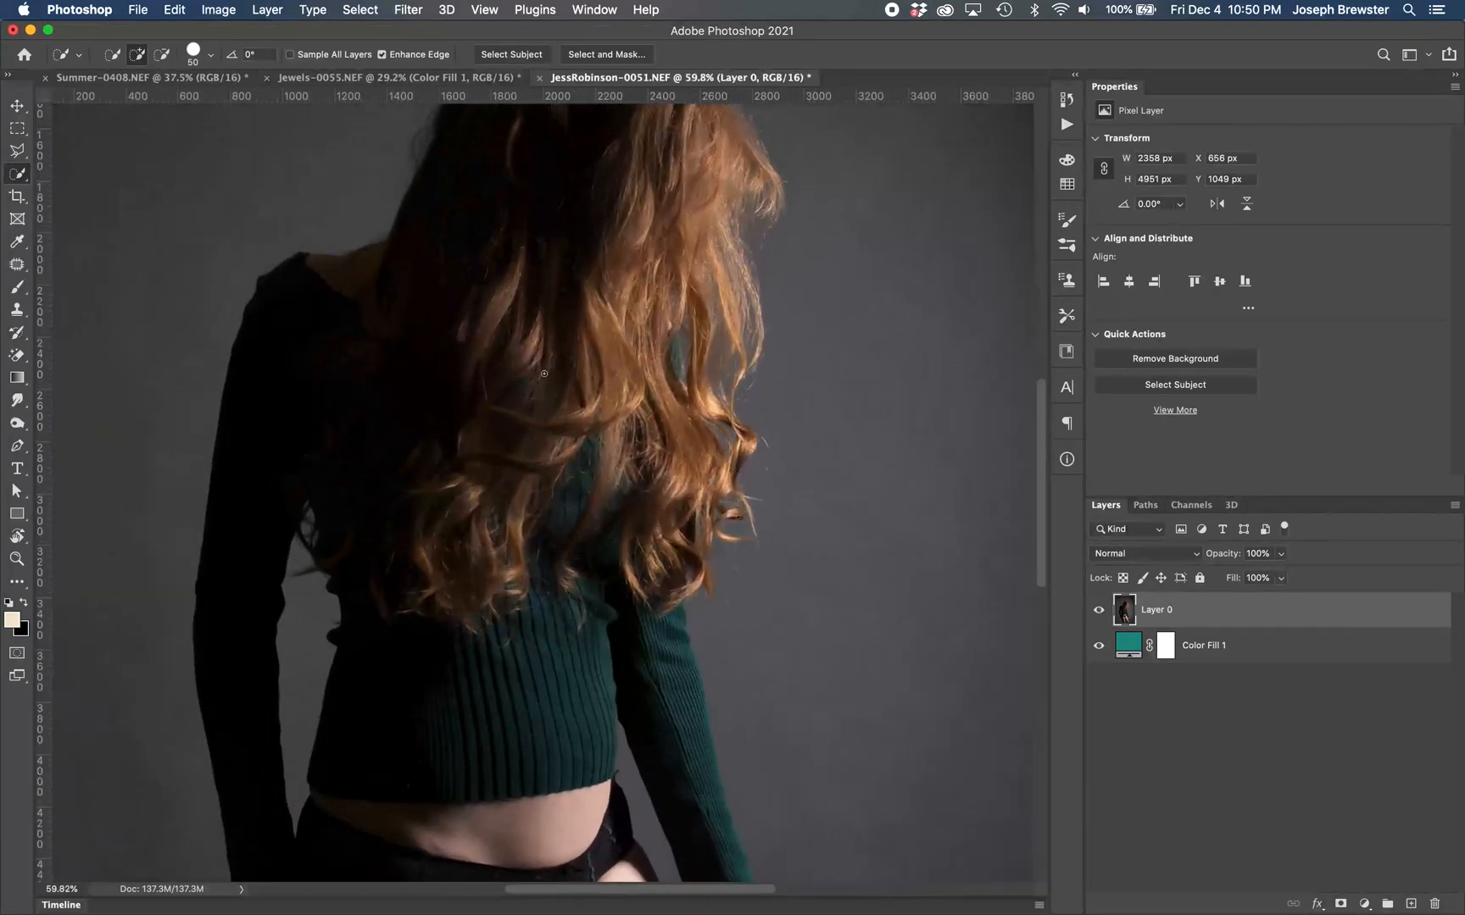
click(1174, 384)
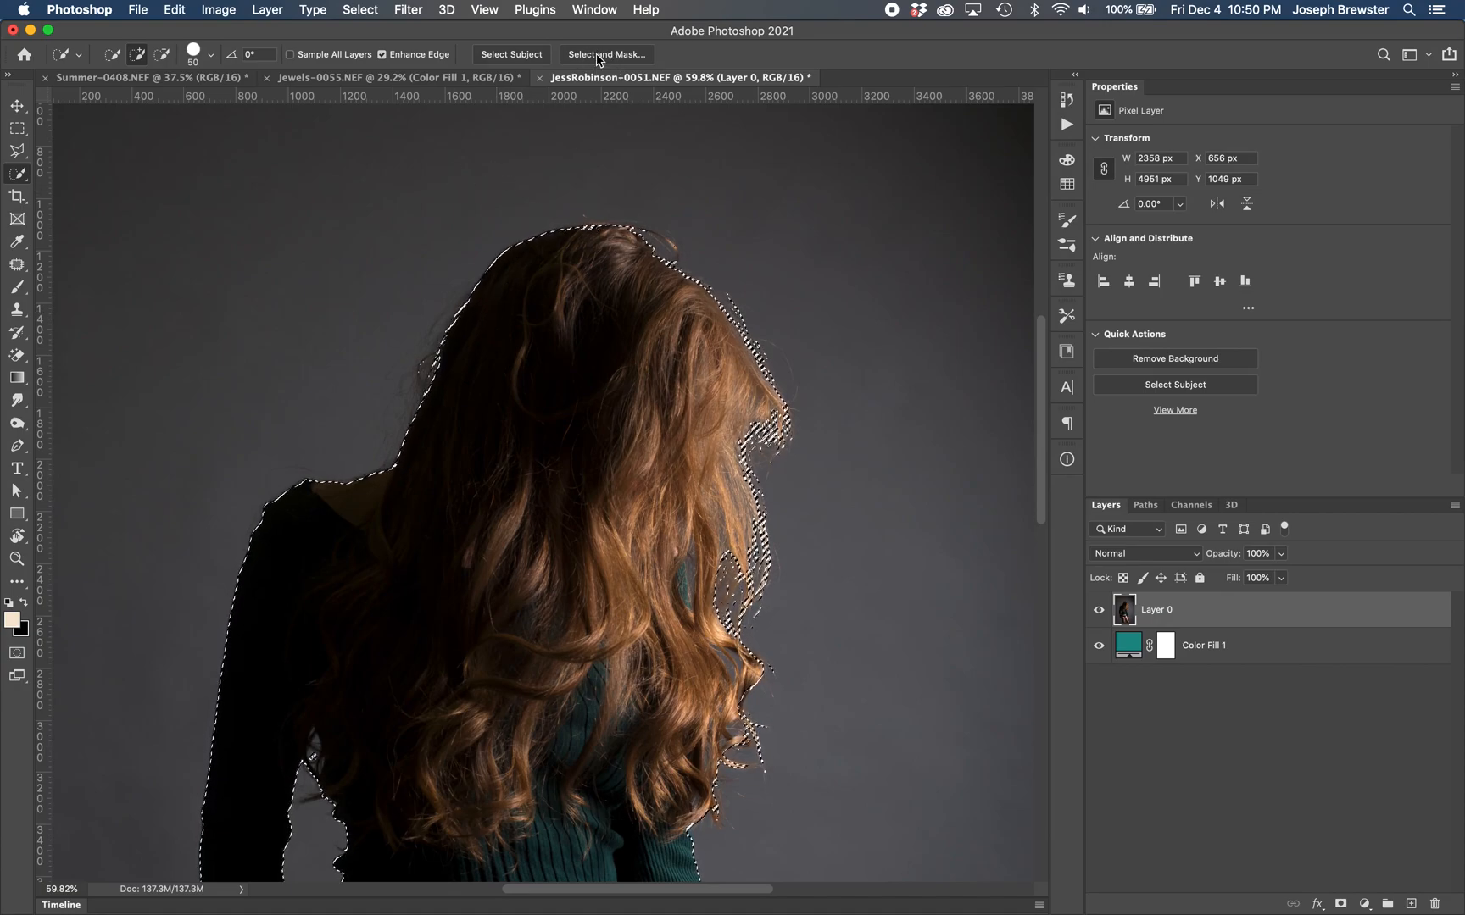
mouse_move(605, 55)
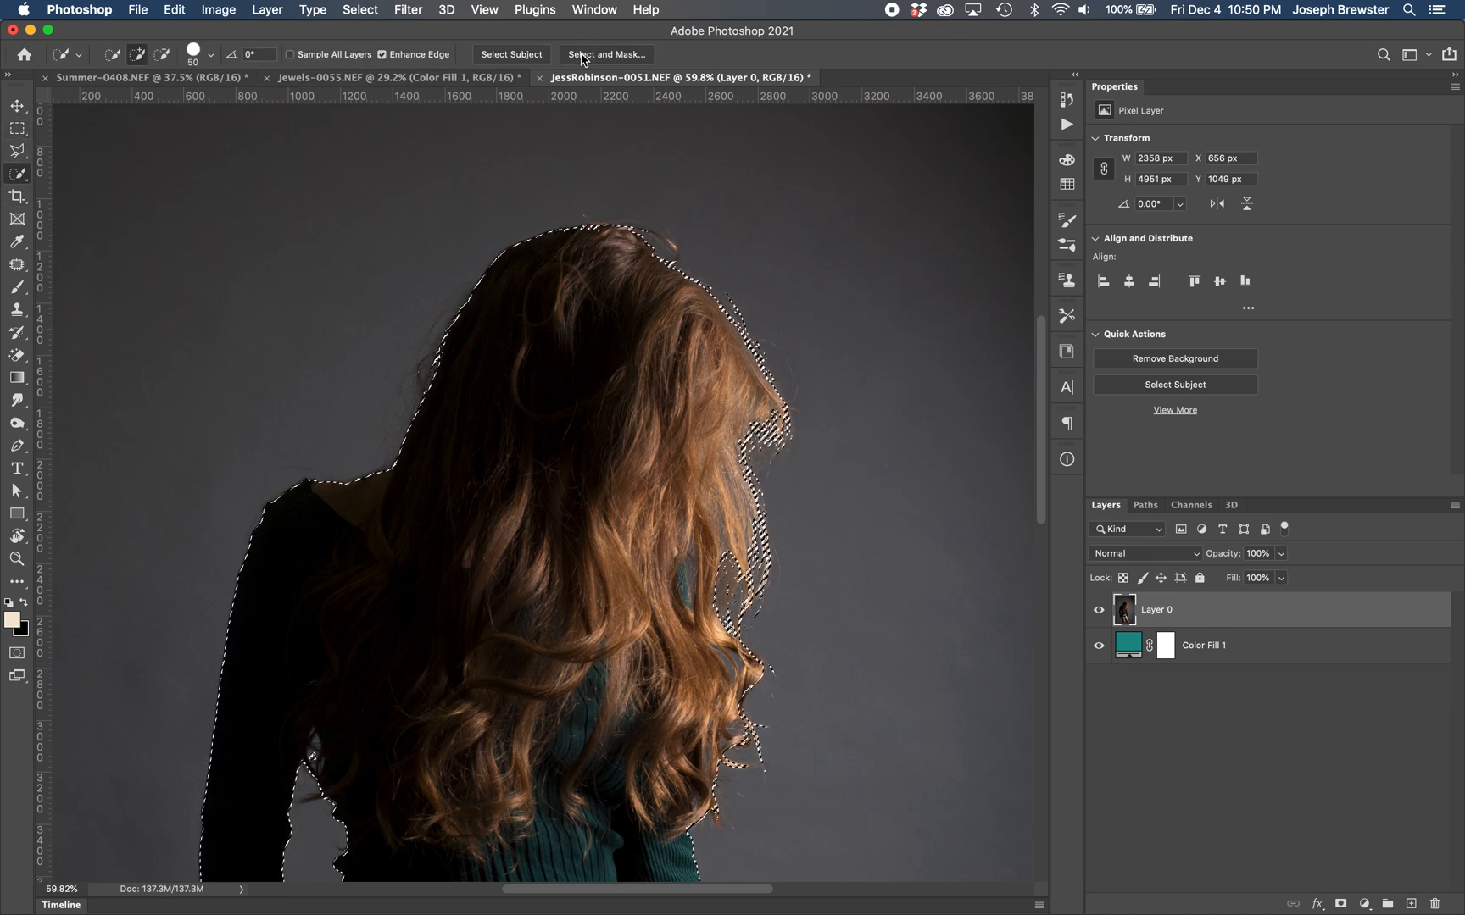
Step: Refine the selection's flyaway hair edges in Select and Mask and accept the result
click(606, 54)
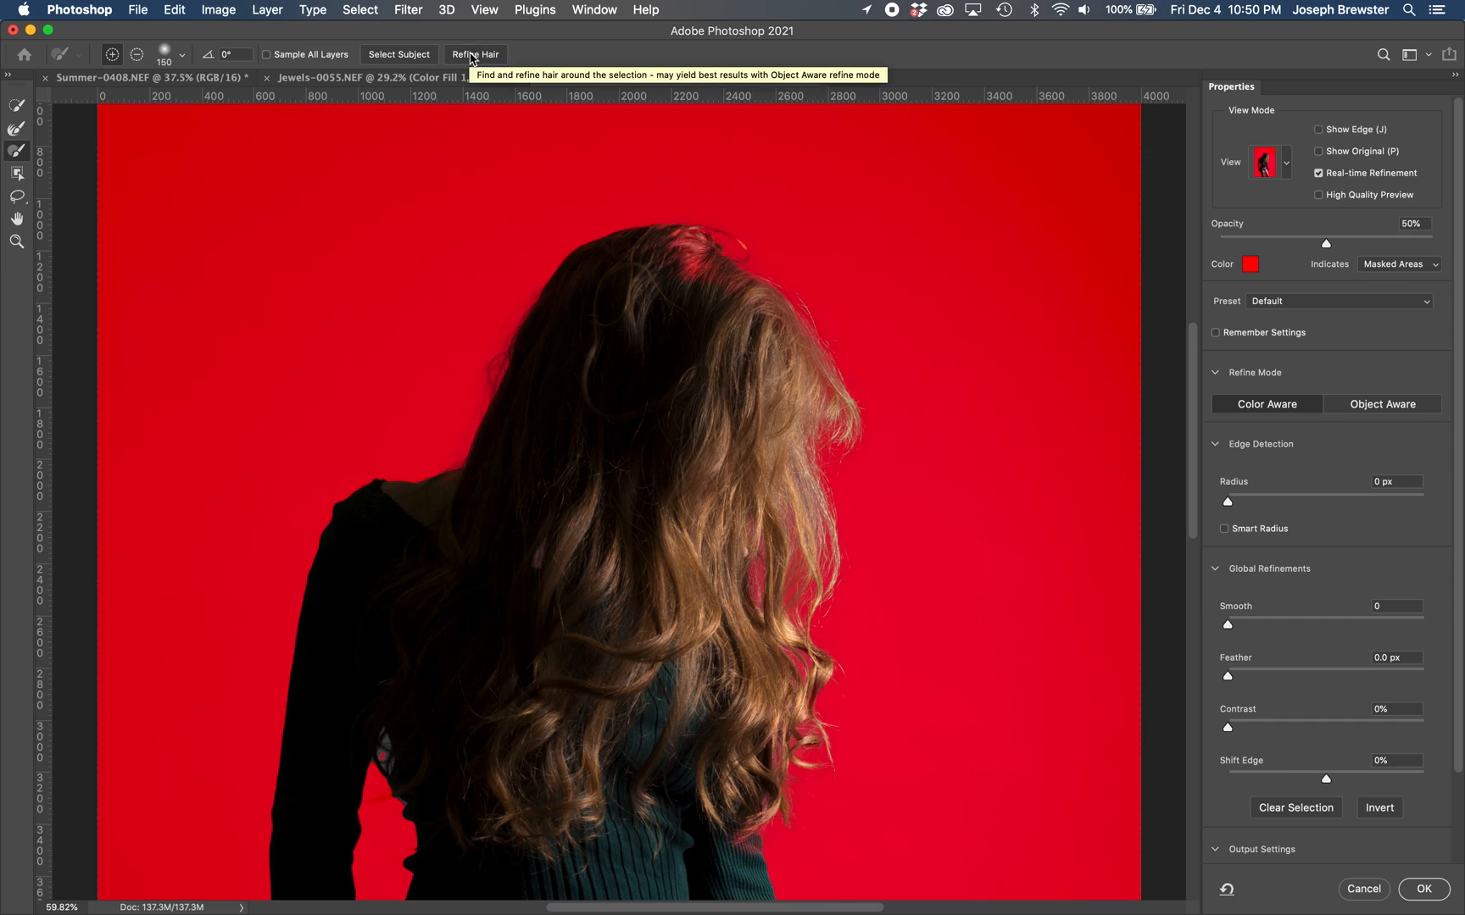
mouse_move(469, 108)
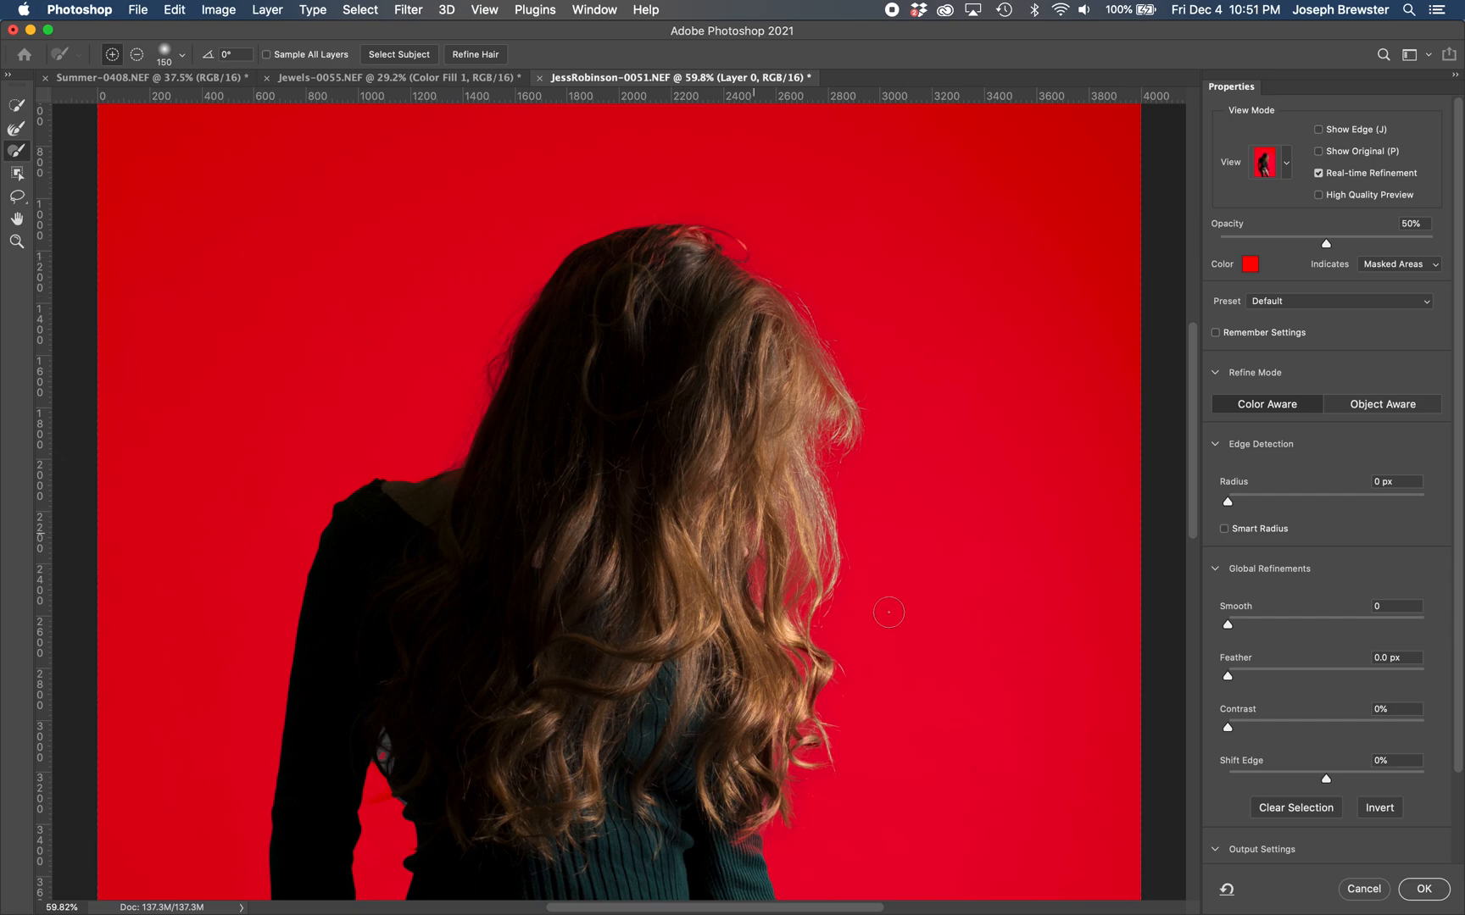
click(1422, 888)
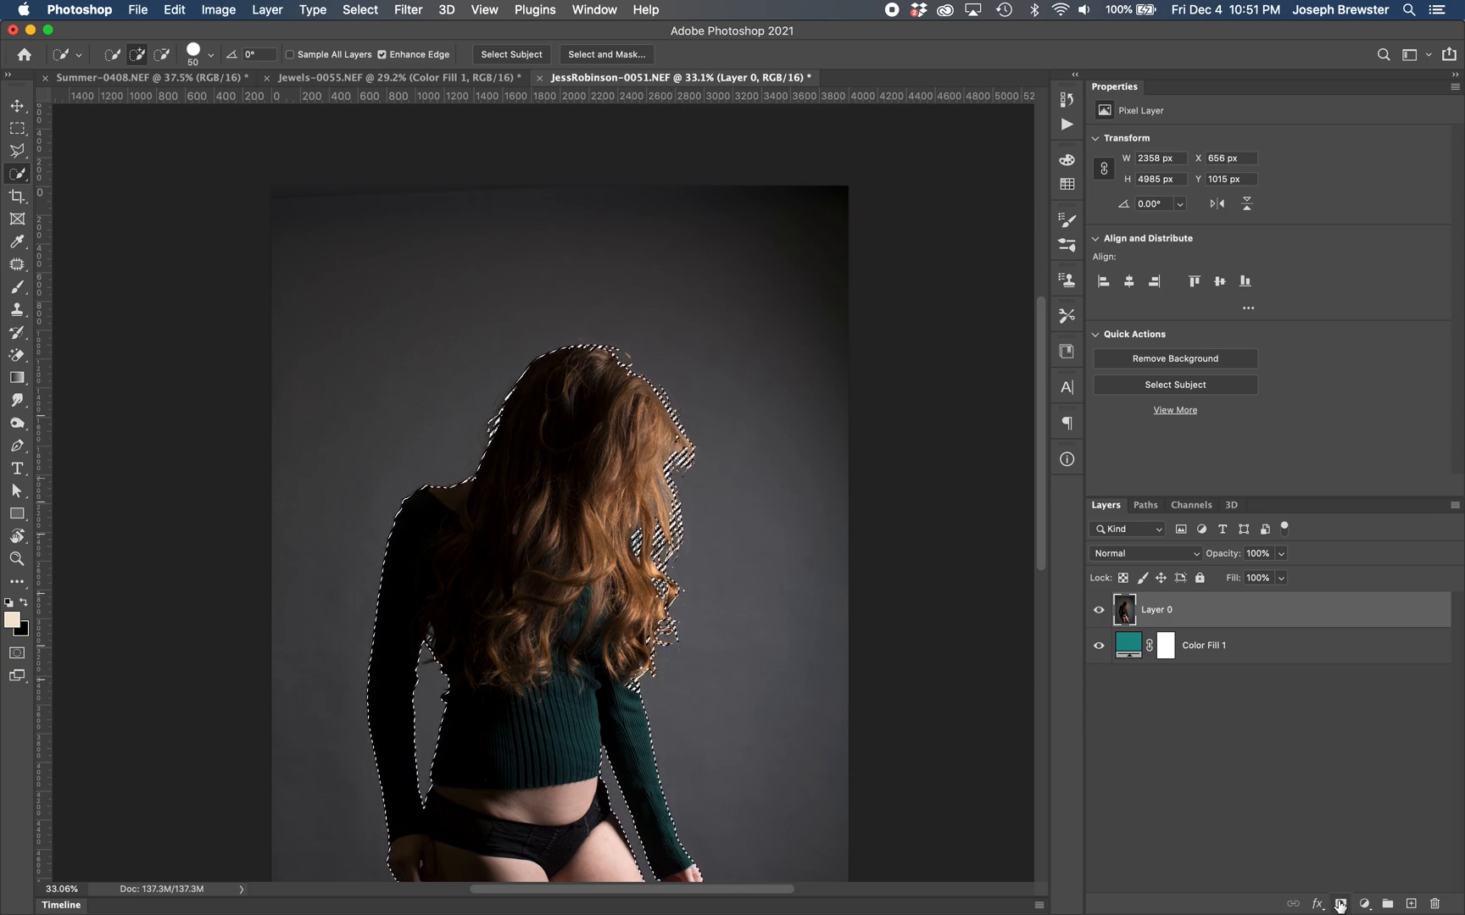
Step: Mask the model over teal, review the Jewels composite, then open Summer-0408.NEF
click(1363, 904)
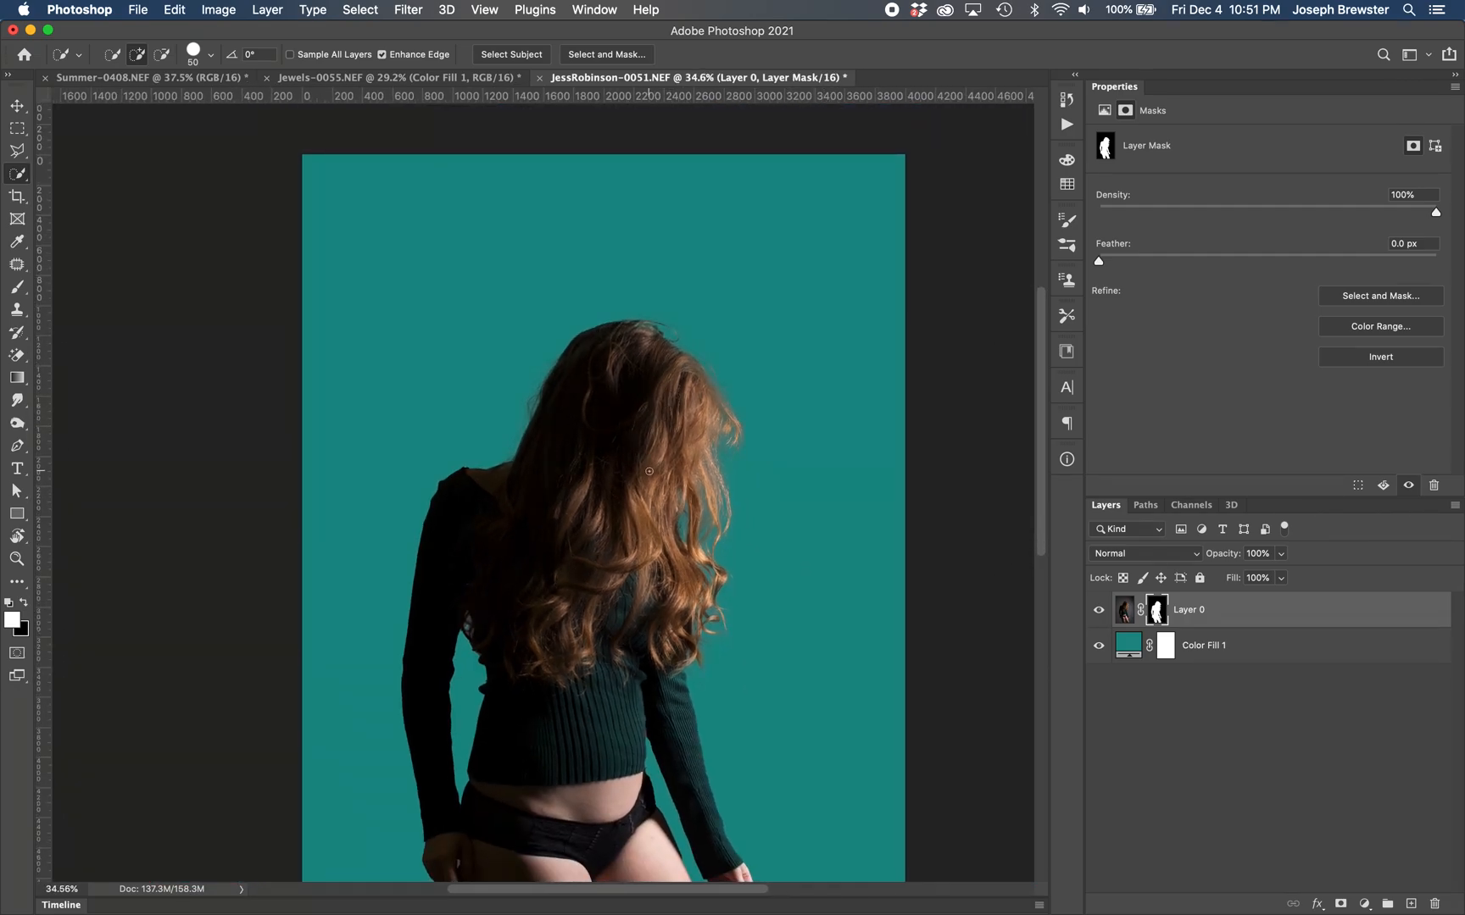
mouse_move(596, 459)
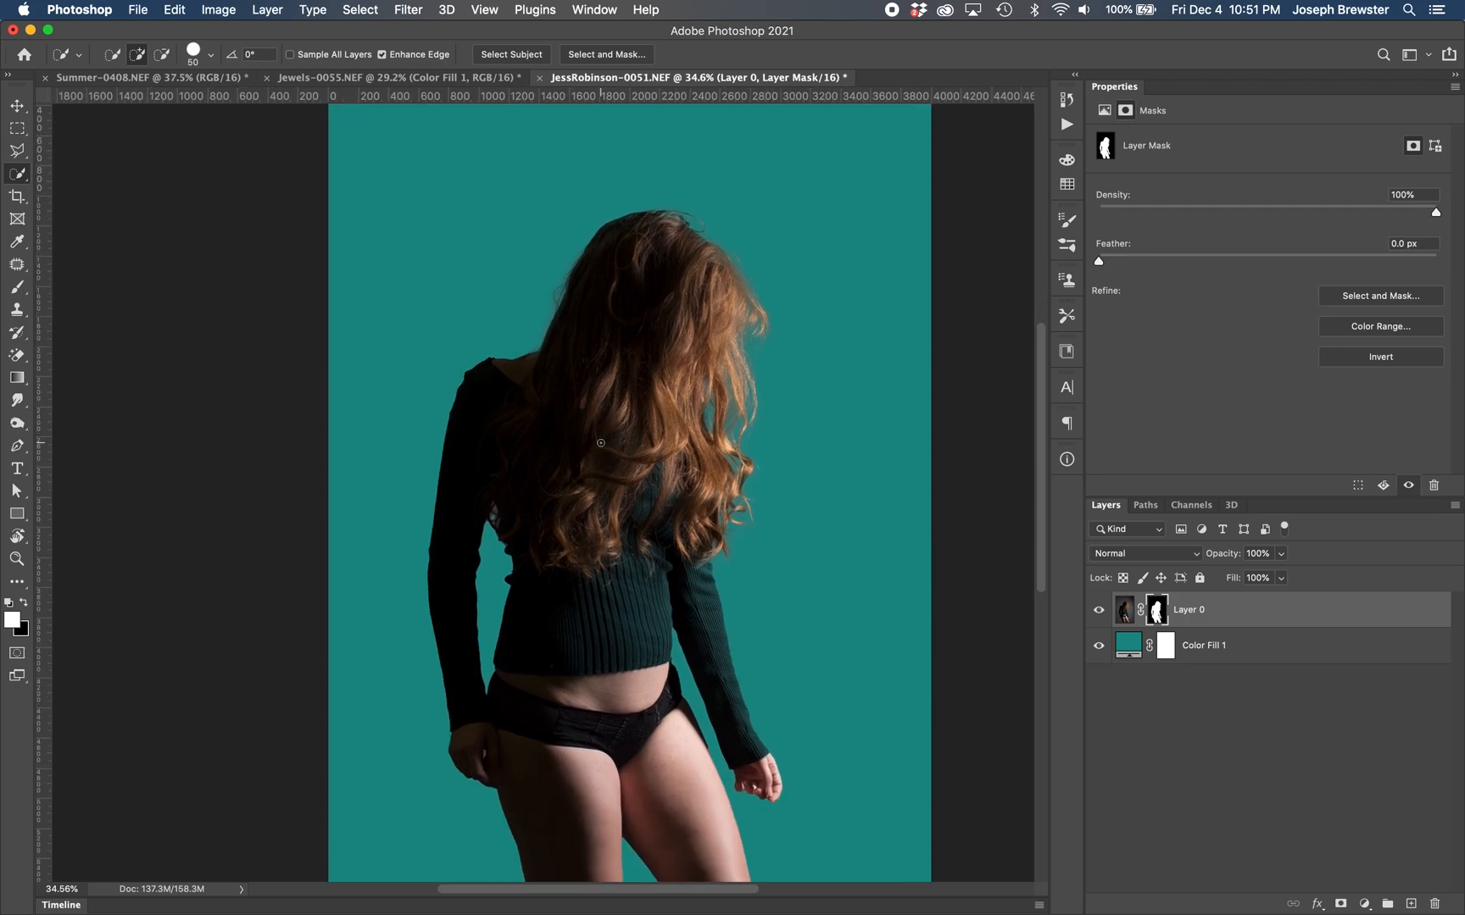
mouse_move(589, 419)
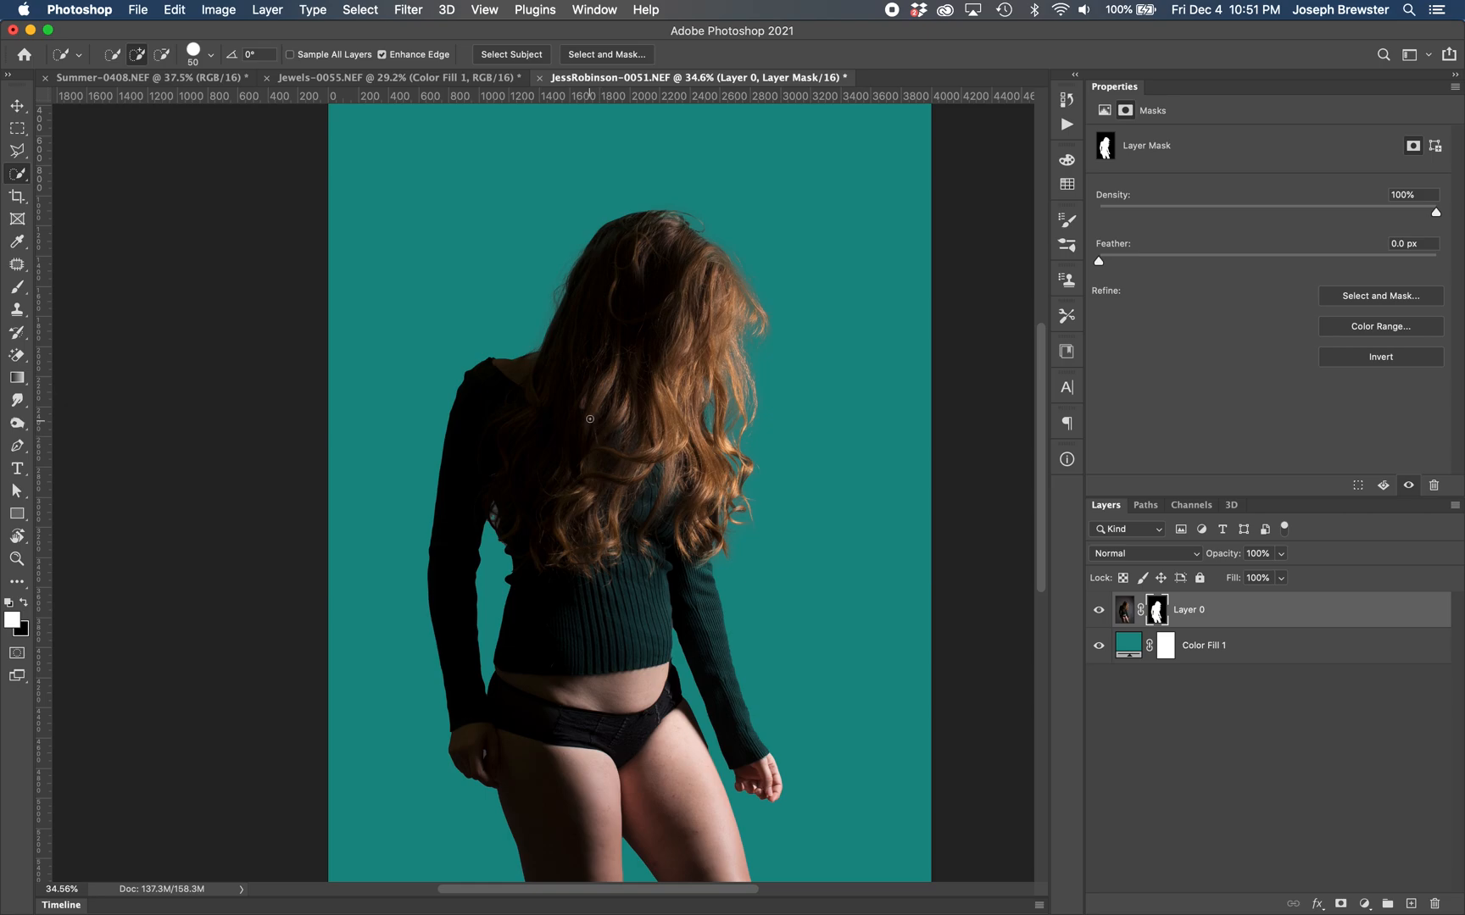
mouse_move(573, 367)
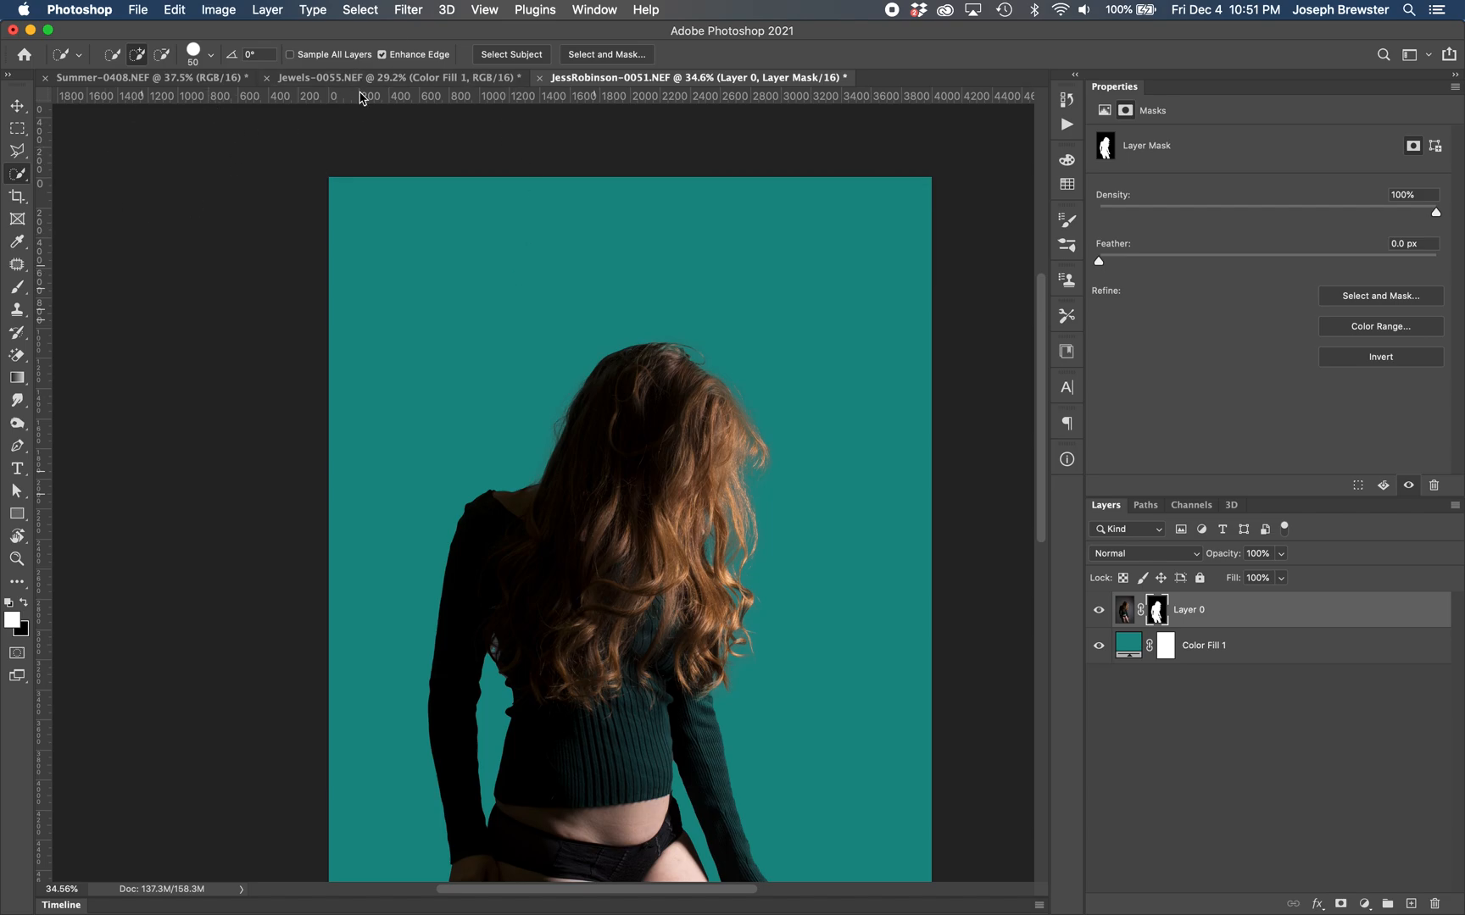
click(400, 76)
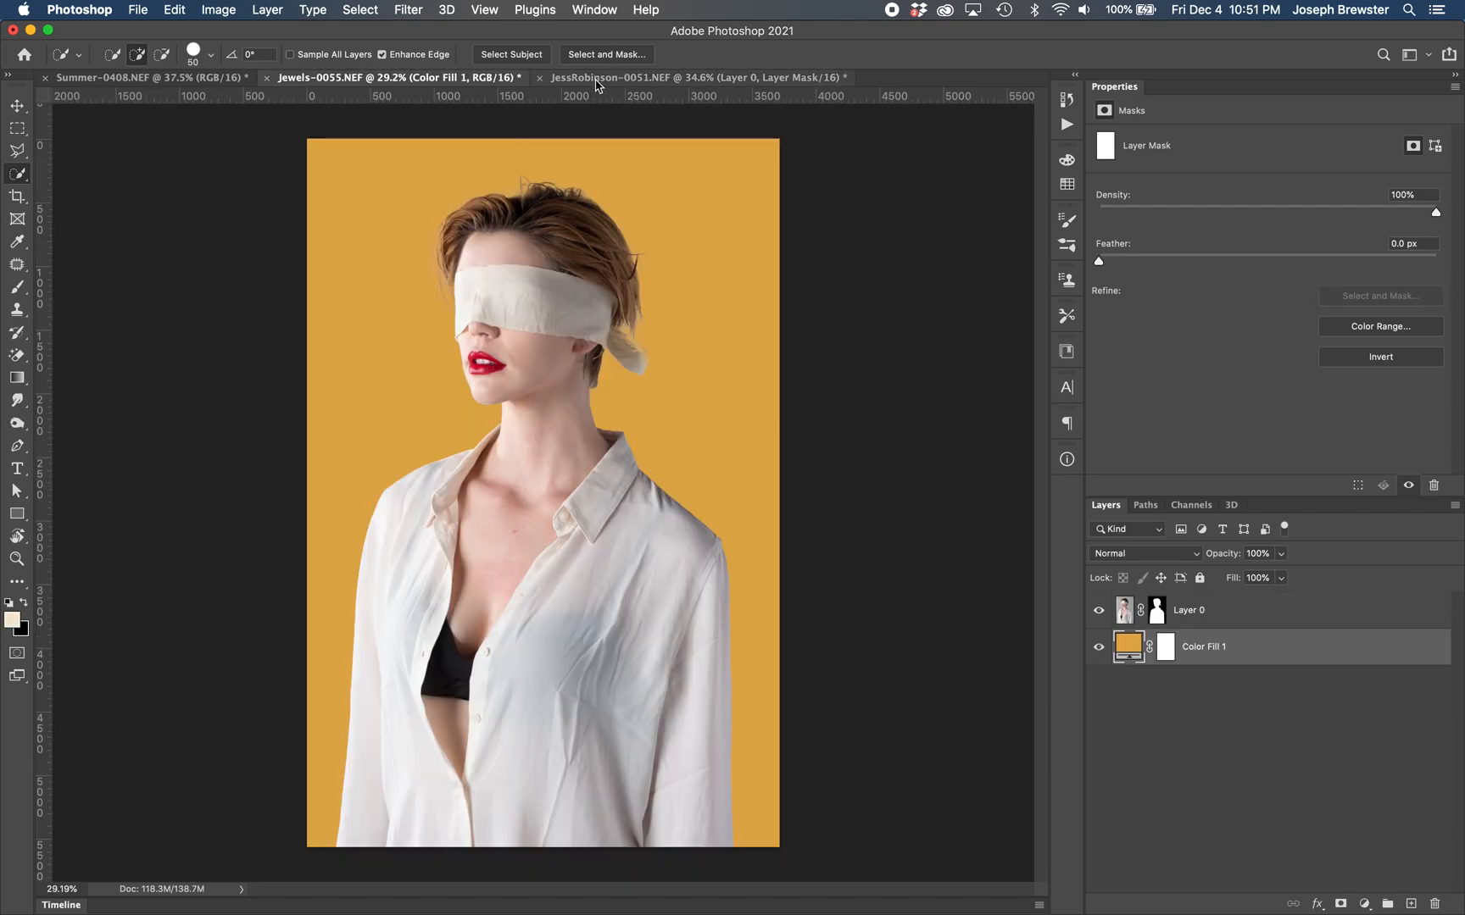
click(697, 77)
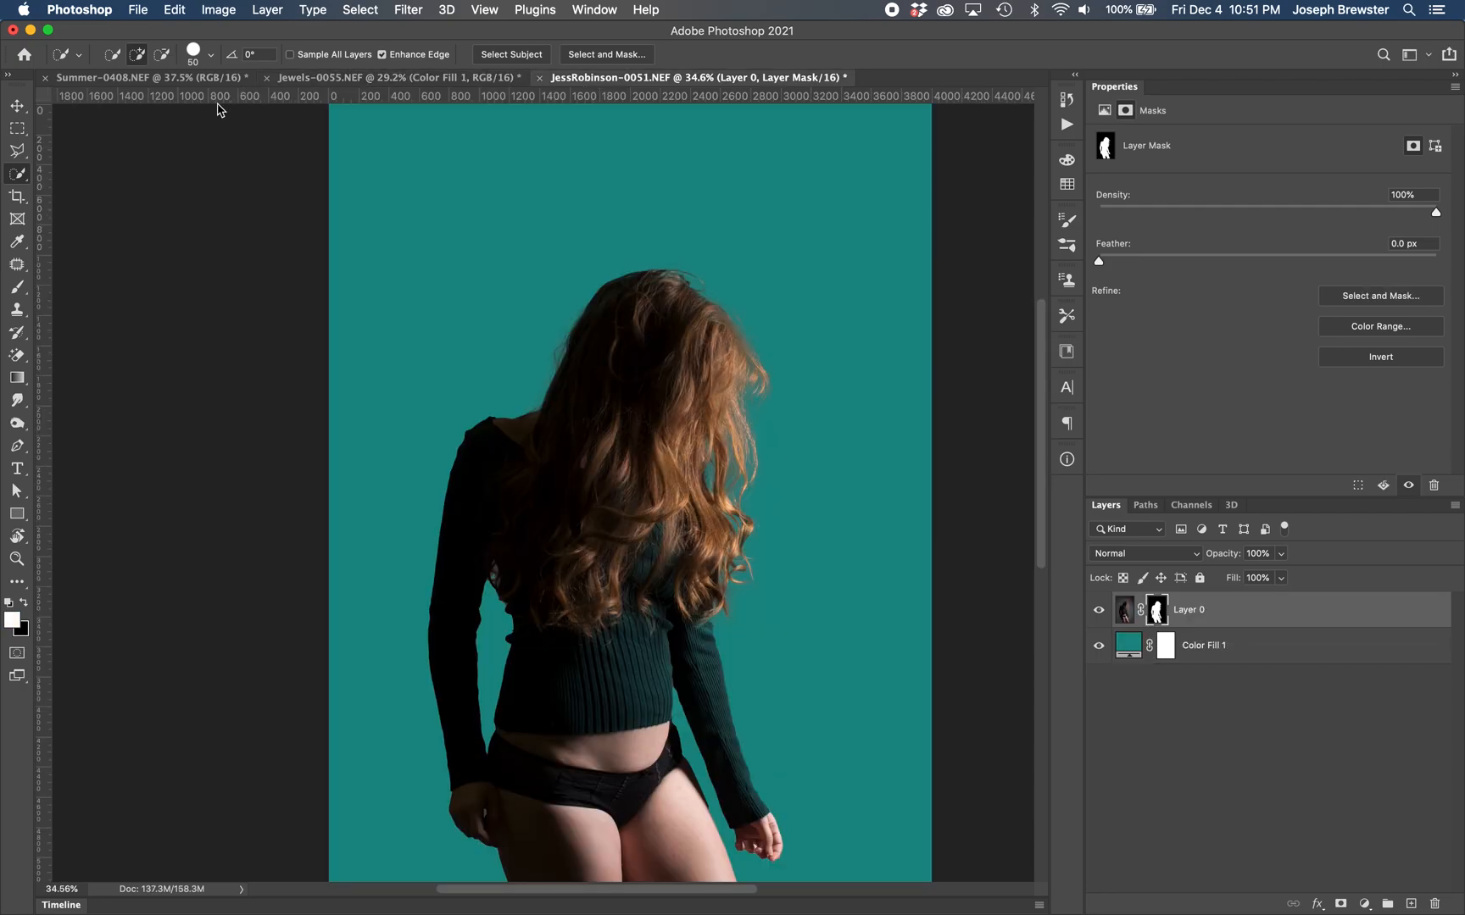
click(140, 77)
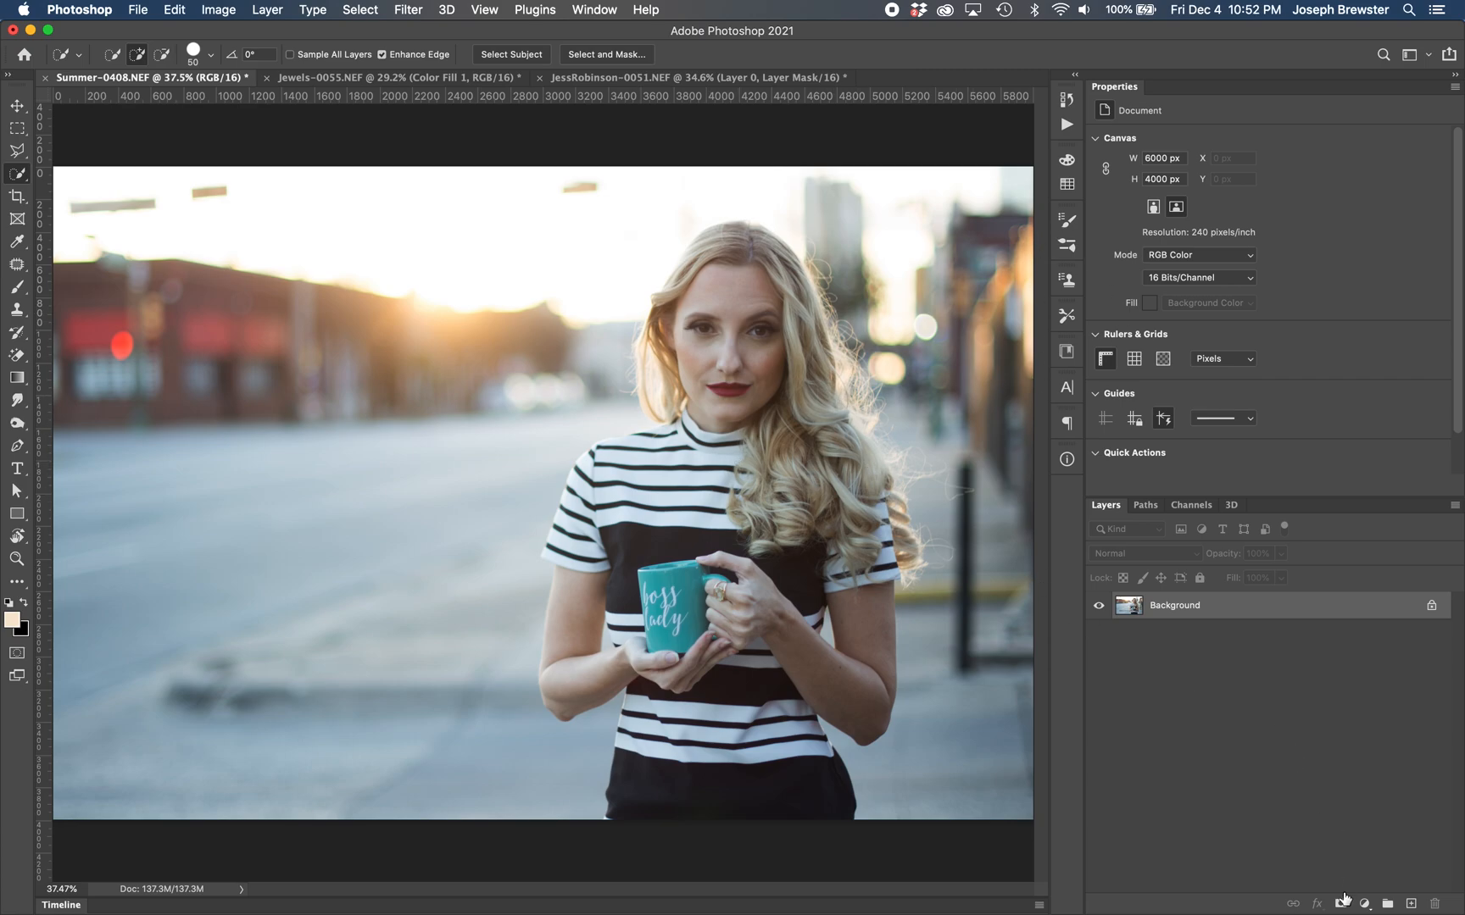
Step: Add a gray #9b9b9b Solid Color fill and convert the Summer Background to Layer 0
click(1364, 902)
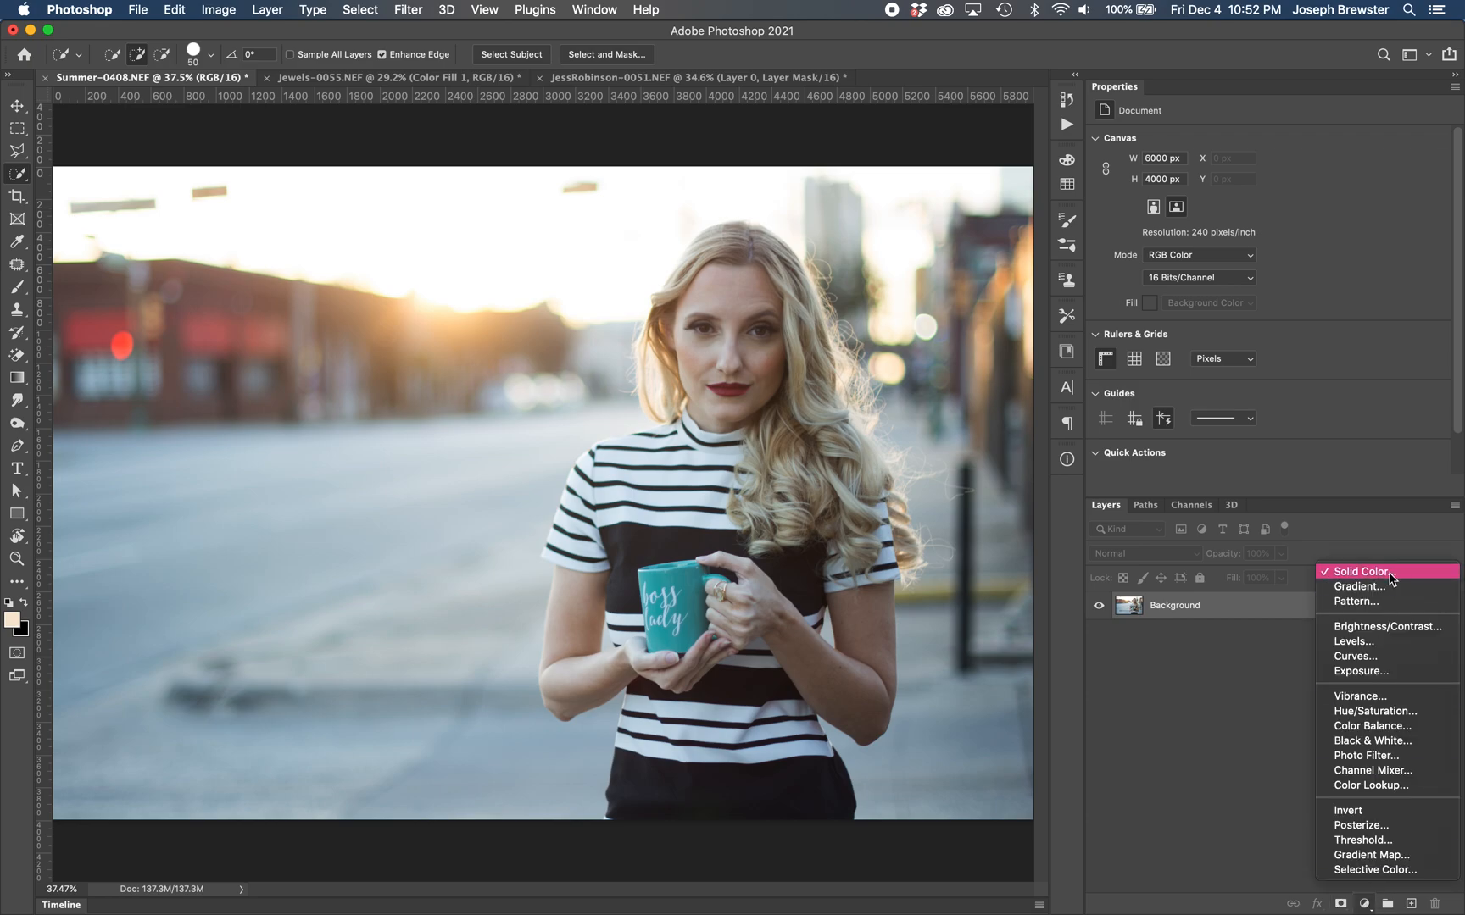
click(1359, 571)
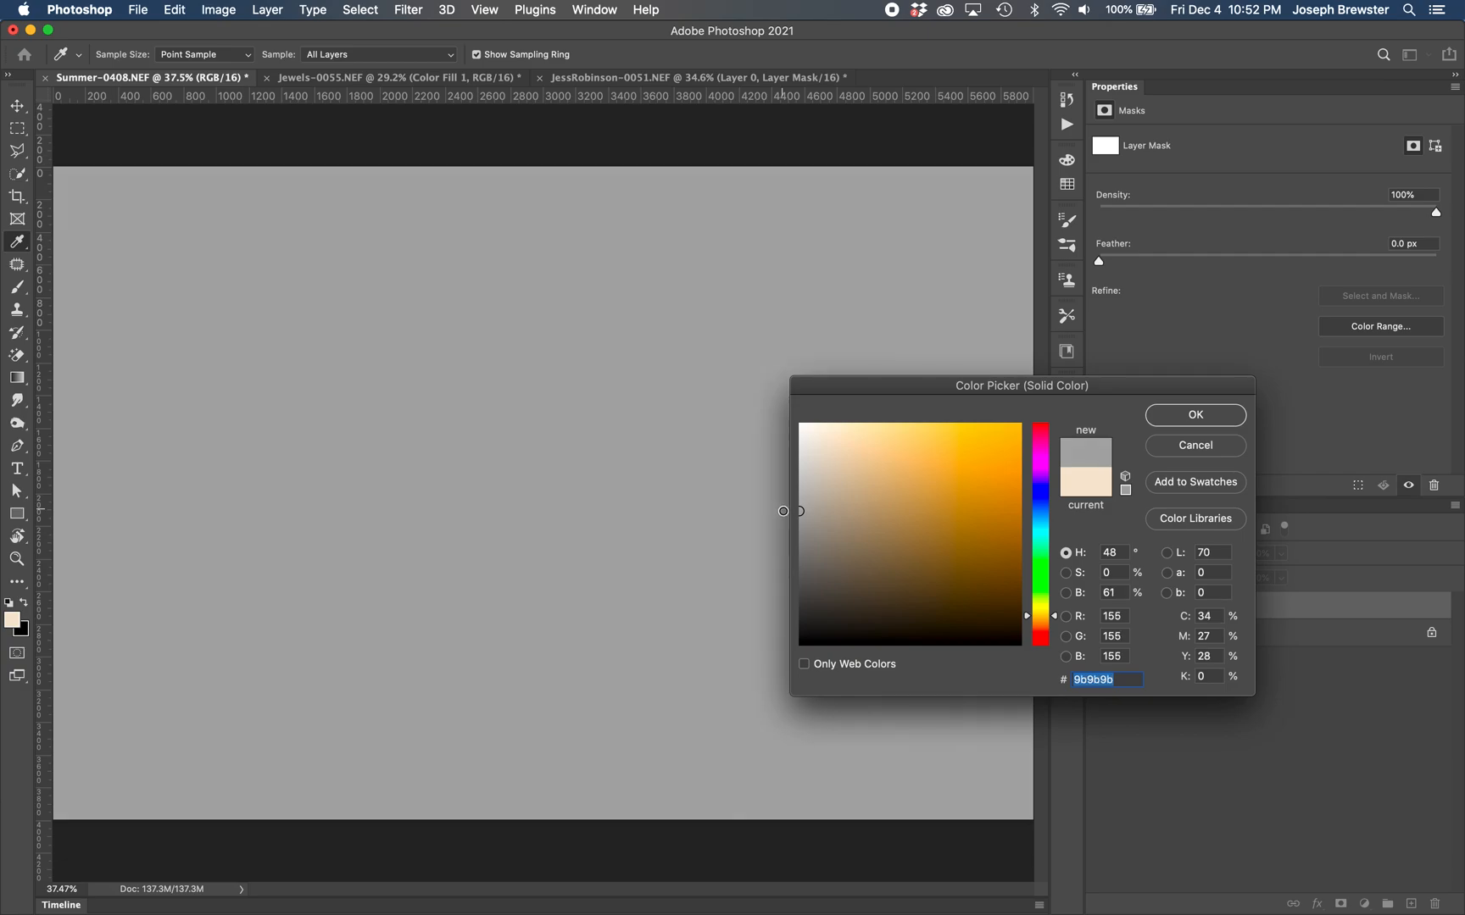
click(1193, 414)
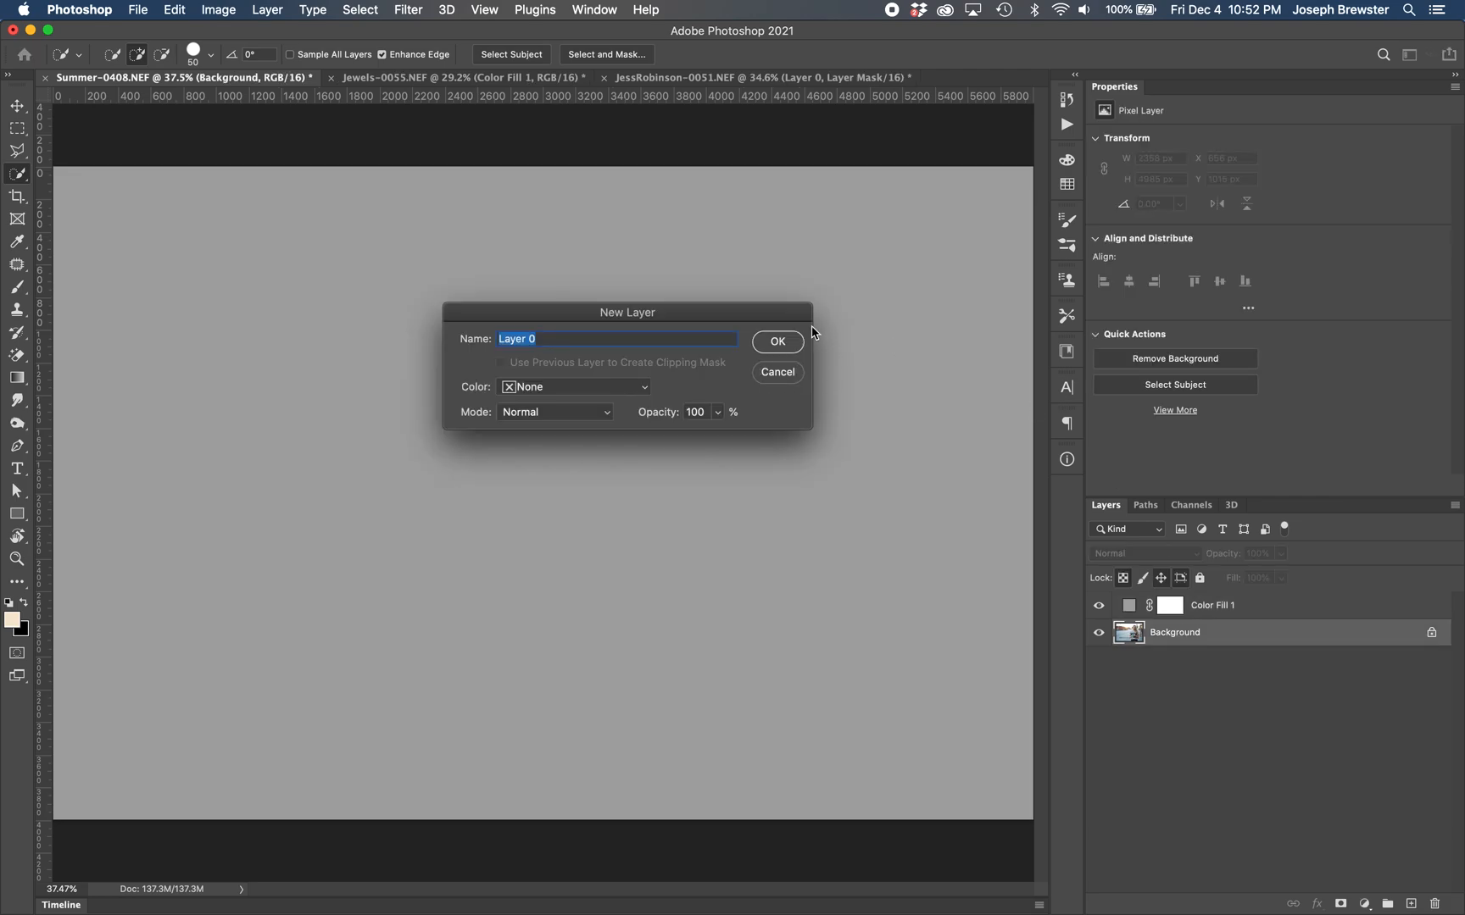
click(776, 341)
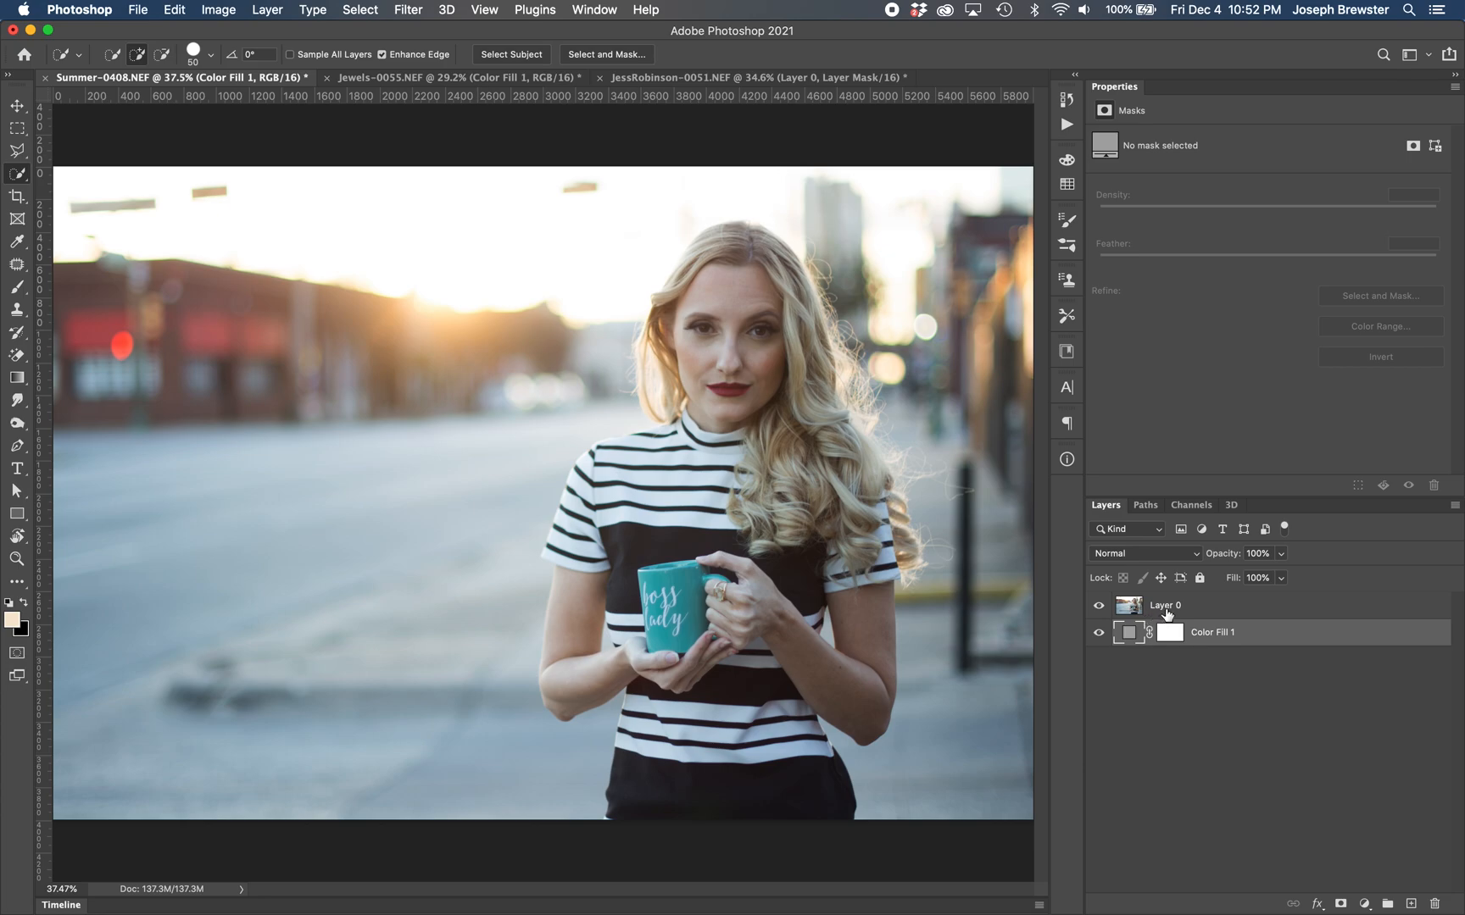
Step: Make Layer 0 active and run Select Subject on the woman holding the mug
click(1165, 605)
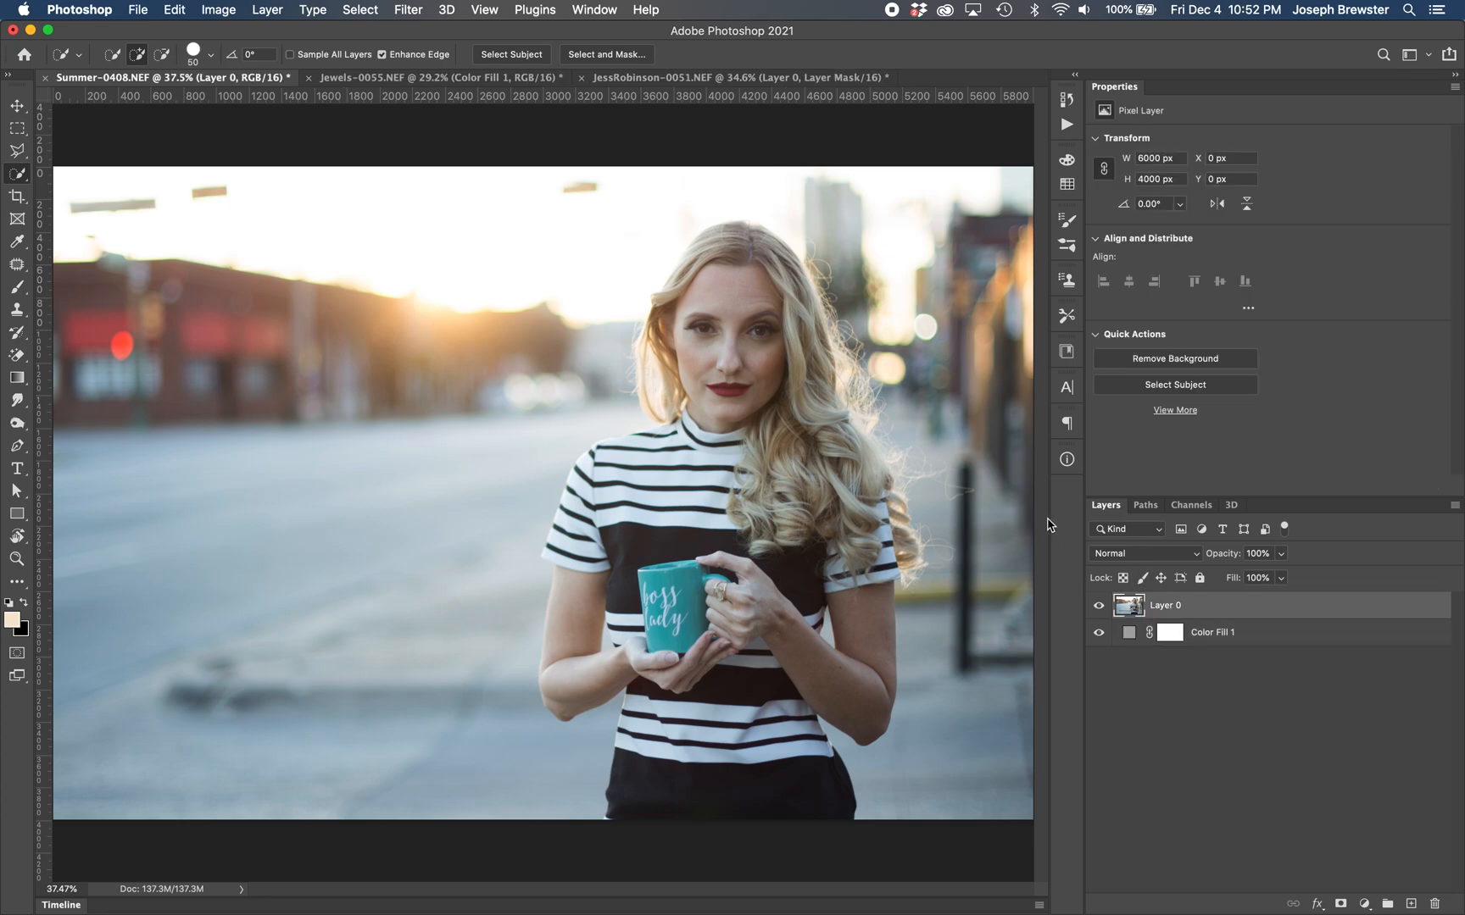
mouse_move(1133, 392)
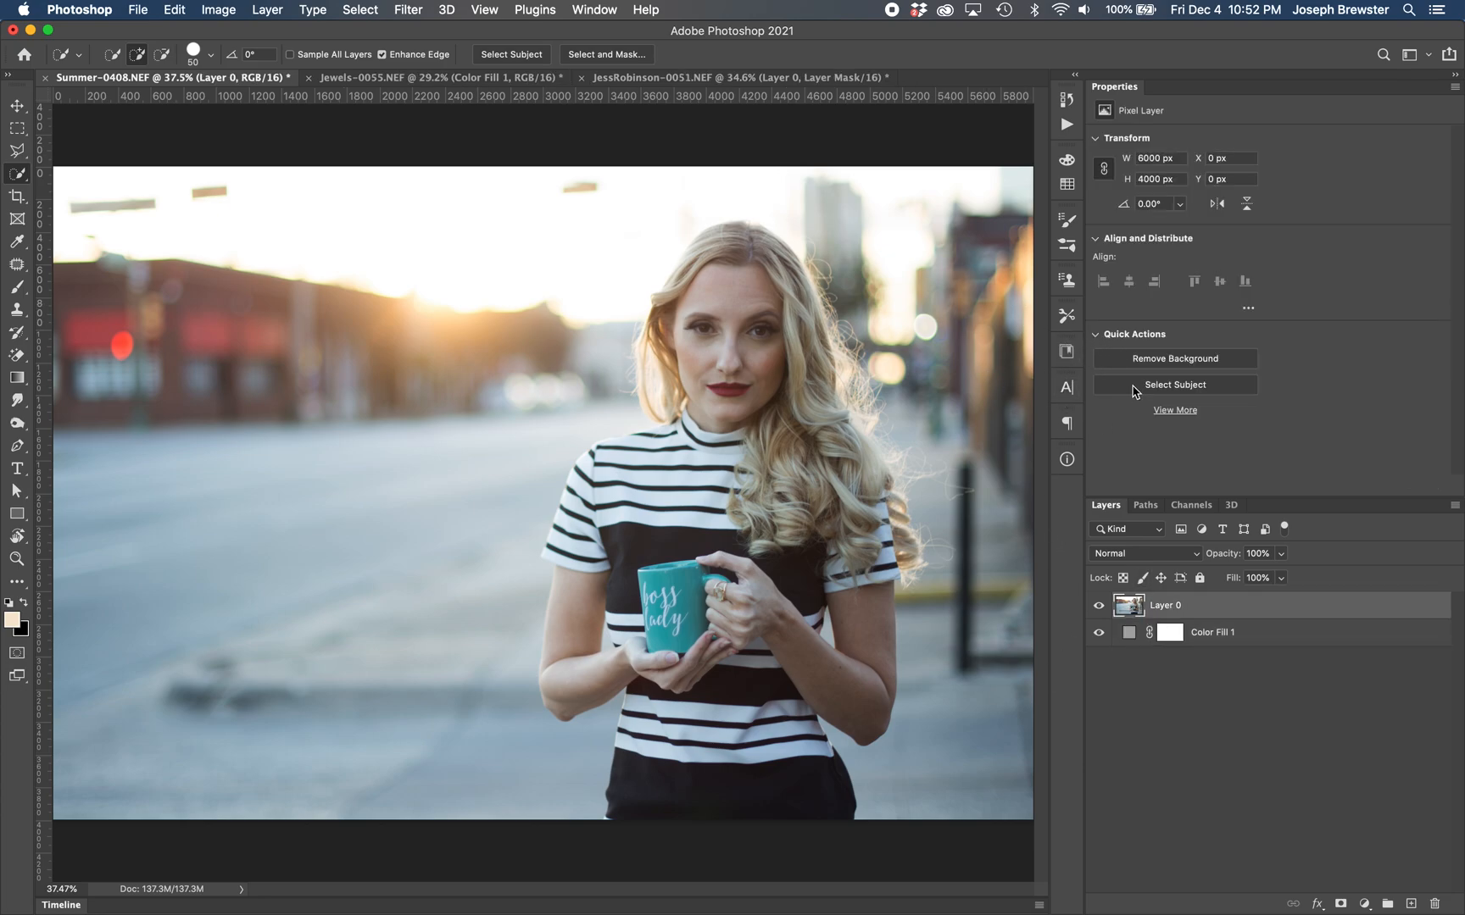
click(1174, 385)
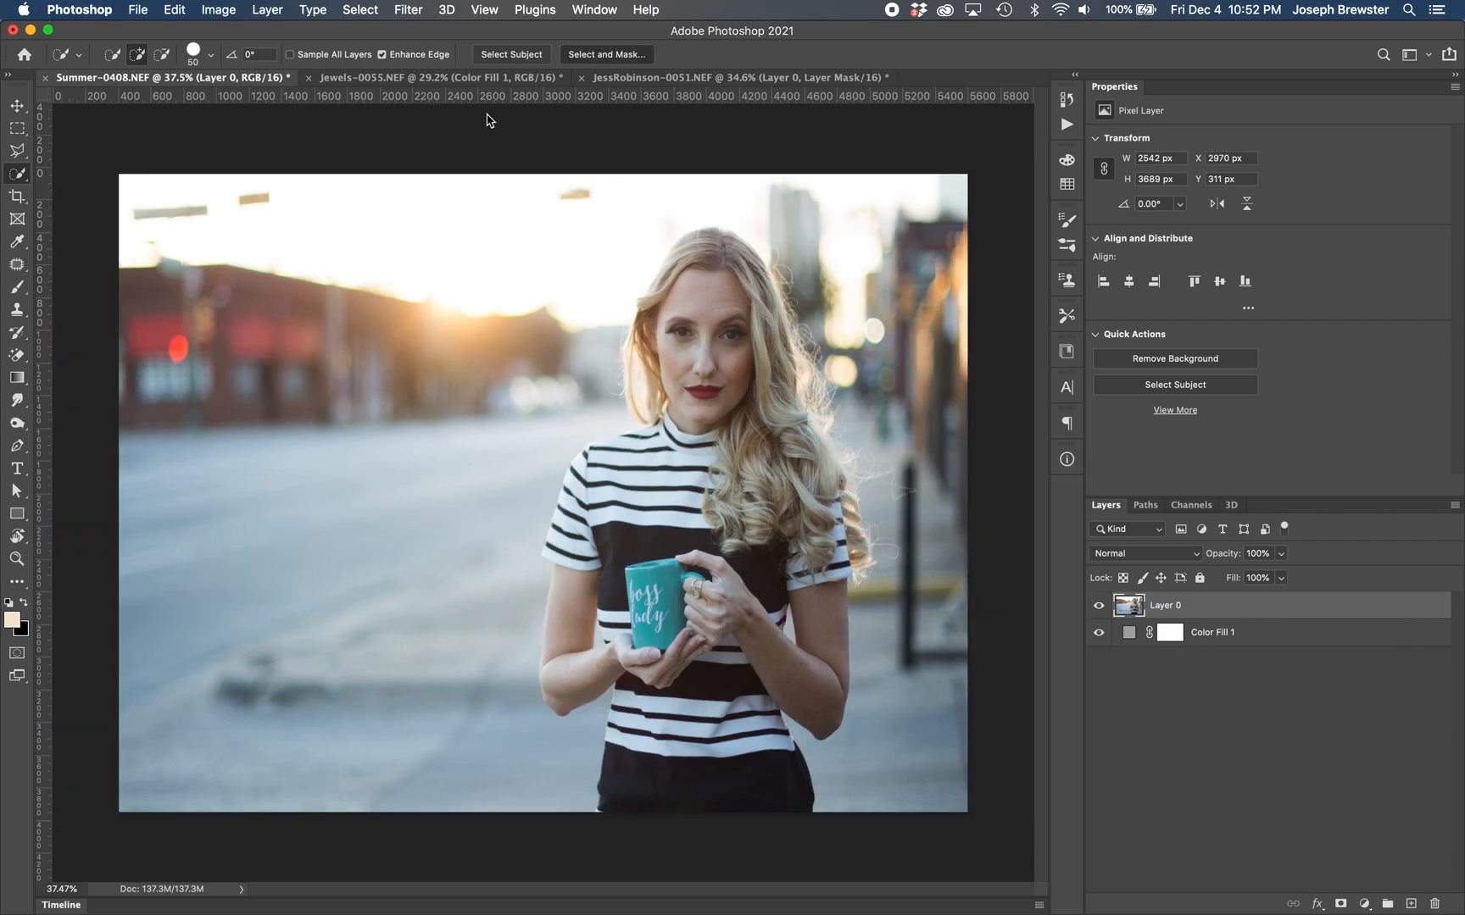
Step: Refine the blonde woman's wavy hair edges in Select and Mask and apply the selection
click(605, 54)
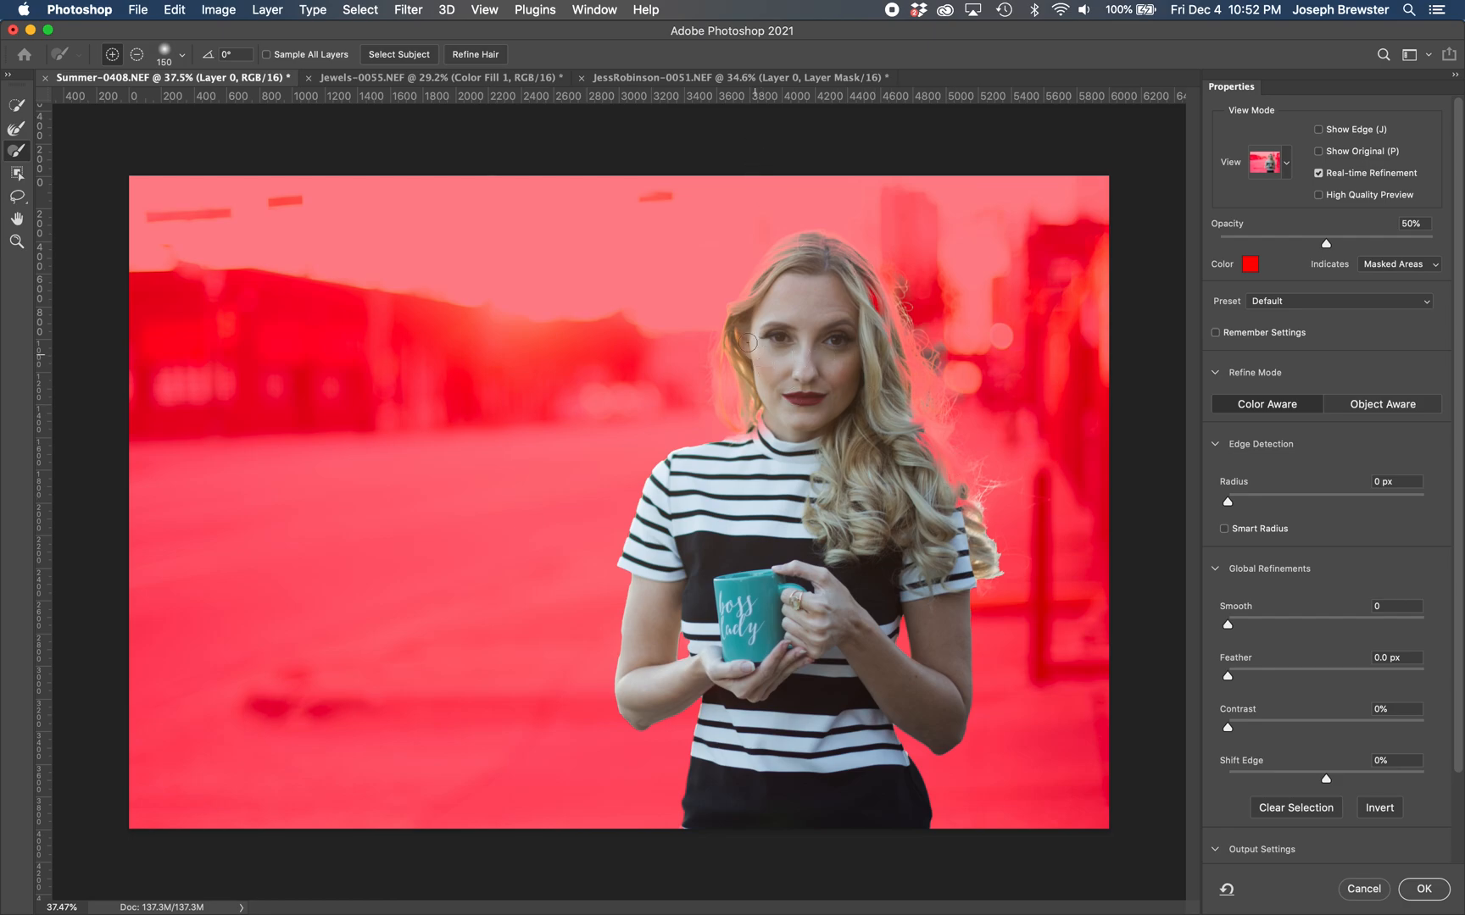
mouse_move(722, 316)
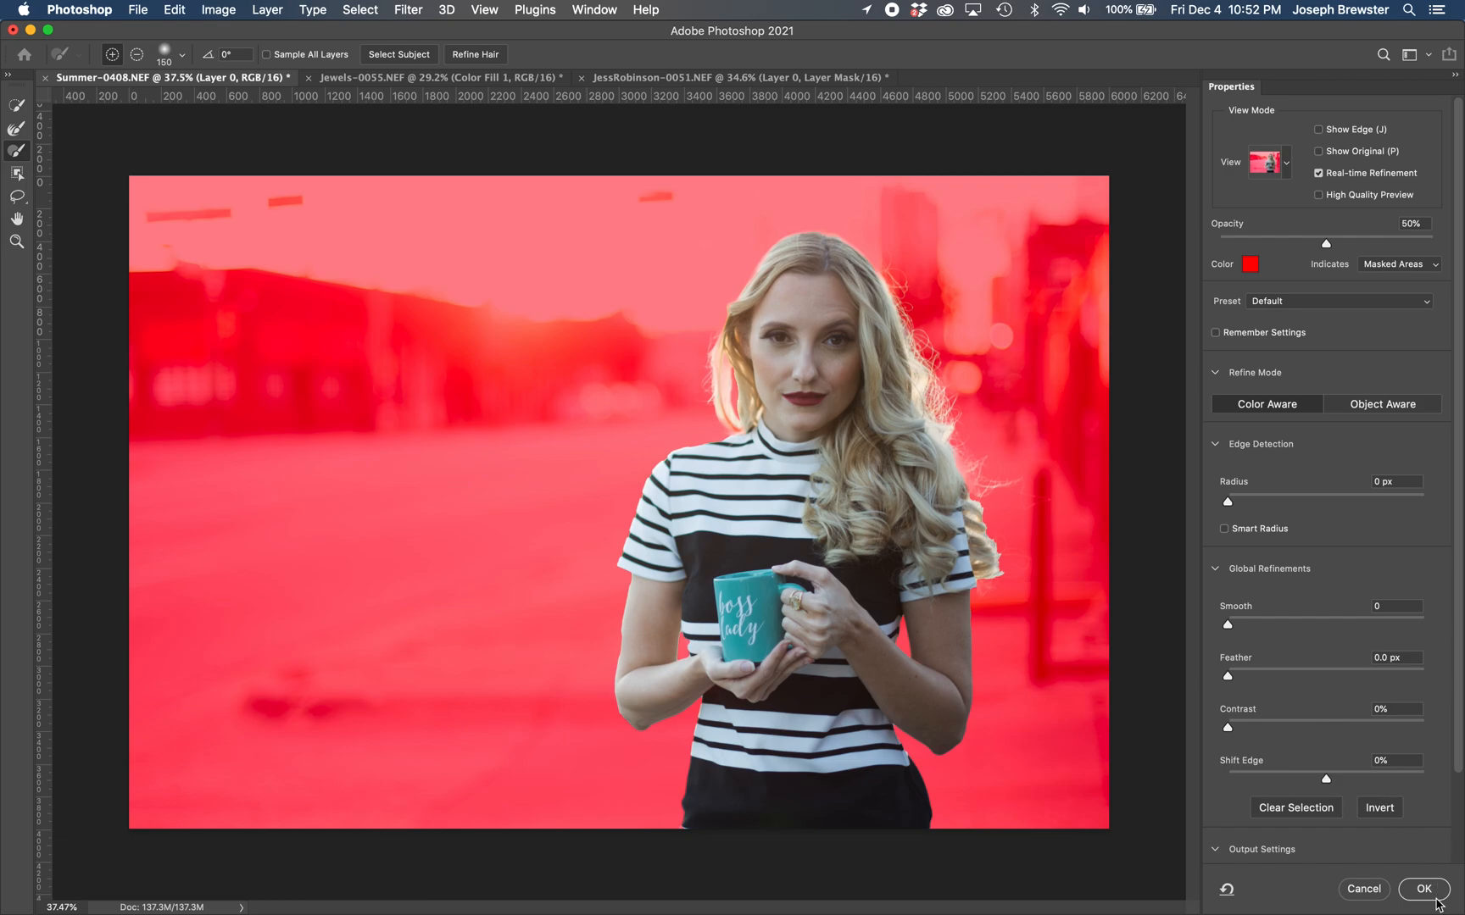
click(1423, 889)
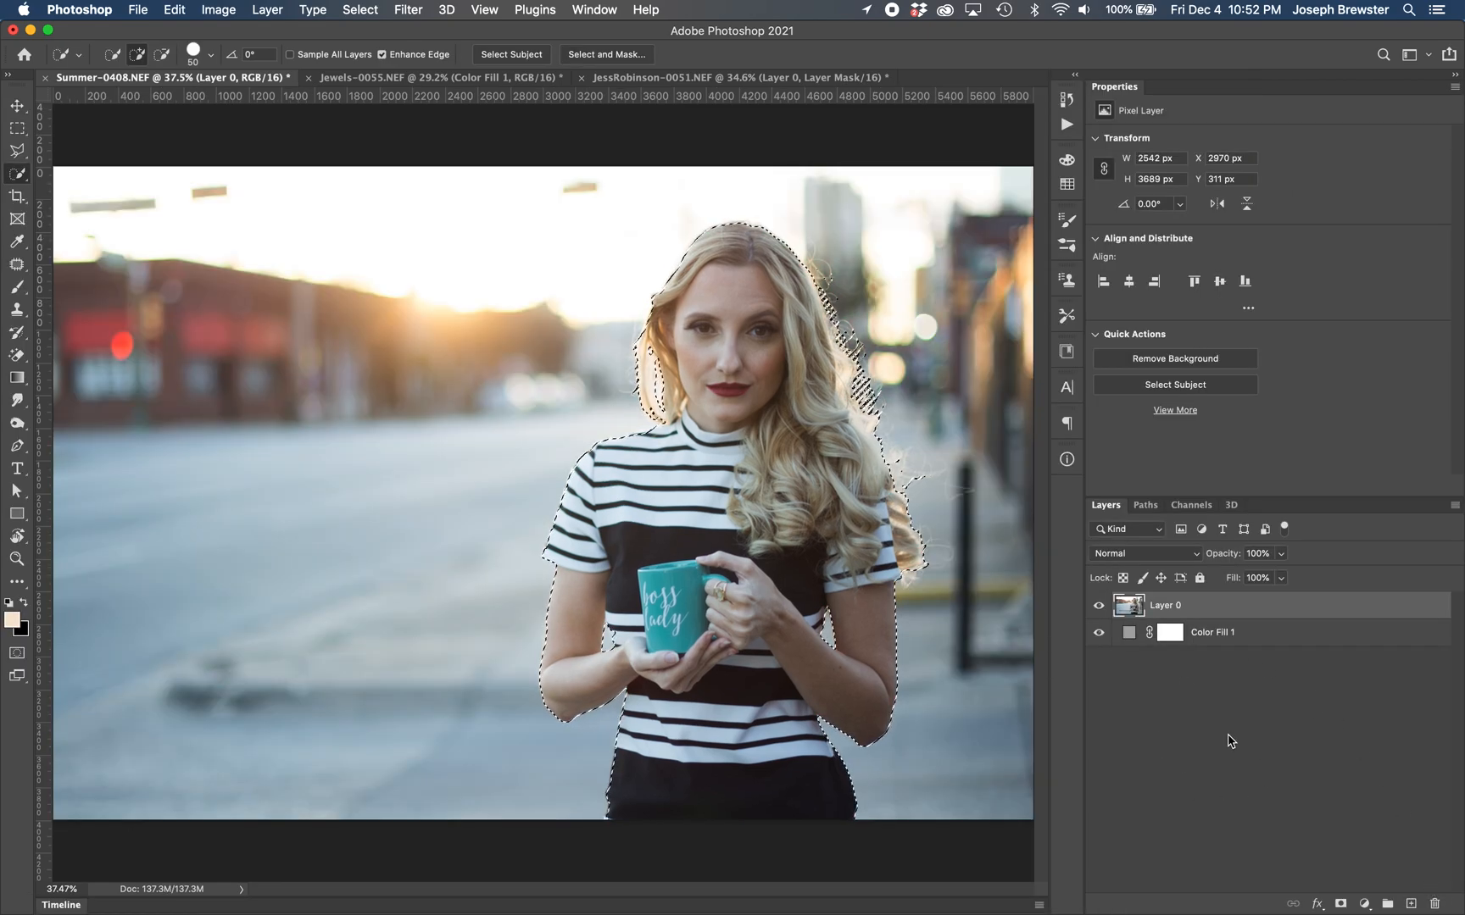
Step: Add a layer mask from the selection on Layer 0, then toggle the mask back on
click(1340, 904)
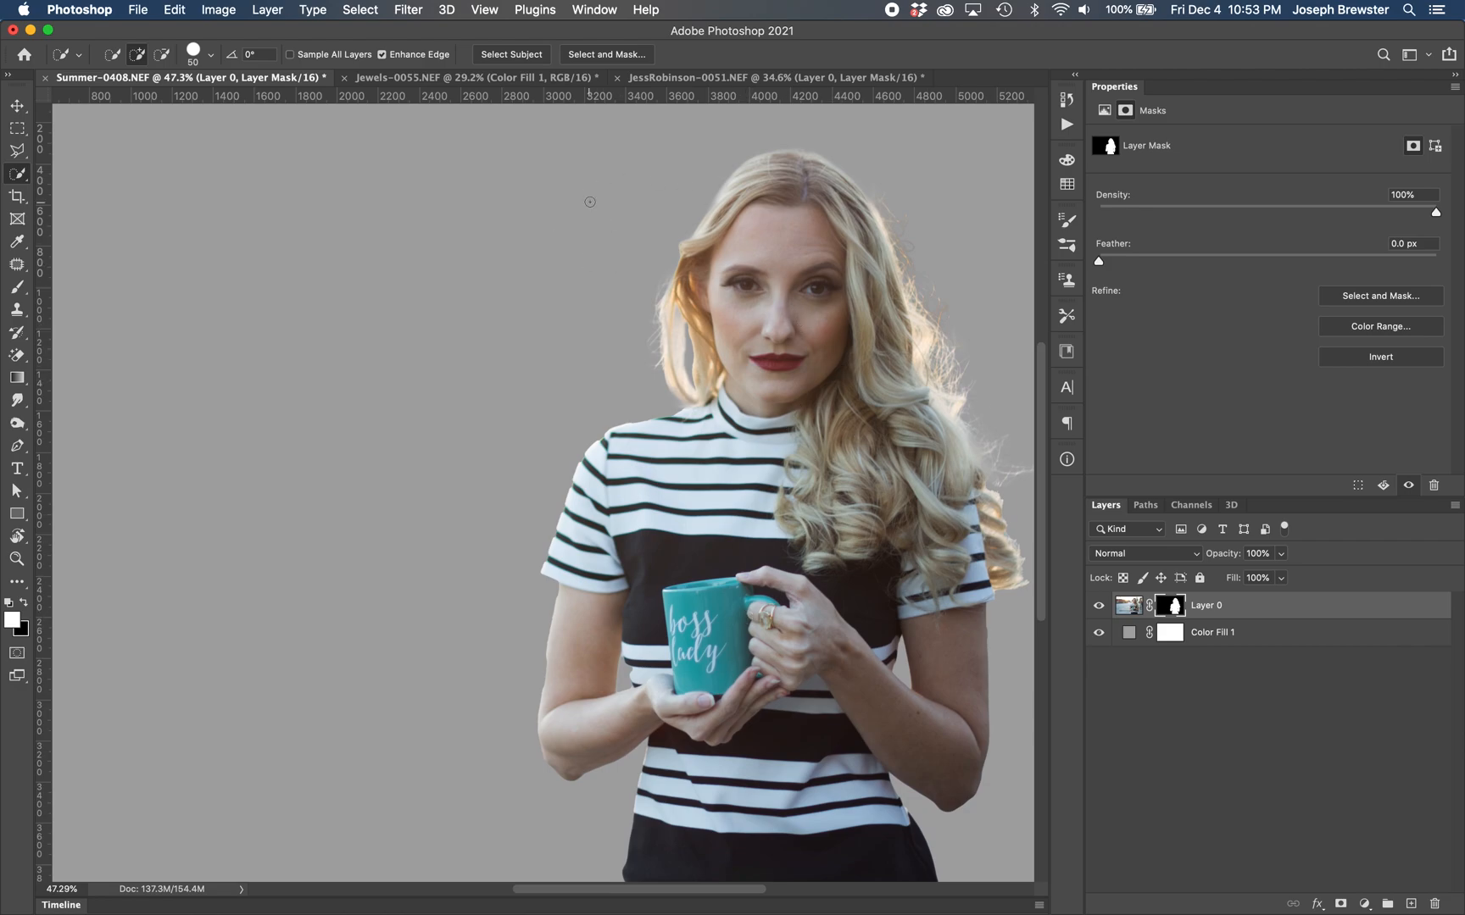
mouse_move(721, 342)
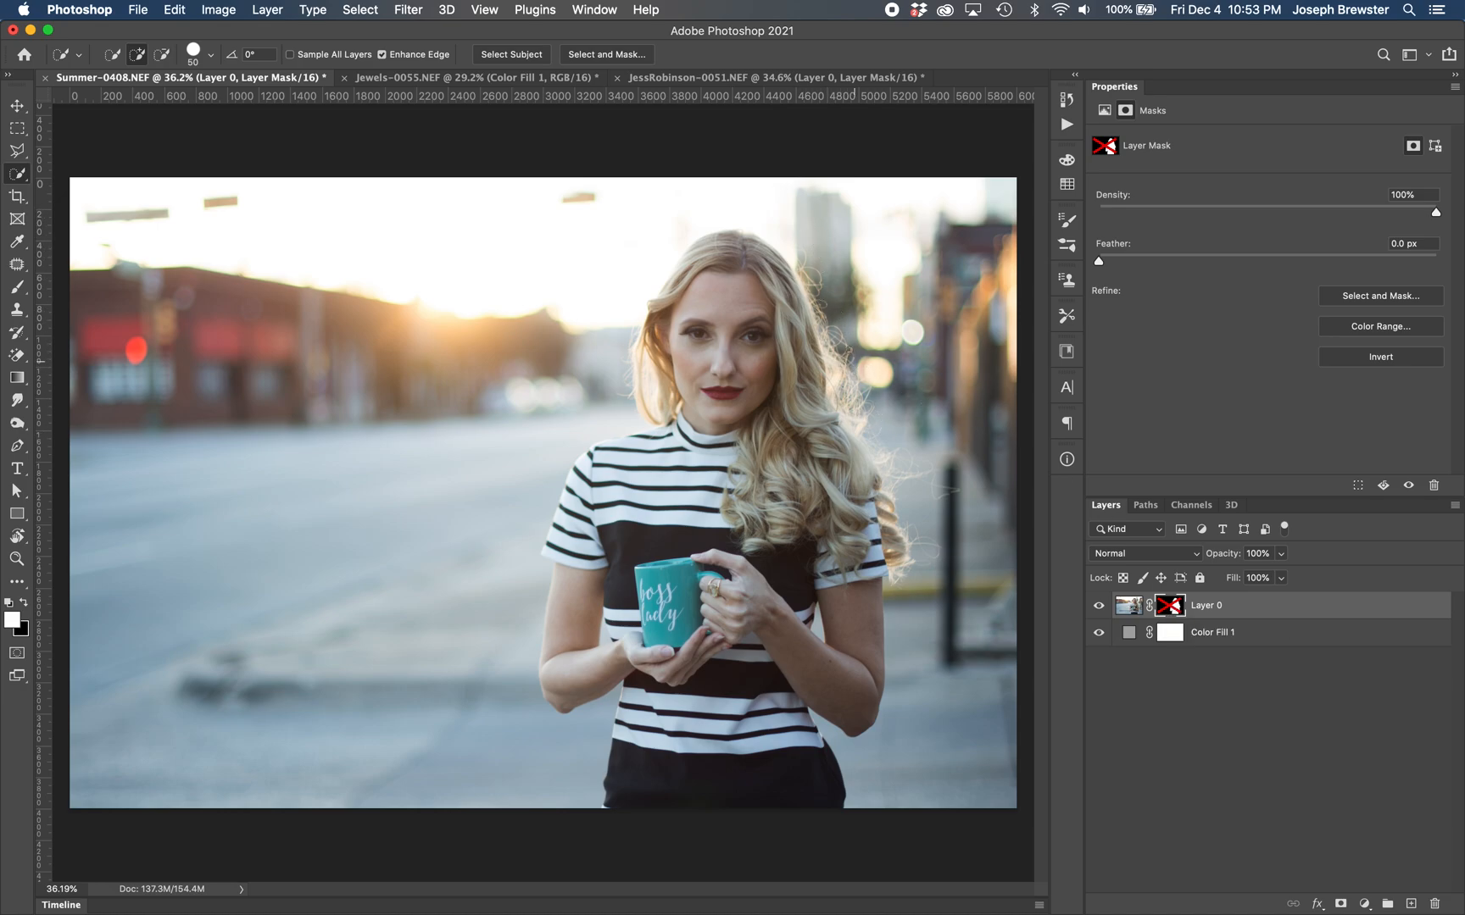
click(1169, 605)
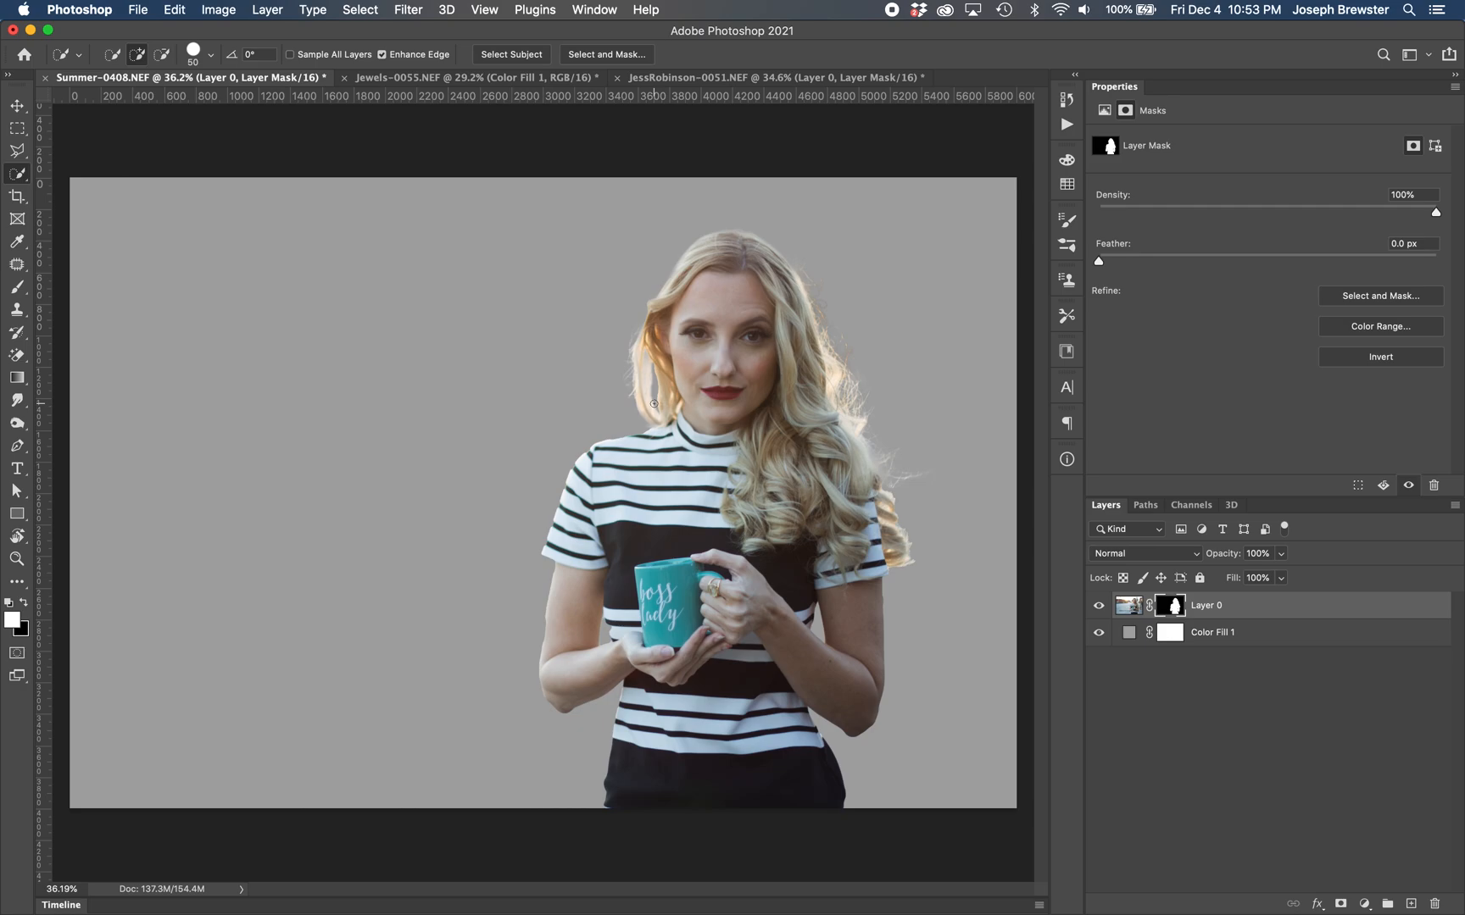
mouse_move(535, 550)
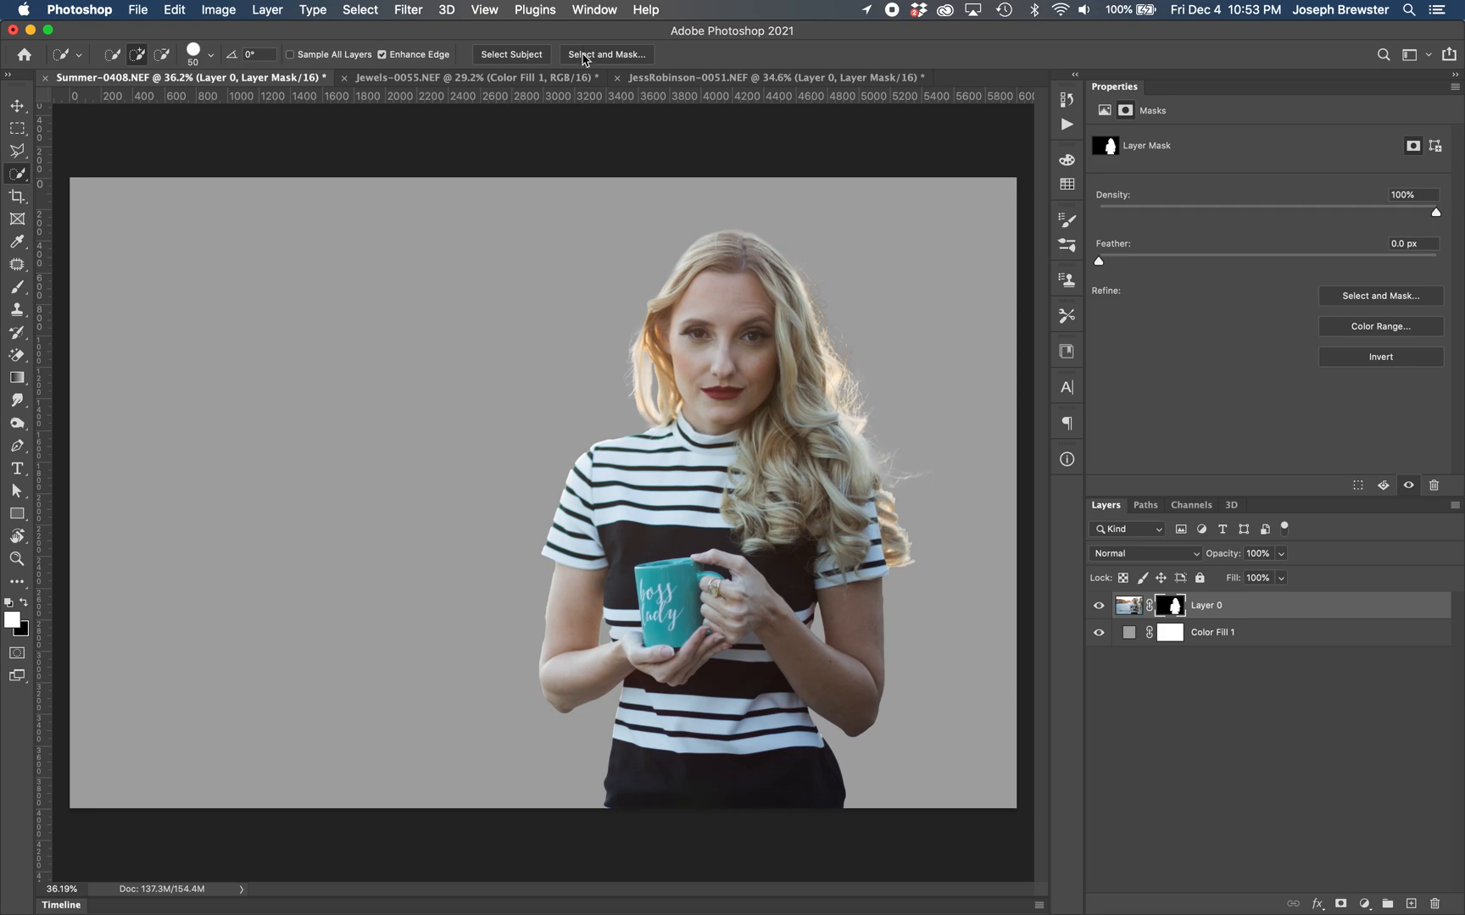
mouse_move(605, 53)
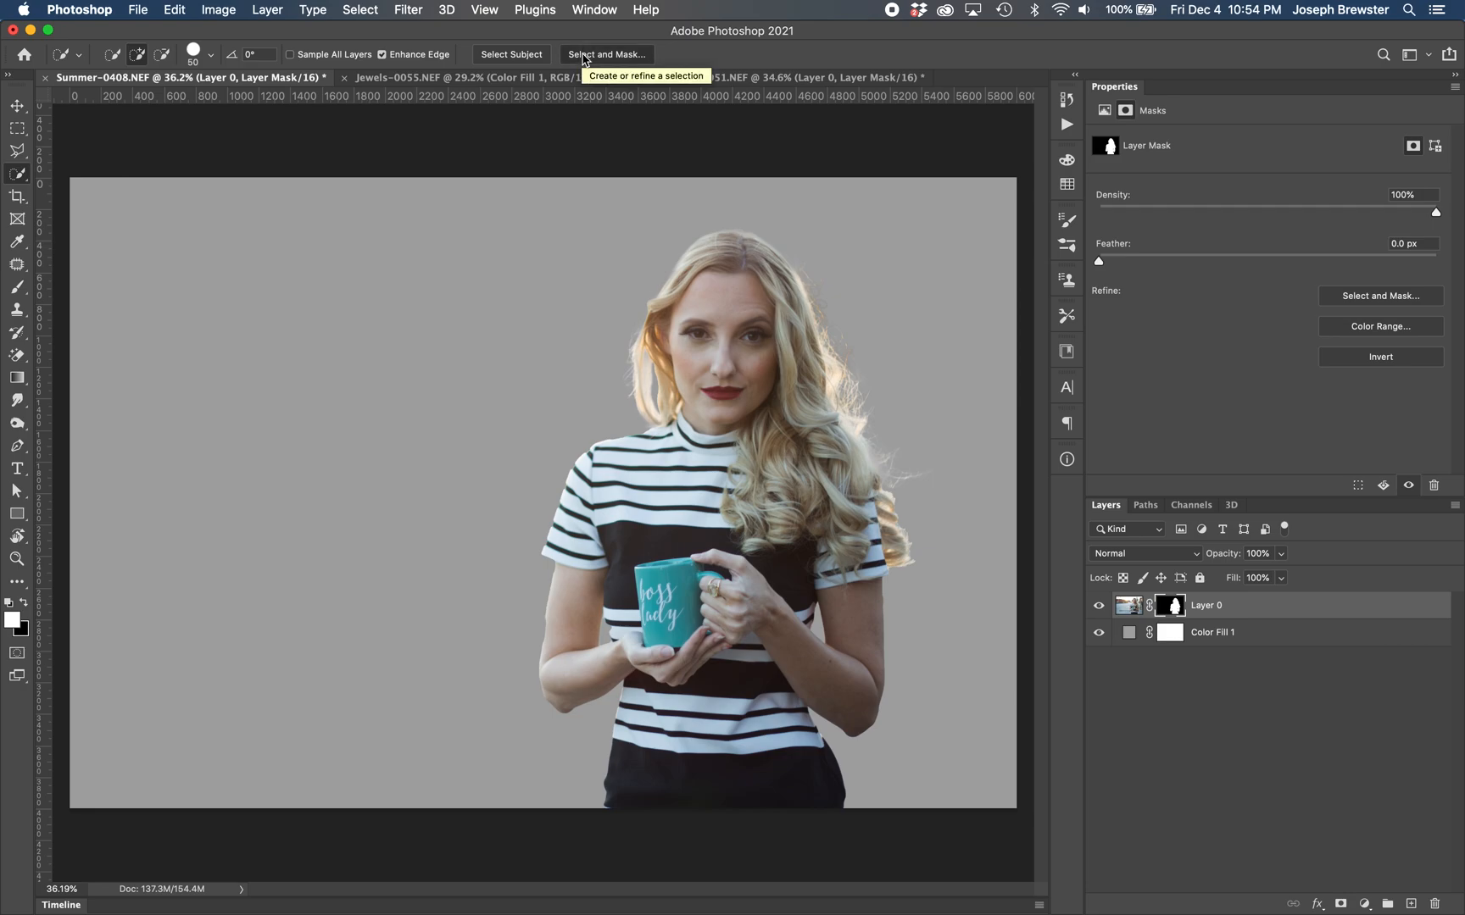
Step: Open Select and Mask on the blonde woman's layer mask
click(605, 55)
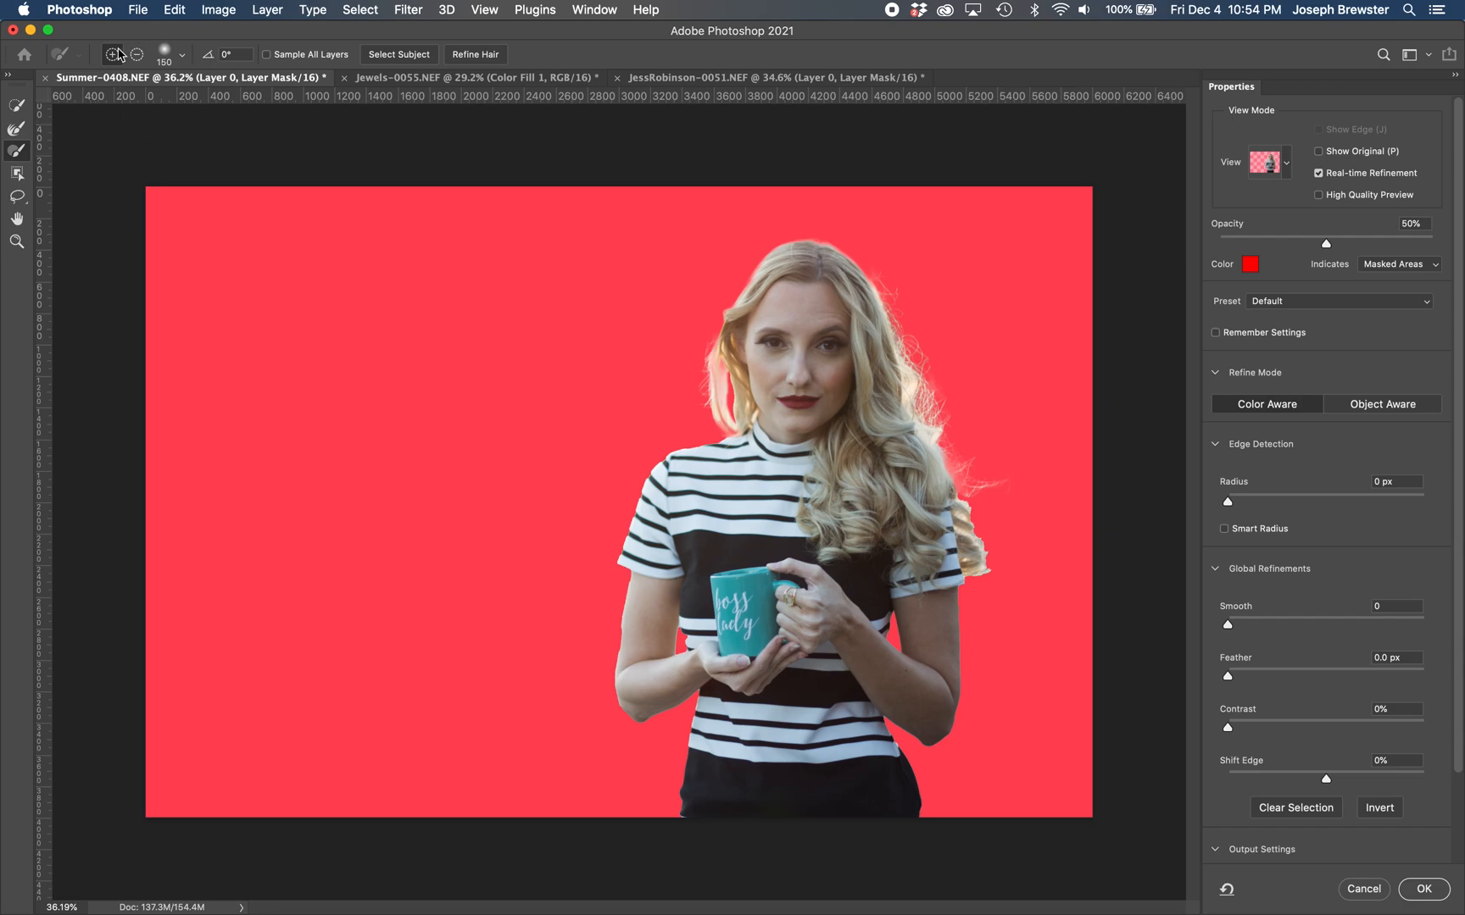
mouse_move(413, 83)
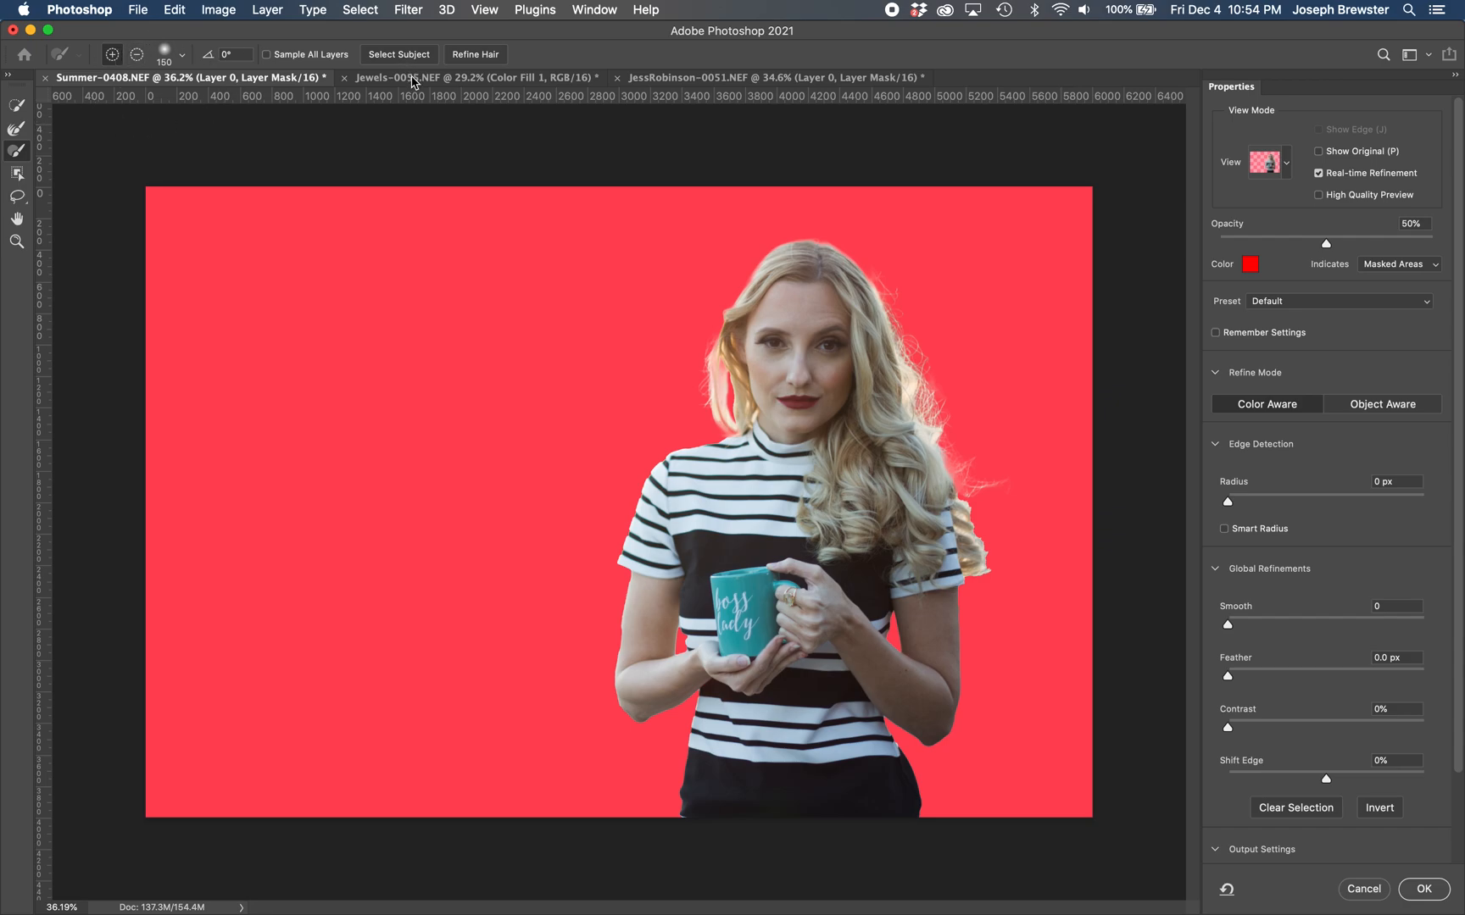
mouse_move(426, 83)
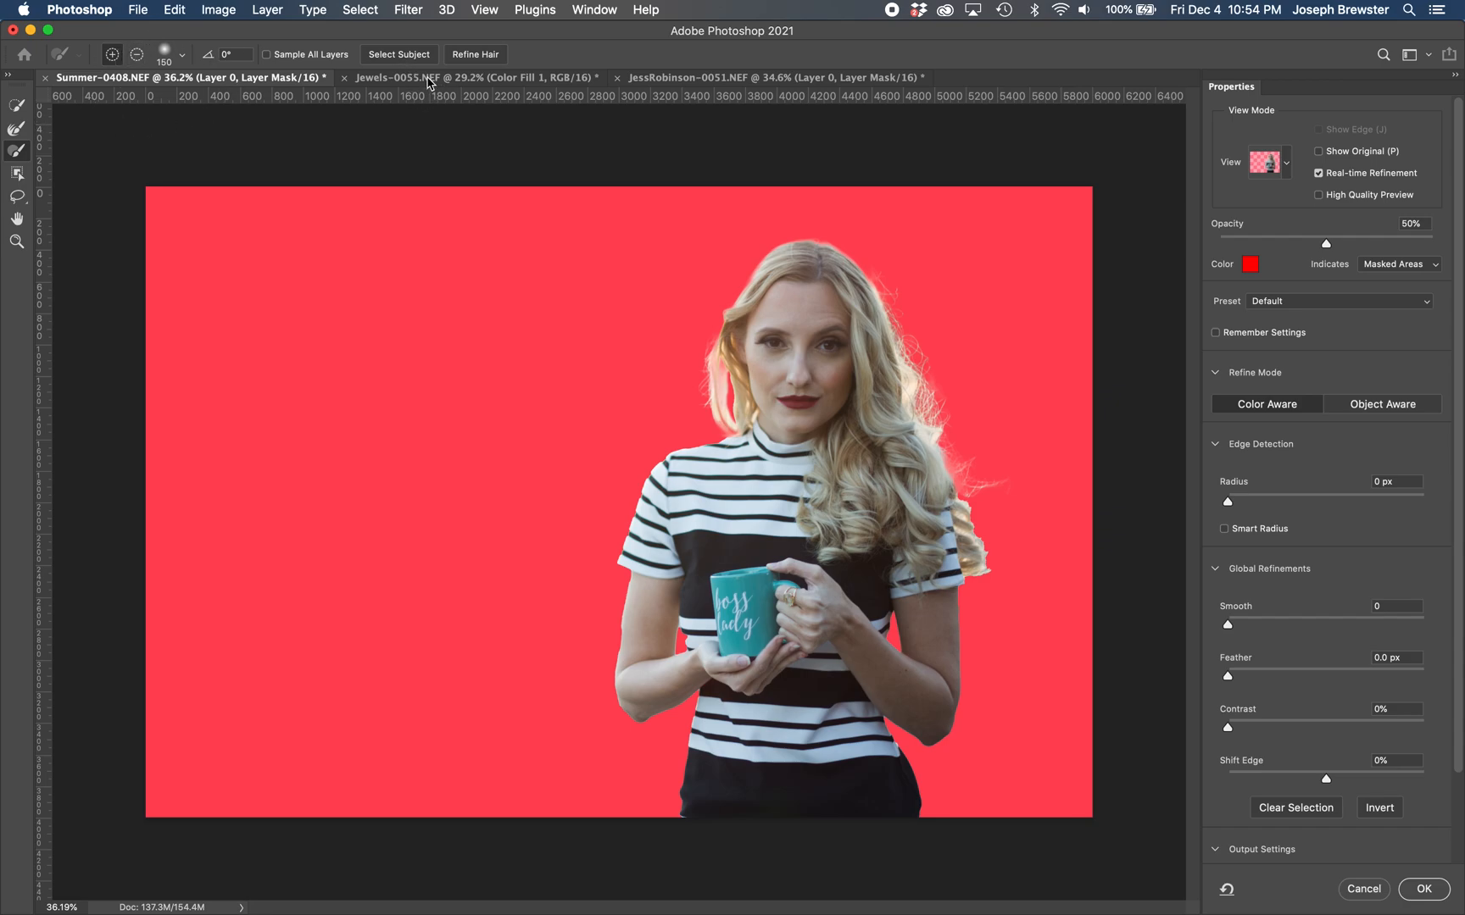